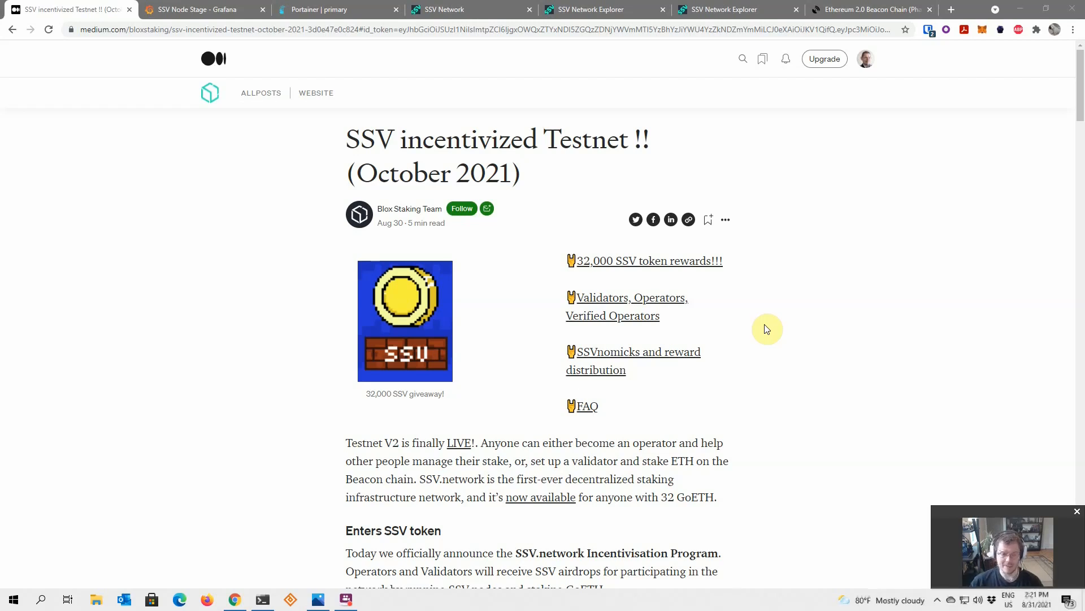
pyautogui.moveTo(423, 209)
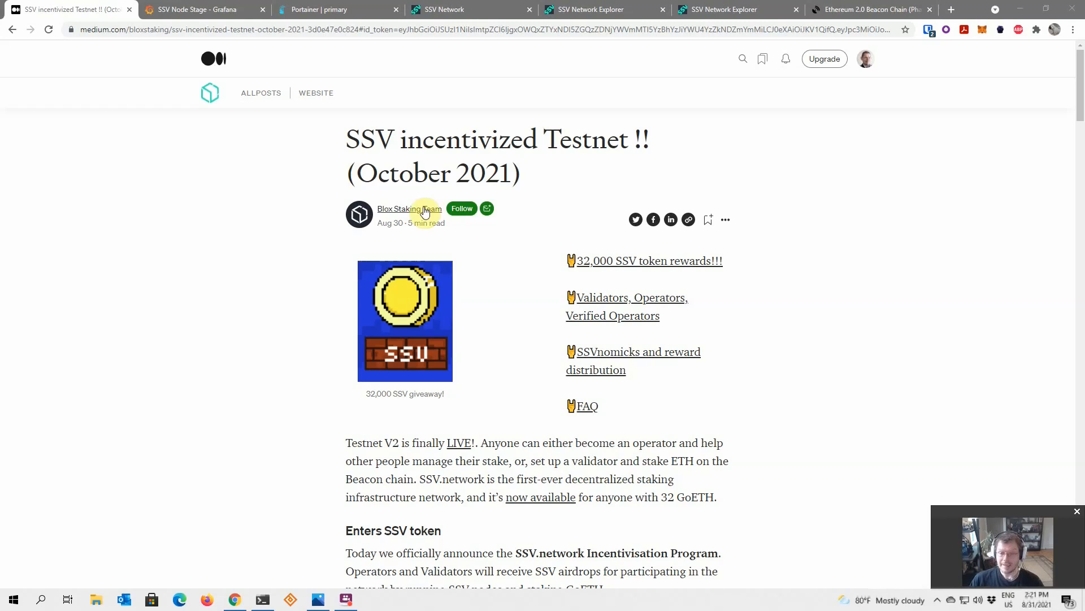
pyautogui.moveTo(302, 281)
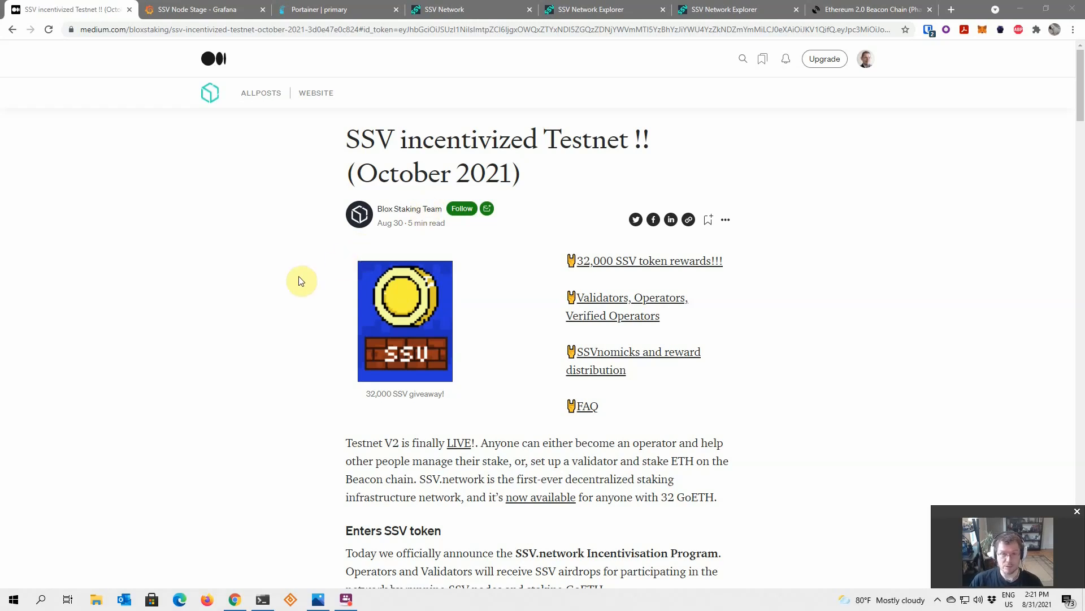
pyautogui.moveTo(614, 263)
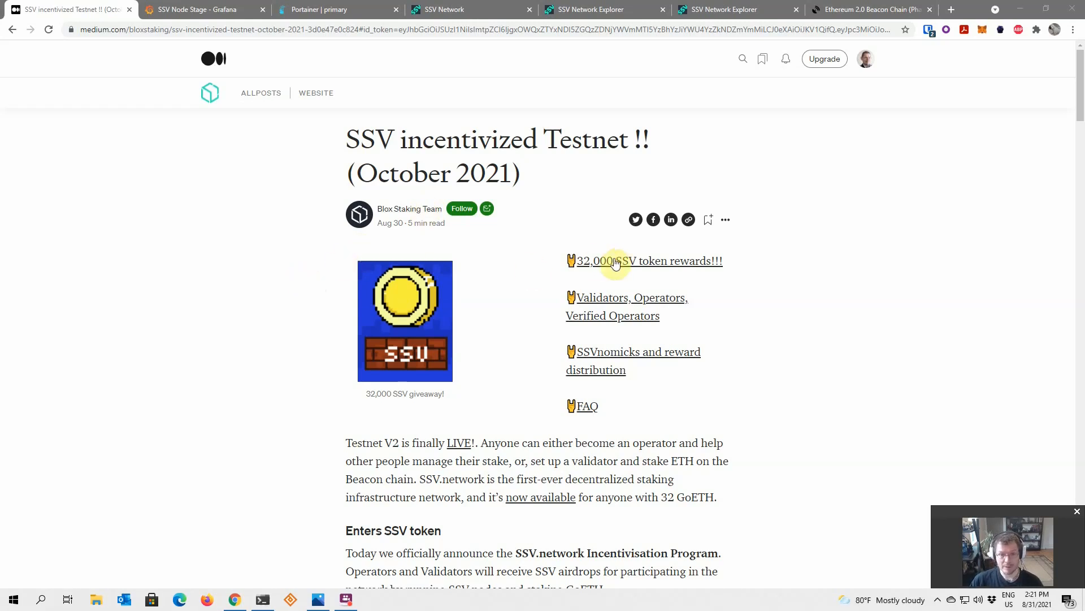
pyautogui.moveTo(599, 268)
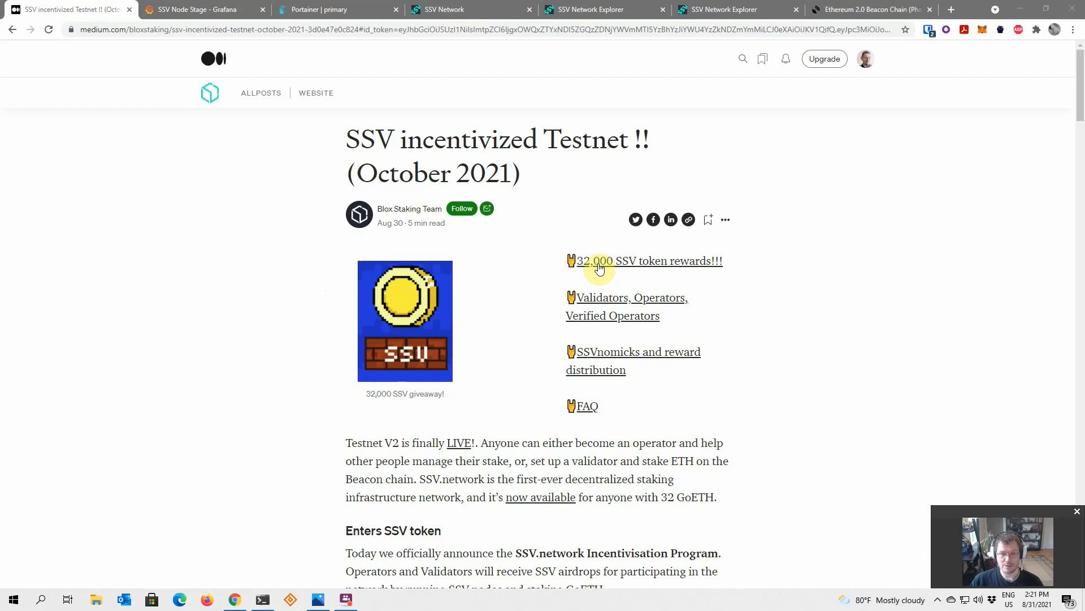
pyautogui.moveTo(697, 270)
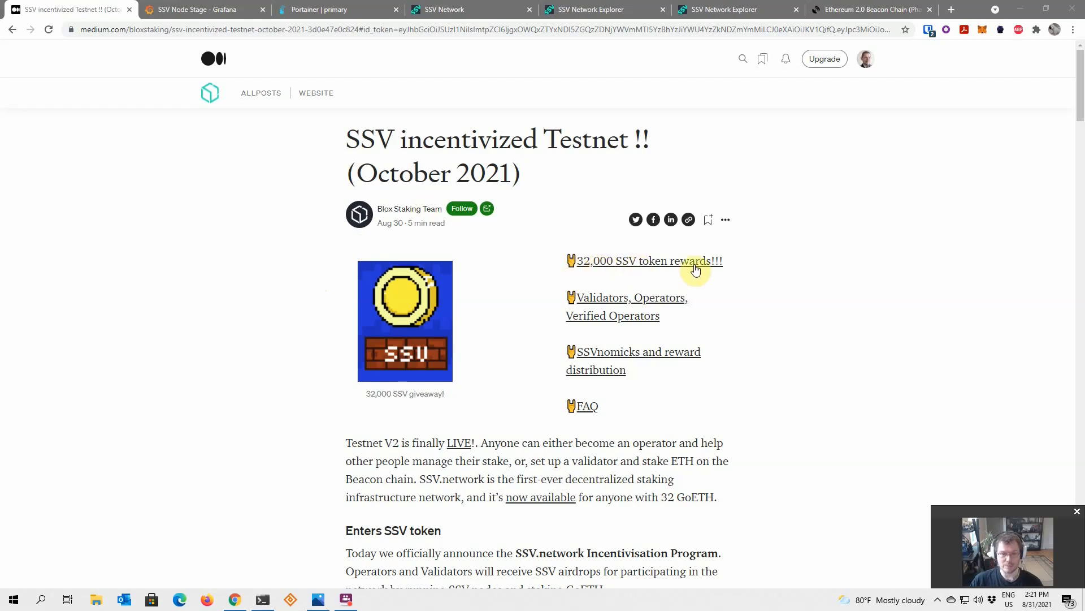
pyautogui.moveTo(631, 271)
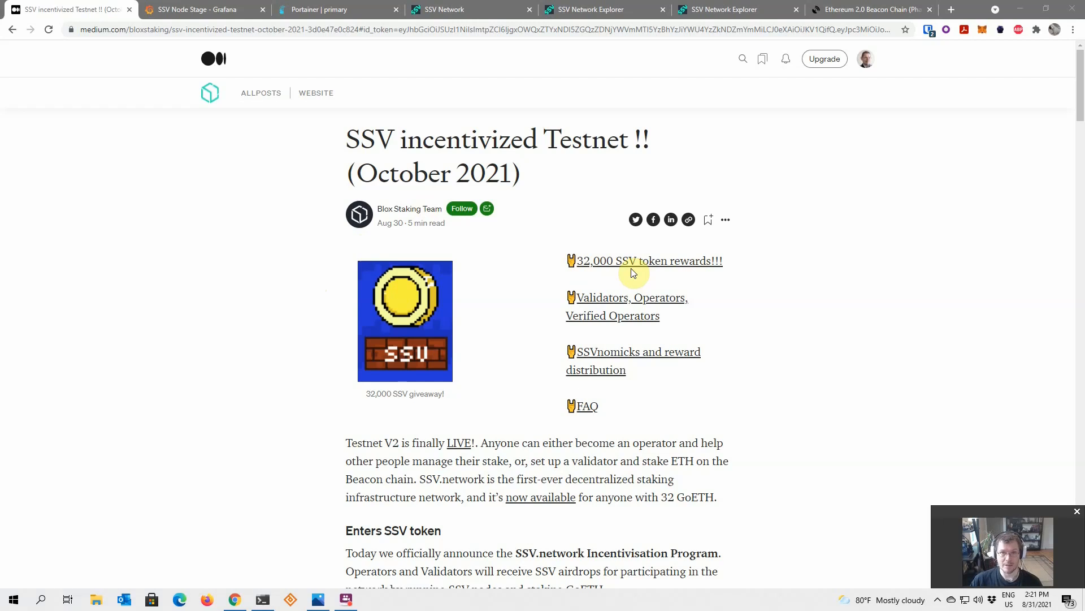
pyautogui.moveTo(625, 264)
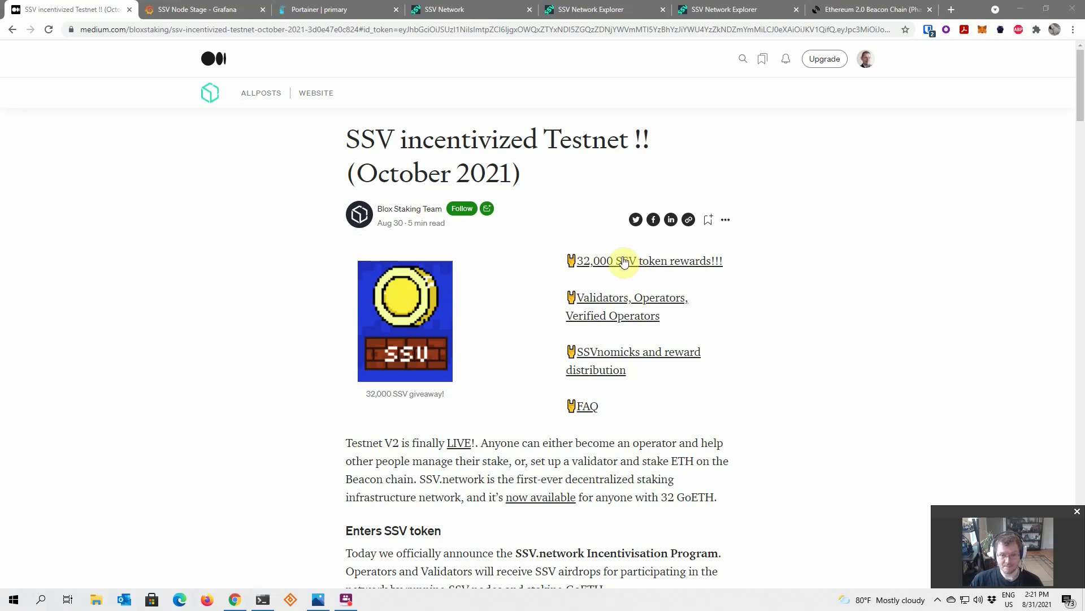
pyautogui.moveTo(495, 271)
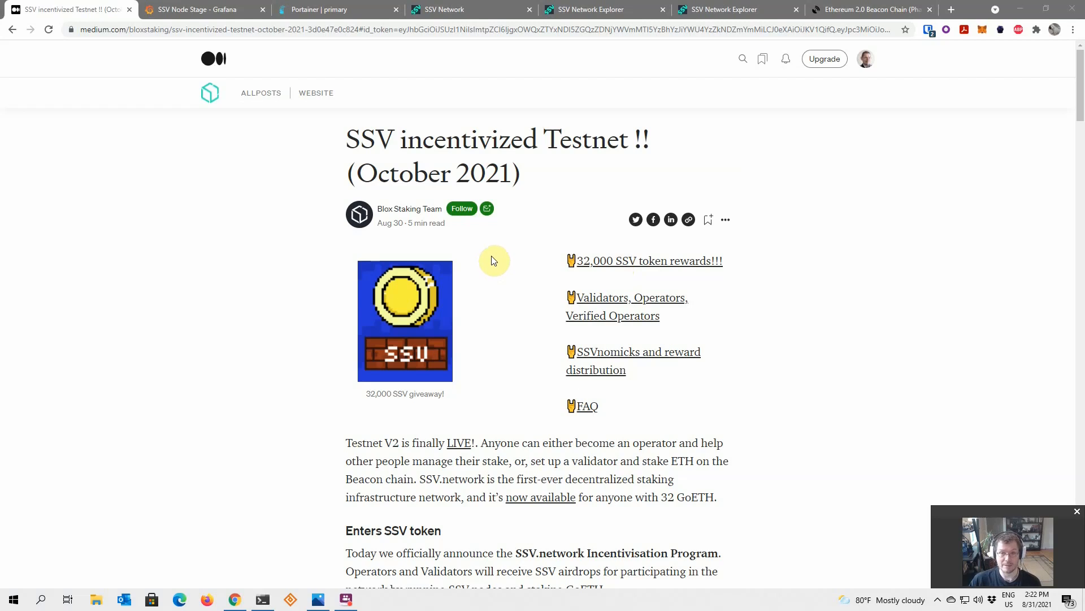
# Read past the Incentivized testnet image and 32,000 SSV prize pool list to the reward chart.
pyautogui.scroll(-3)
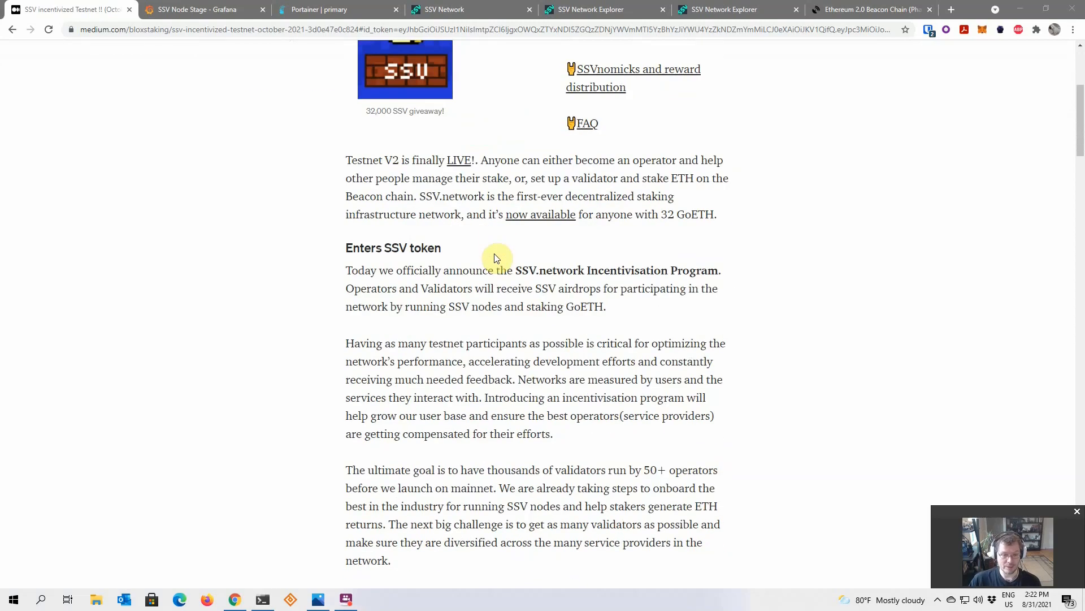
pyautogui.scroll(-3)
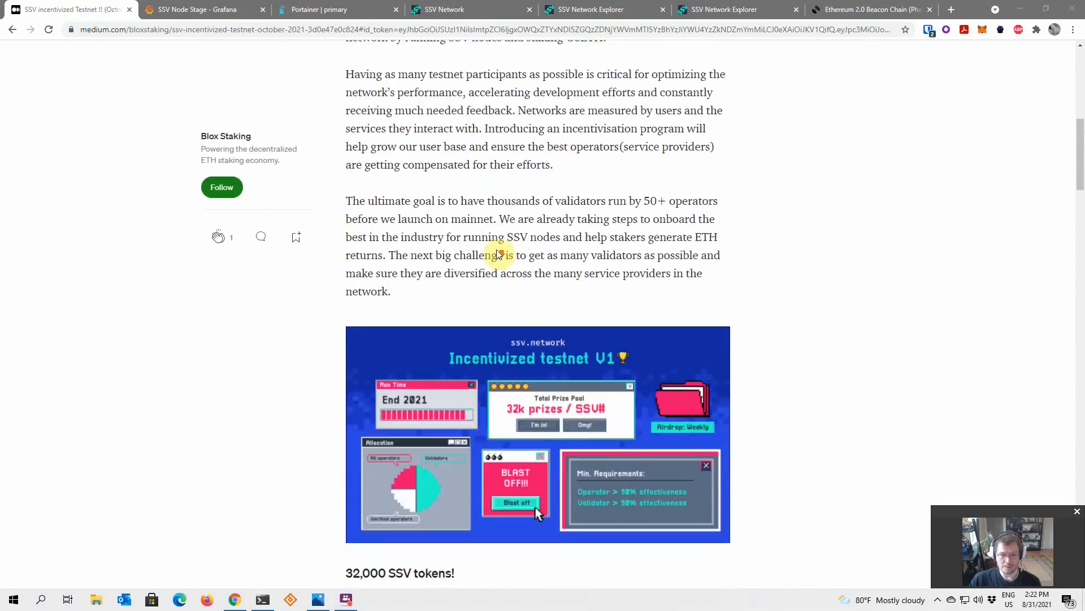
pyautogui.scroll(-3)
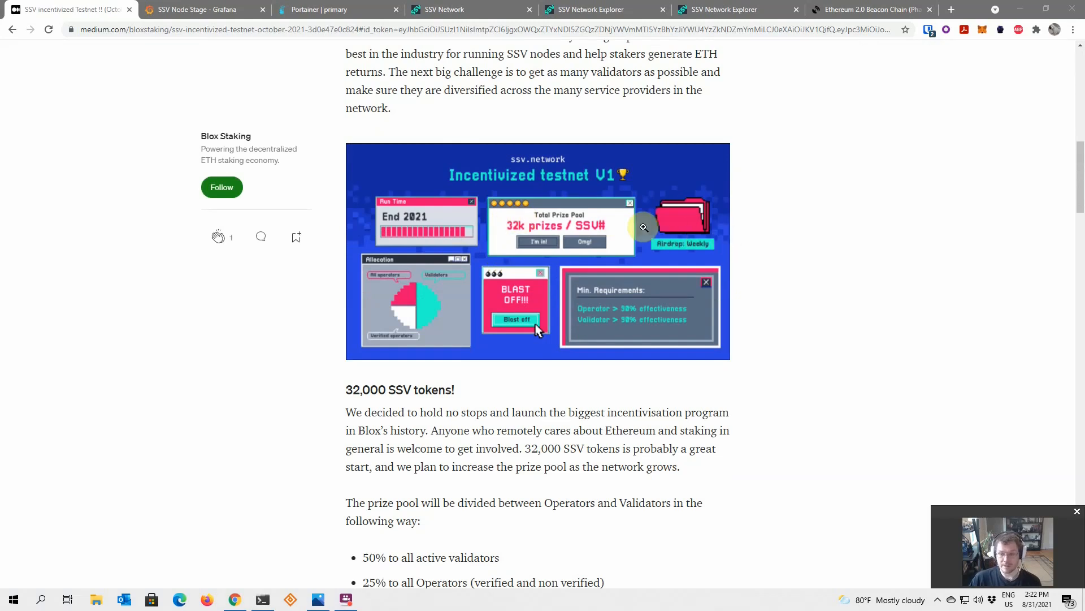
pyautogui.moveTo(642, 237)
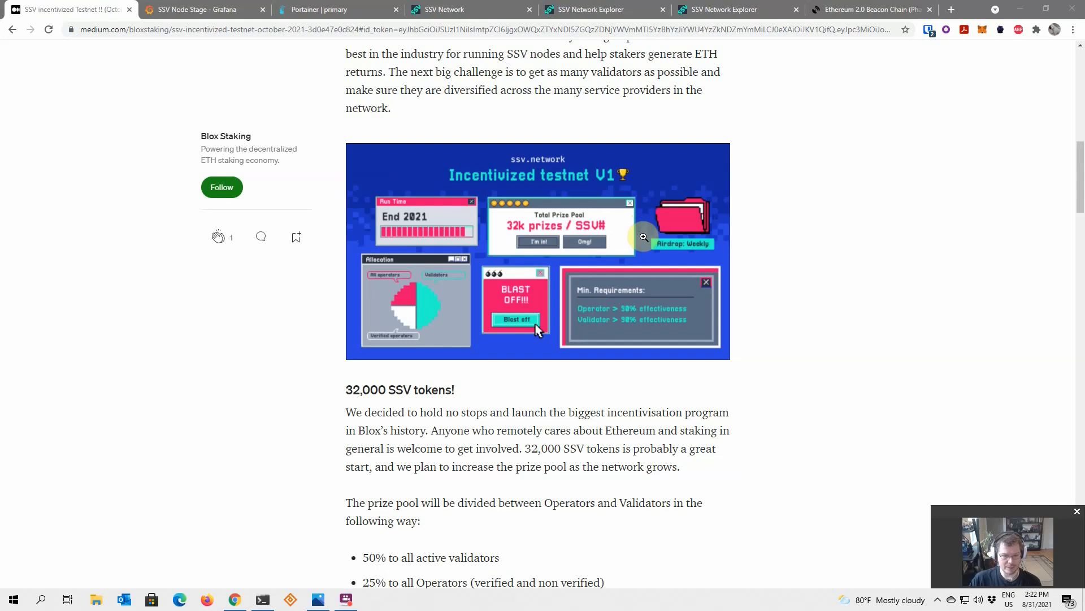
pyautogui.moveTo(630, 225)
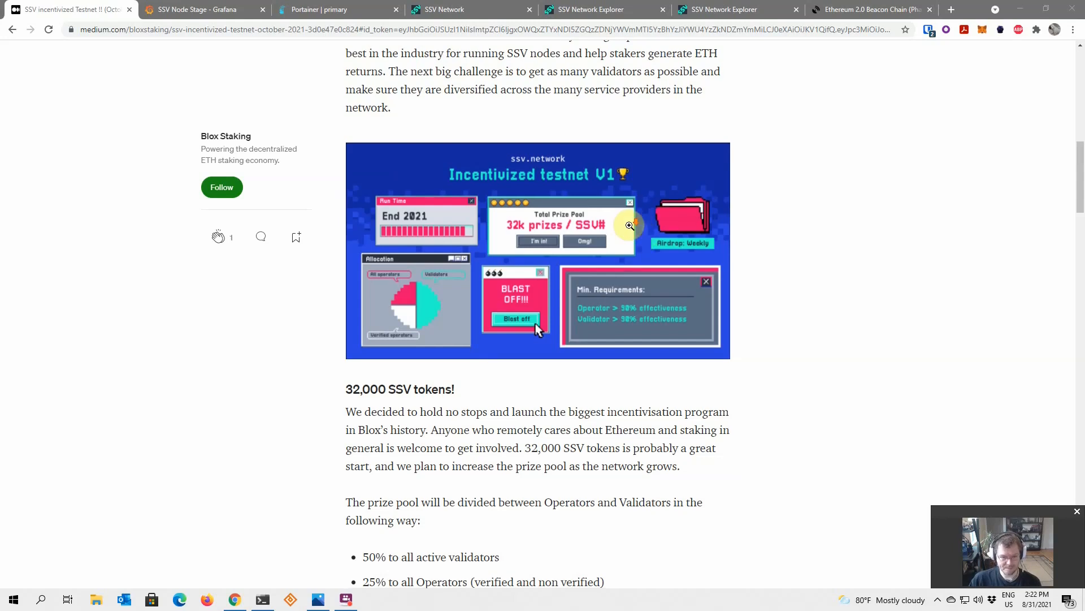
pyautogui.scroll(-3)
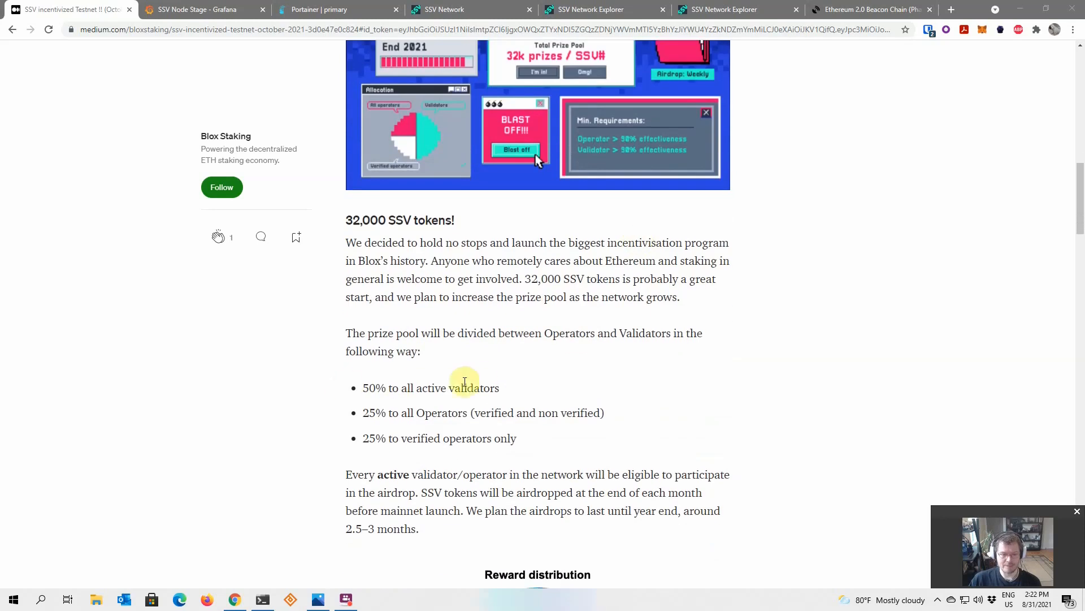
pyautogui.moveTo(481, 380)
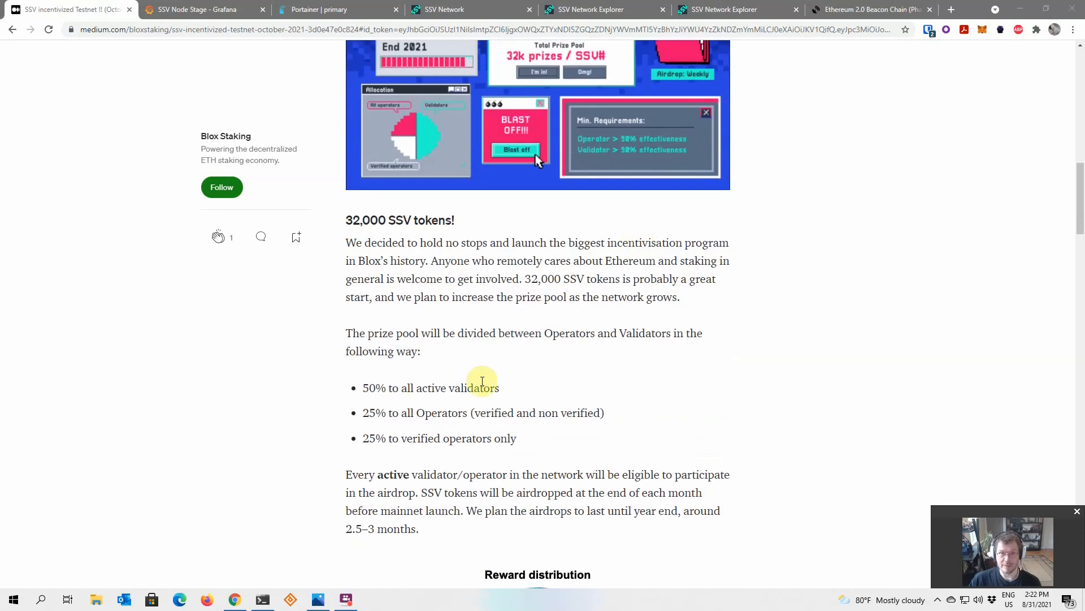
pyautogui.moveTo(566, 412)
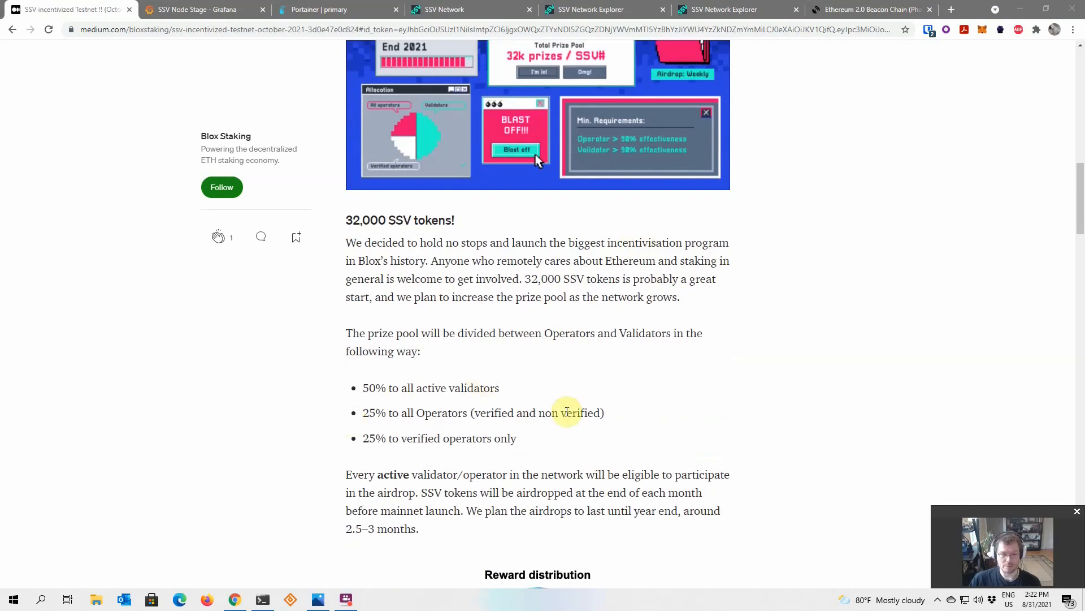
pyautogui.moveTo(531, 428)
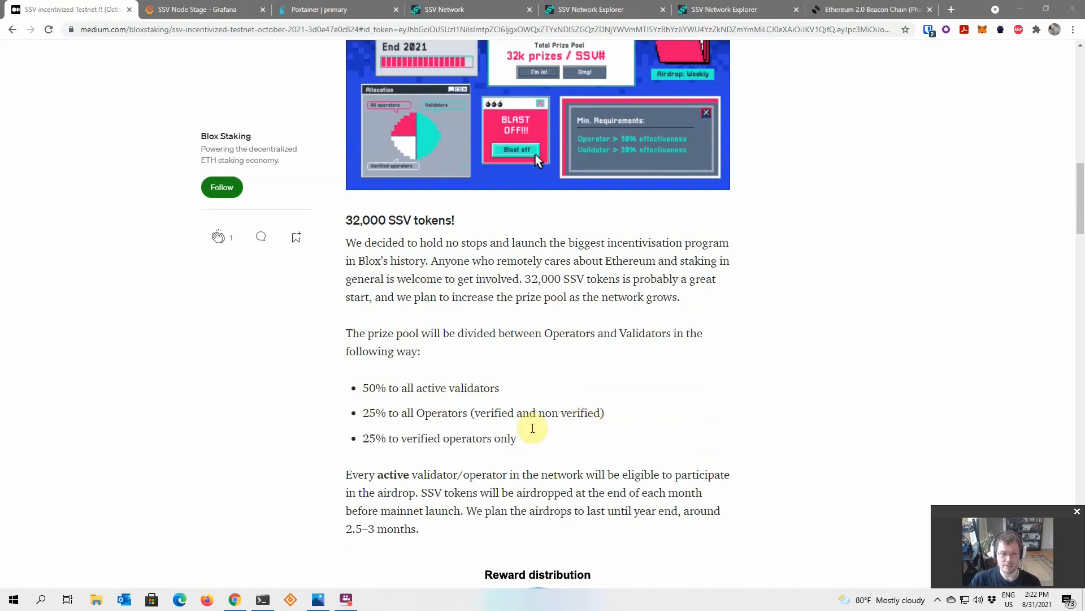
pyautogui.moveTo(681, 379)
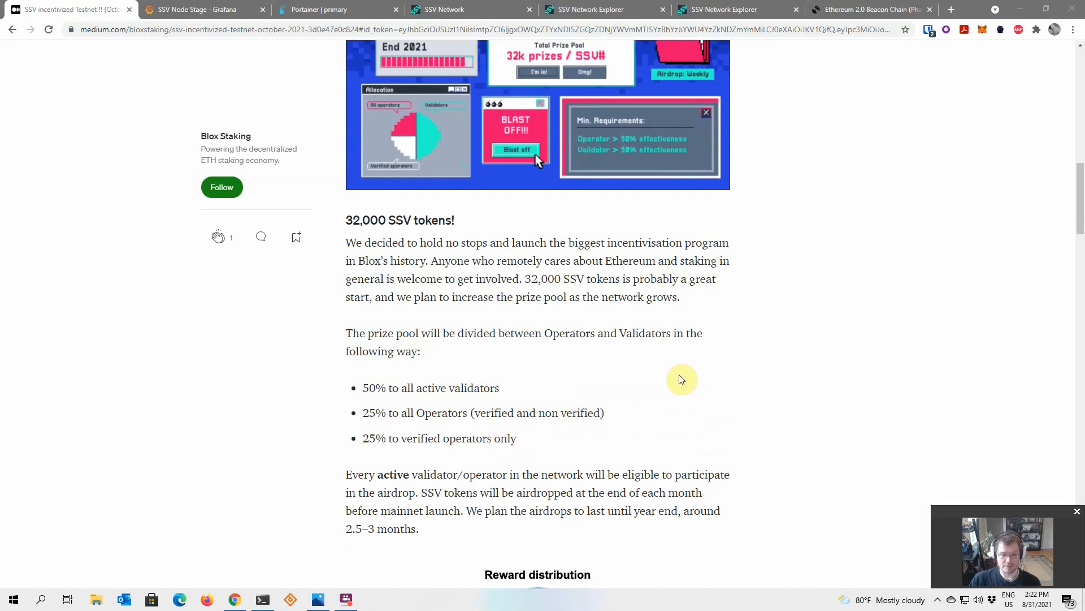
pyautogui.scroll(-3)
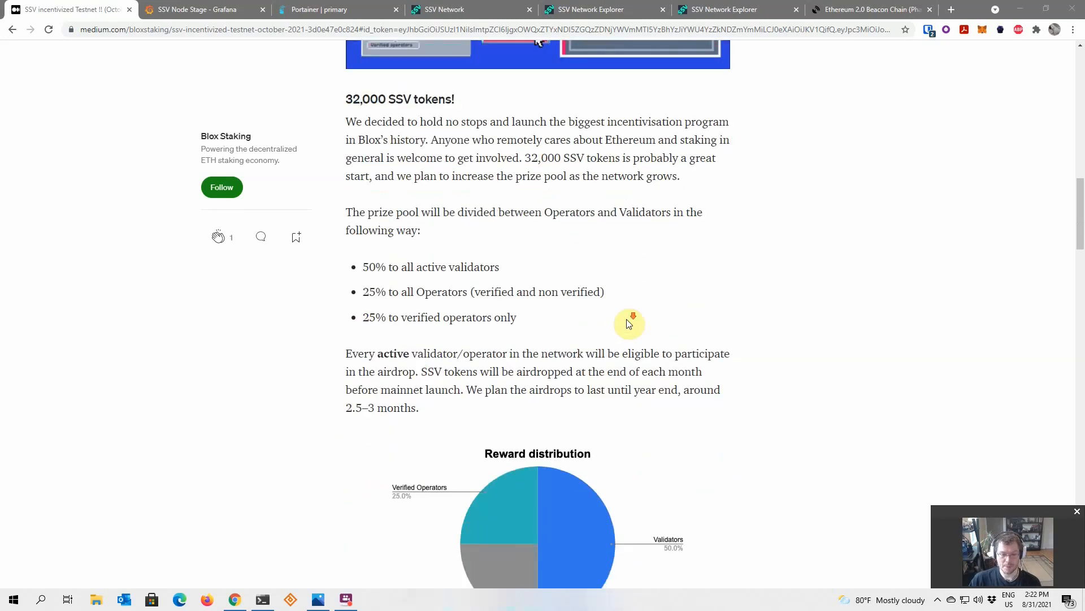
pyautogui.scroll(-3)
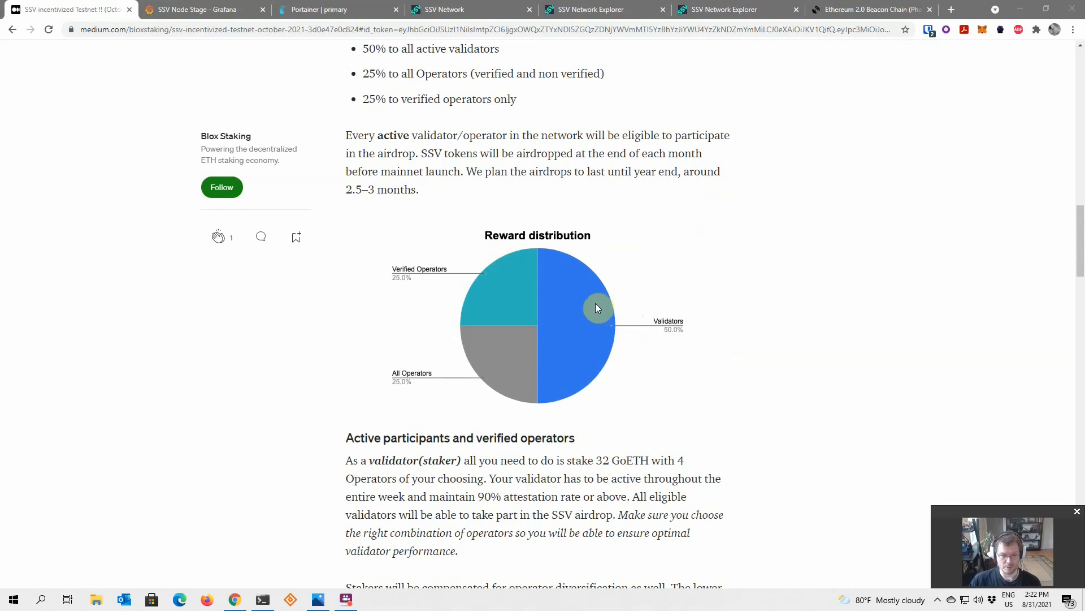
# Advance to the validator requirements: stake 32 GoETH with 4 operators and keep 90% attestation.
pyautogui.scroll(-3)
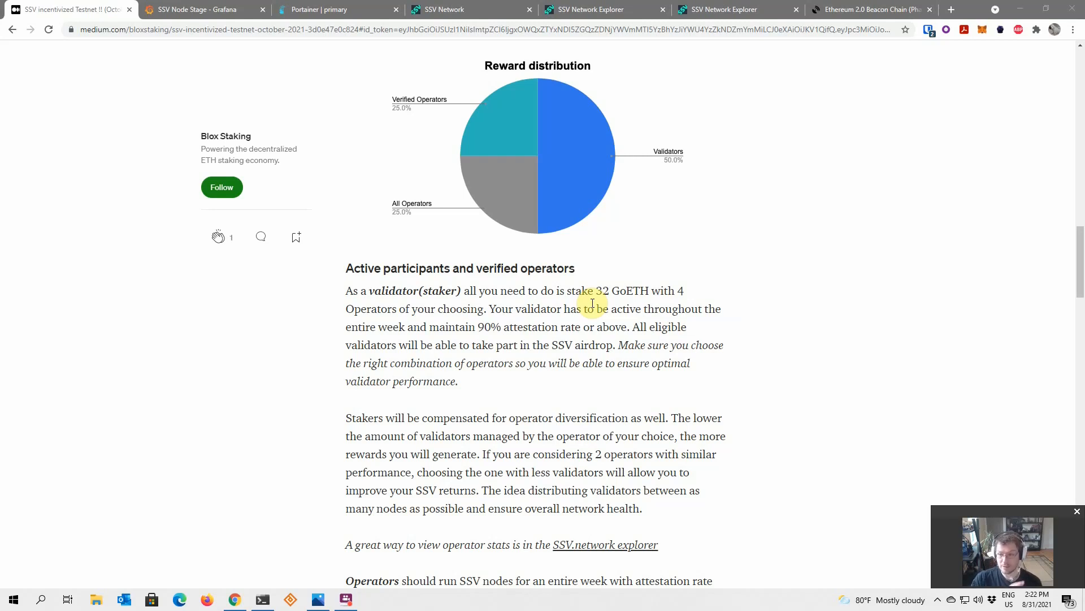
pyautogui.moveTo(628, 268)
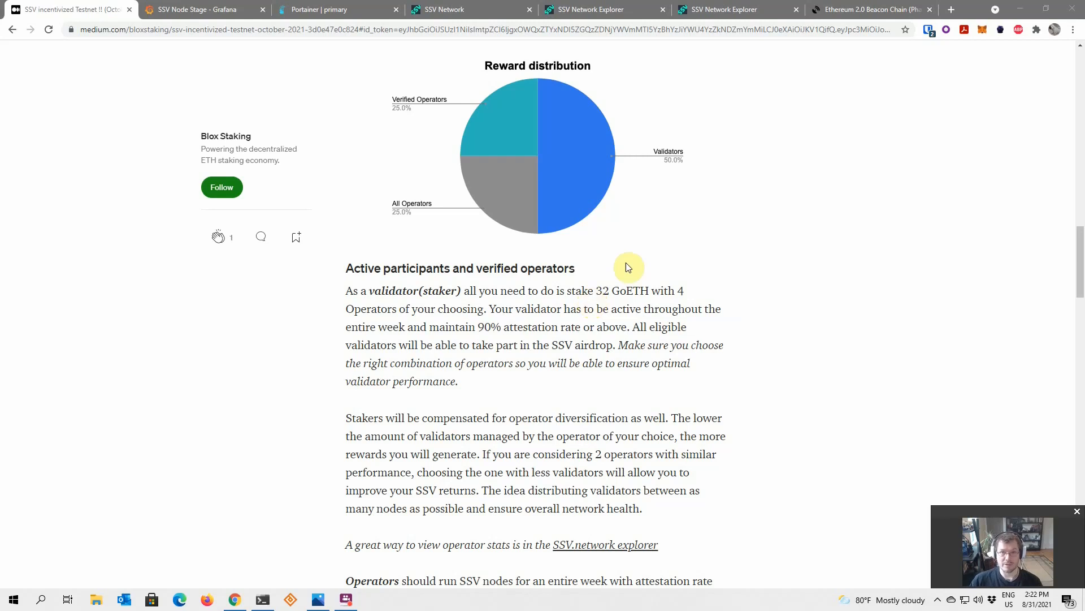
pyautogui.moveTo(628, 253)
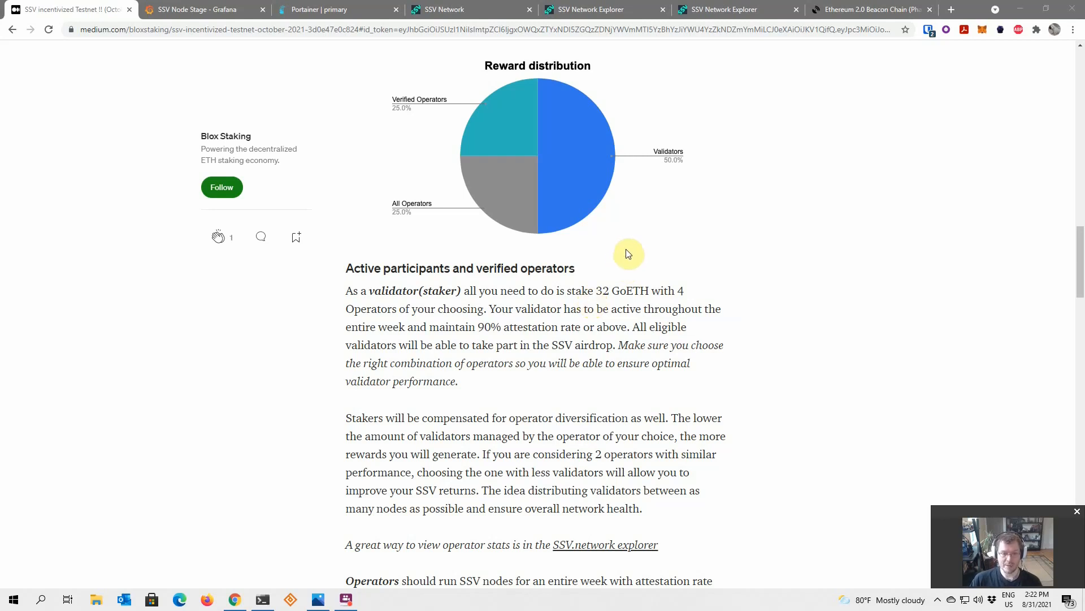
pyautogui.moveTo(526, 323)
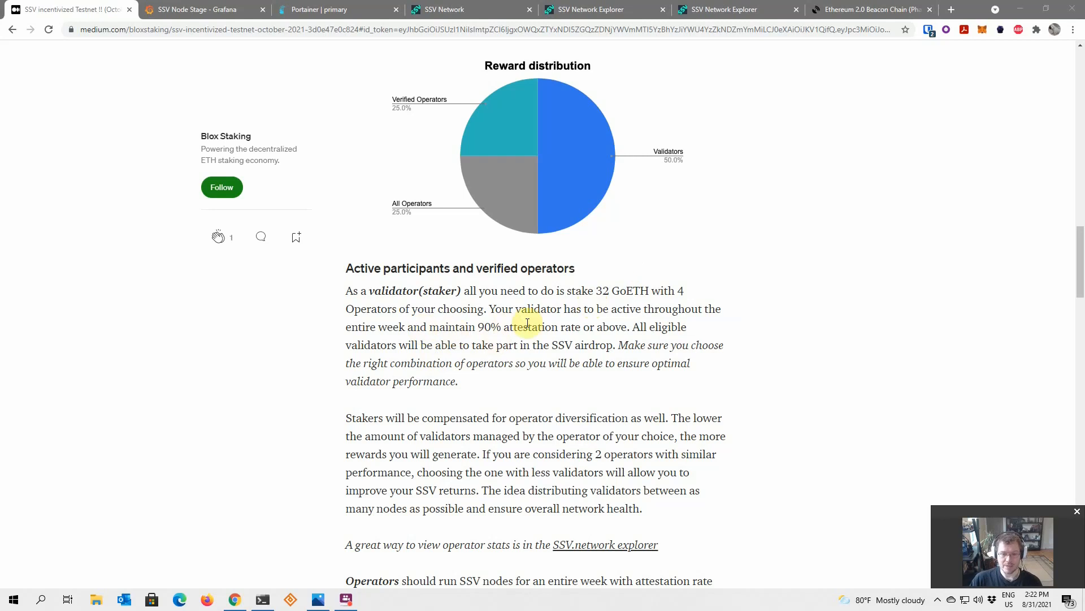
pyautogui.moveTo(528, 346)
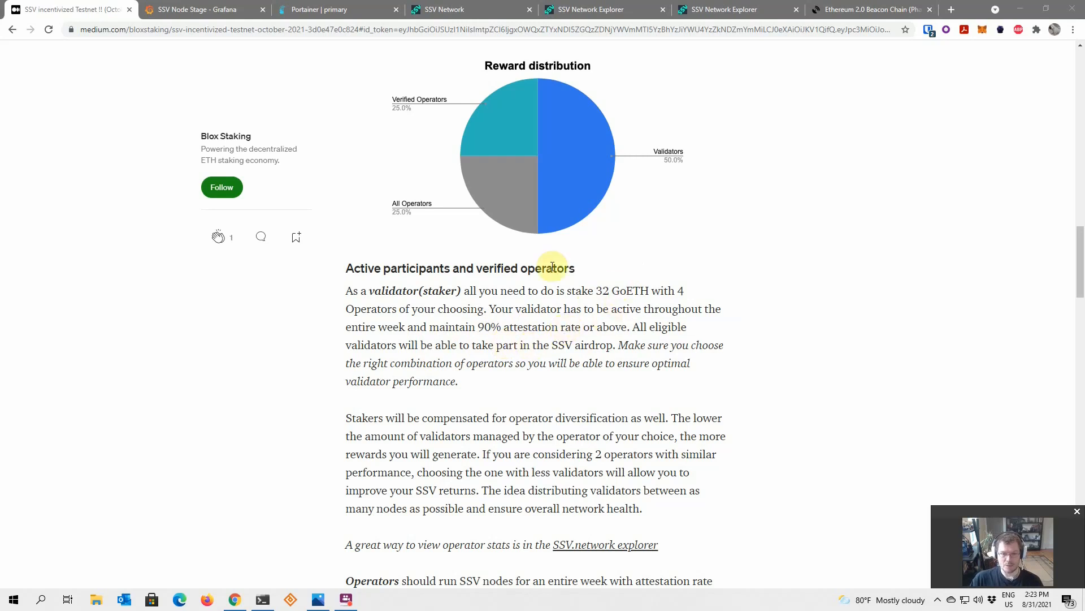
pyautogui.moveTo(522, 320)
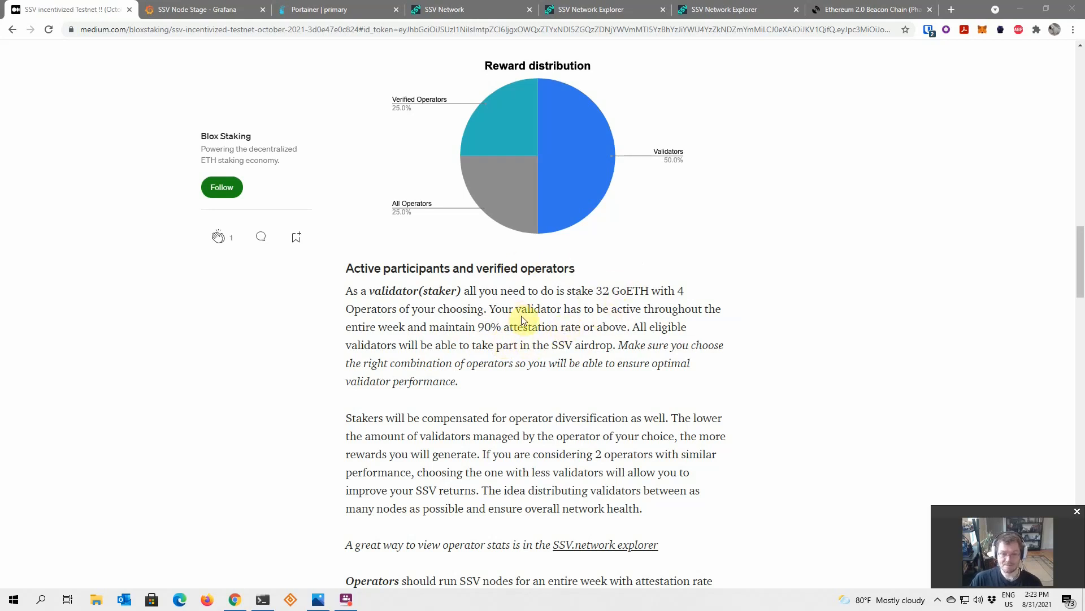
pyautogui.moveTo(573, 327)
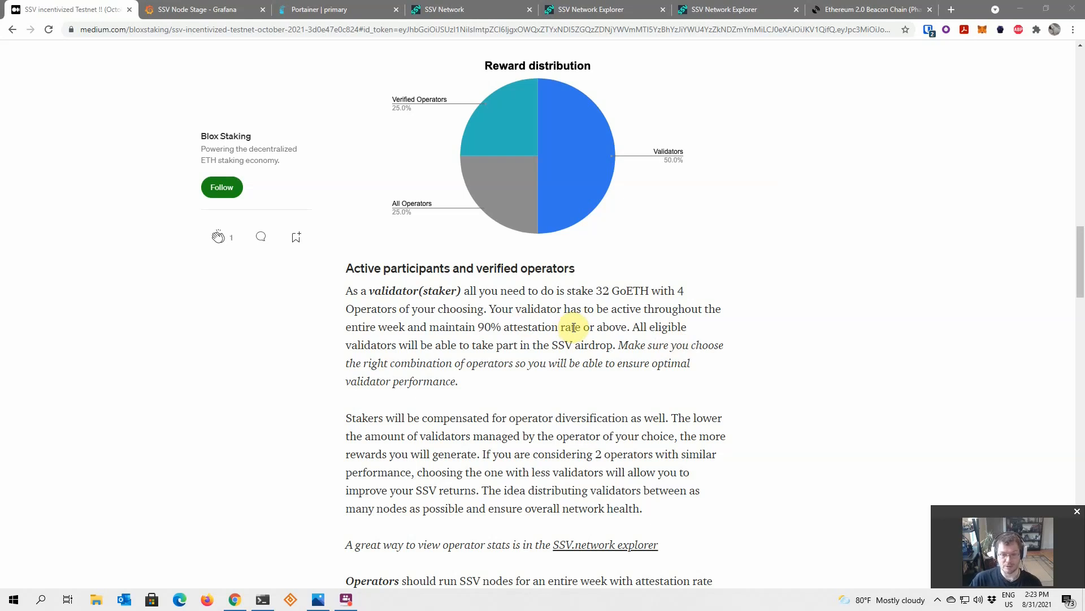
pyautogui.moveTo(545, 305)
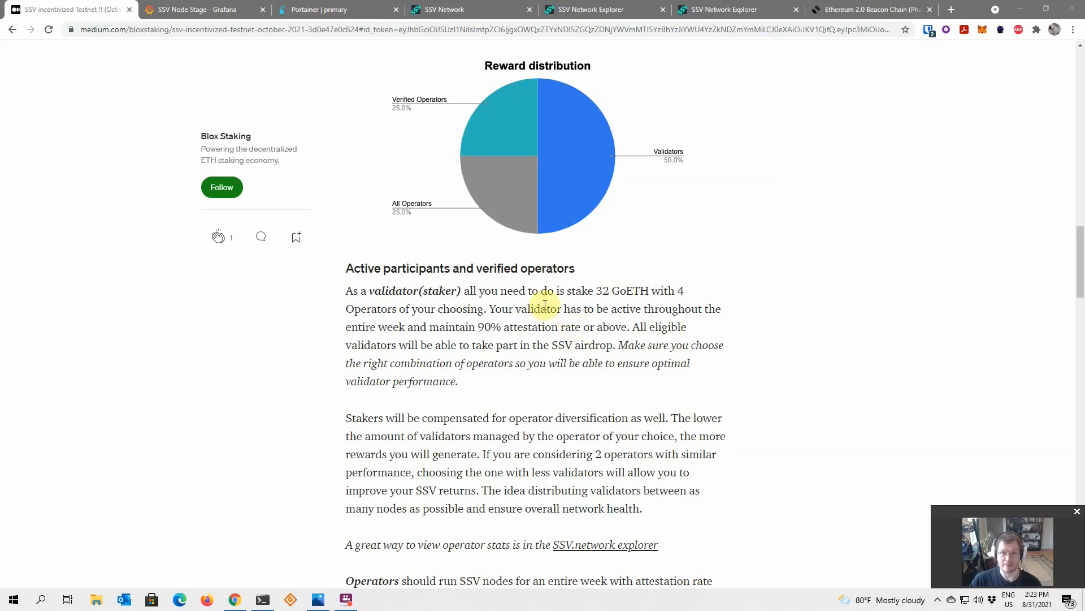
pyautogui.moveTo(549, 305)
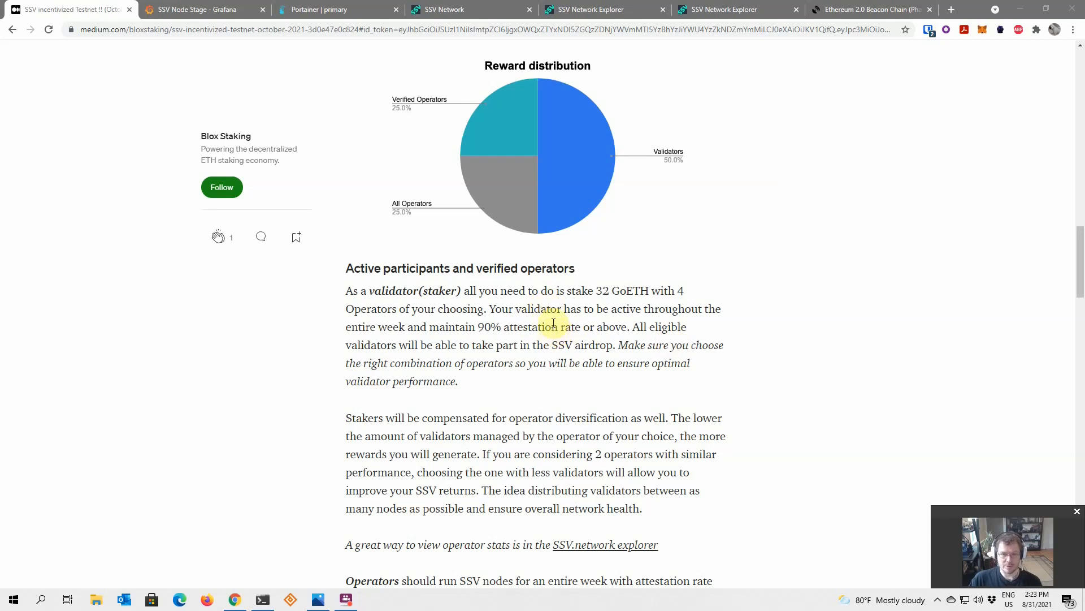
pyautogui.moveTo(502, 290)
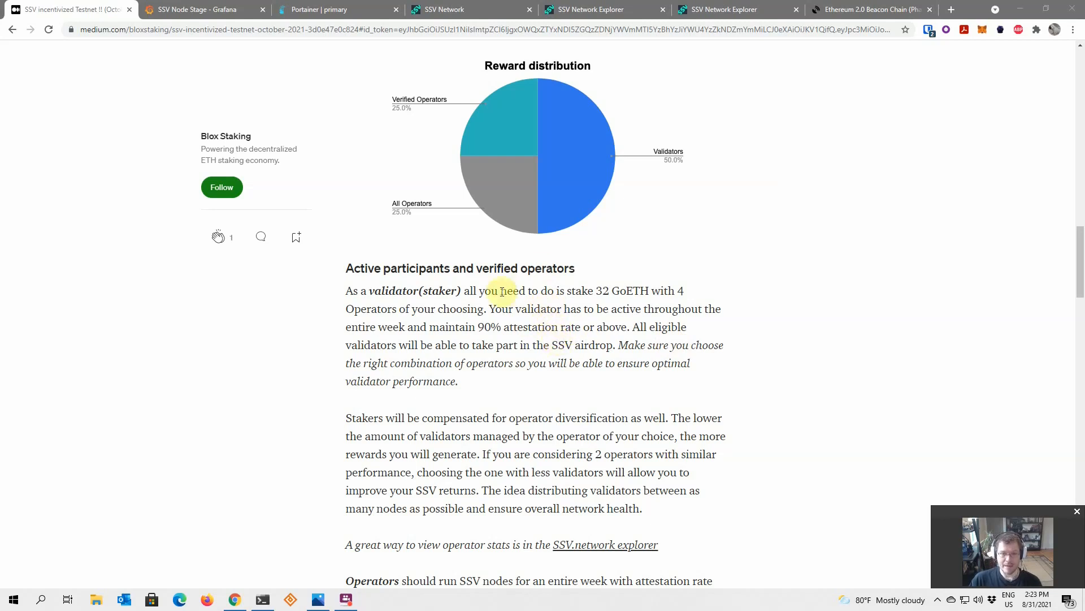
pyautogui.moveTo(529, 333)
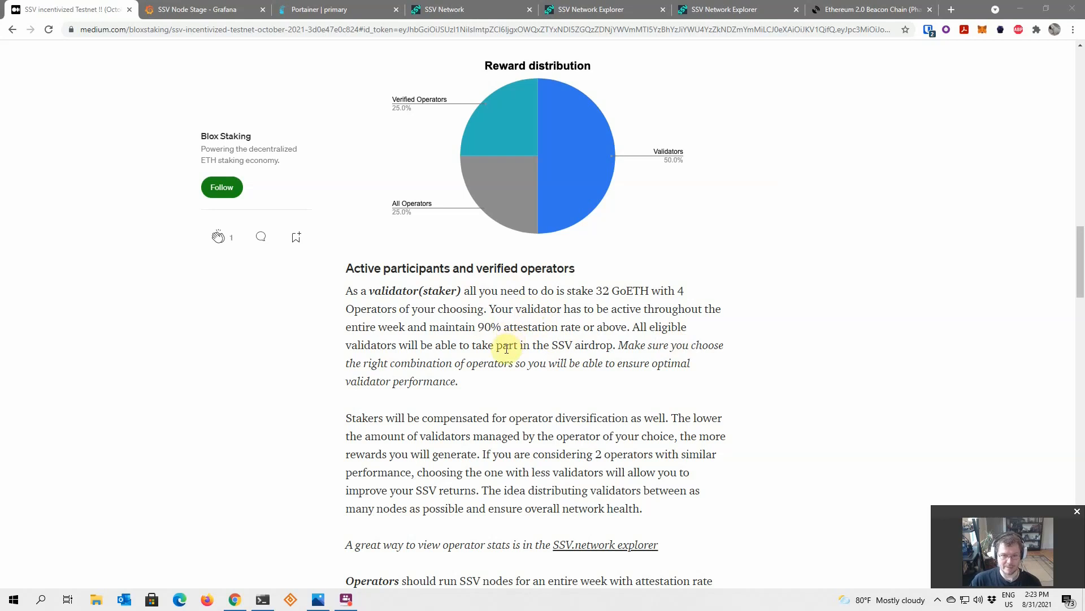
# Read the staker compensation paragraph, SSV.network explorer link and operator reward rules.
pyautogui.scroll(-3)
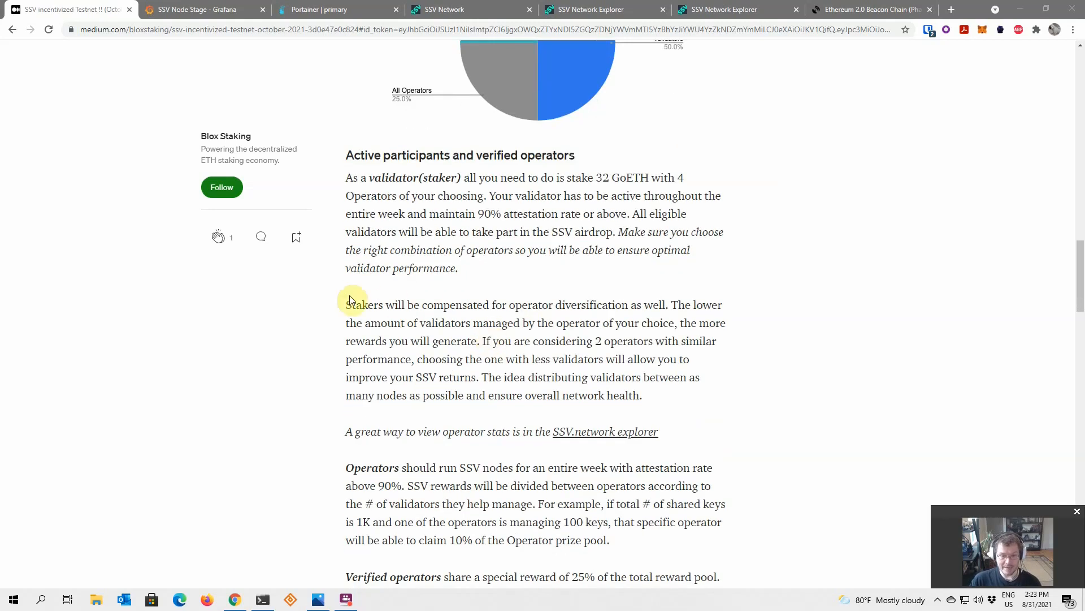
pyautogui.moveTo(463, 317)
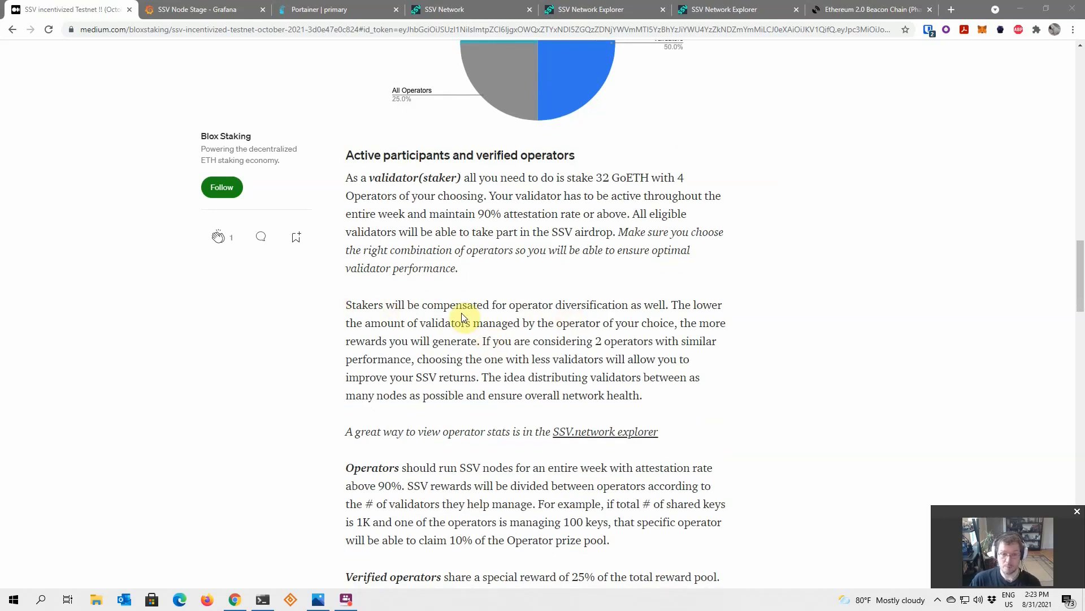
pyautogui.moveTo(529, 304)
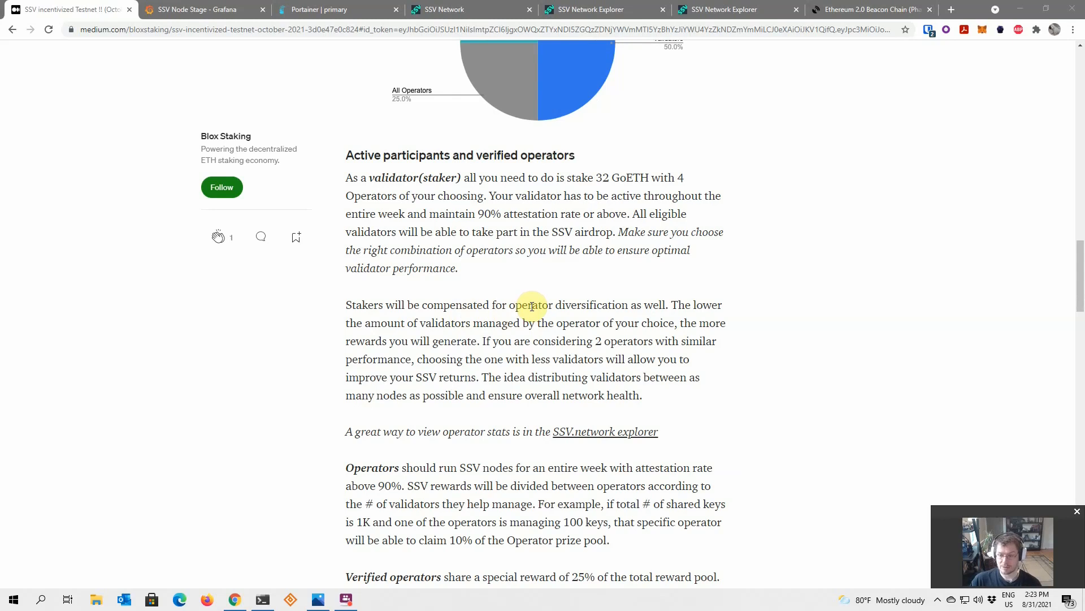
pyautogui.moveTo(537, 304)
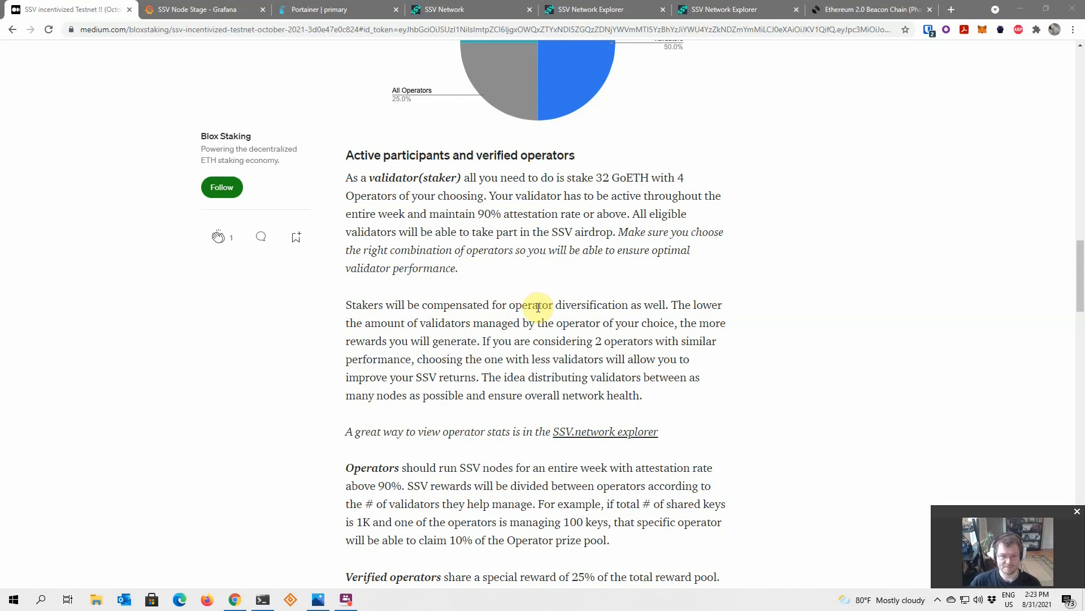
pyautogui.scroll(-3)
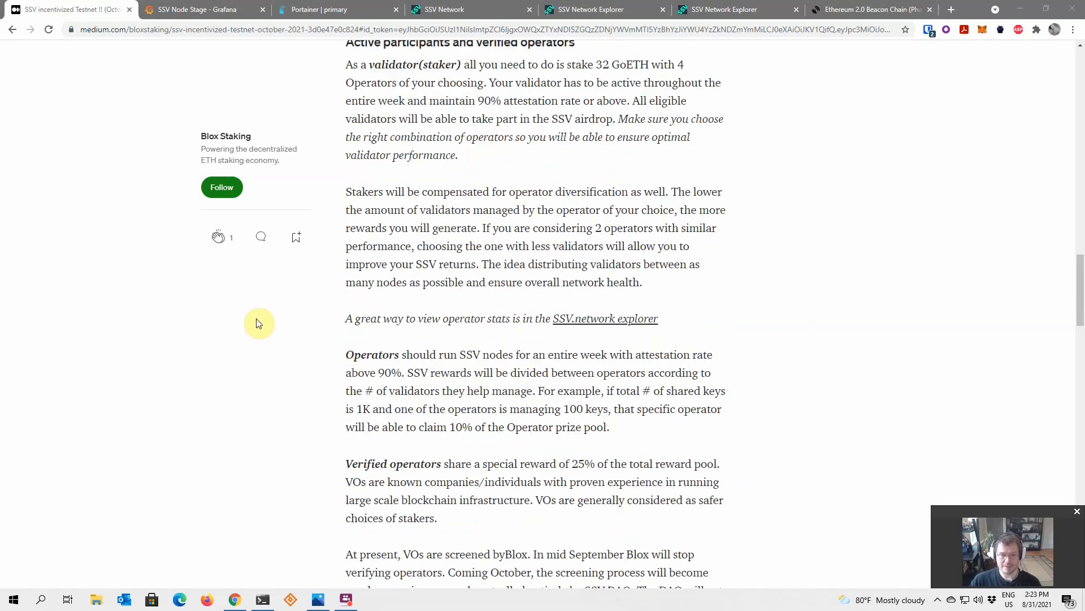
pyautogui.moveTo(694, 321)
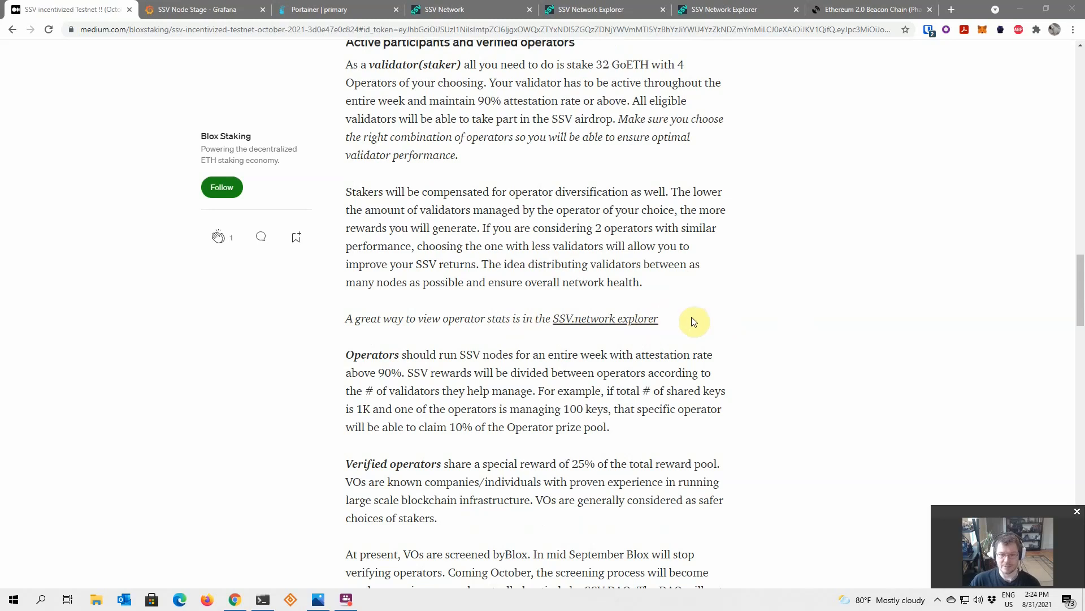
pyautogui.moveTo(619, 324)
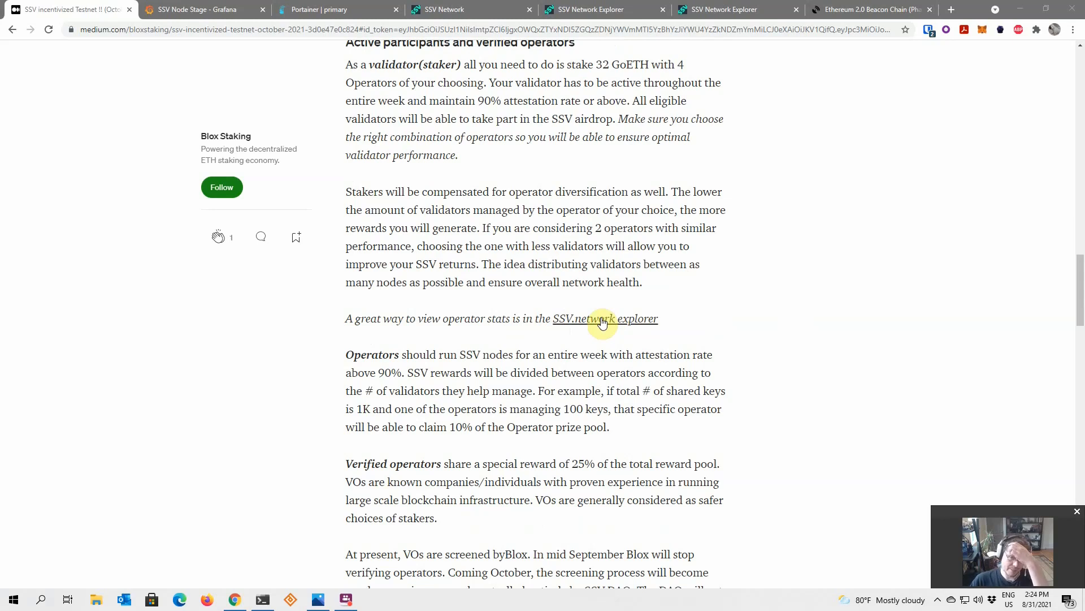
pyautogui.moveTo(413, 355)
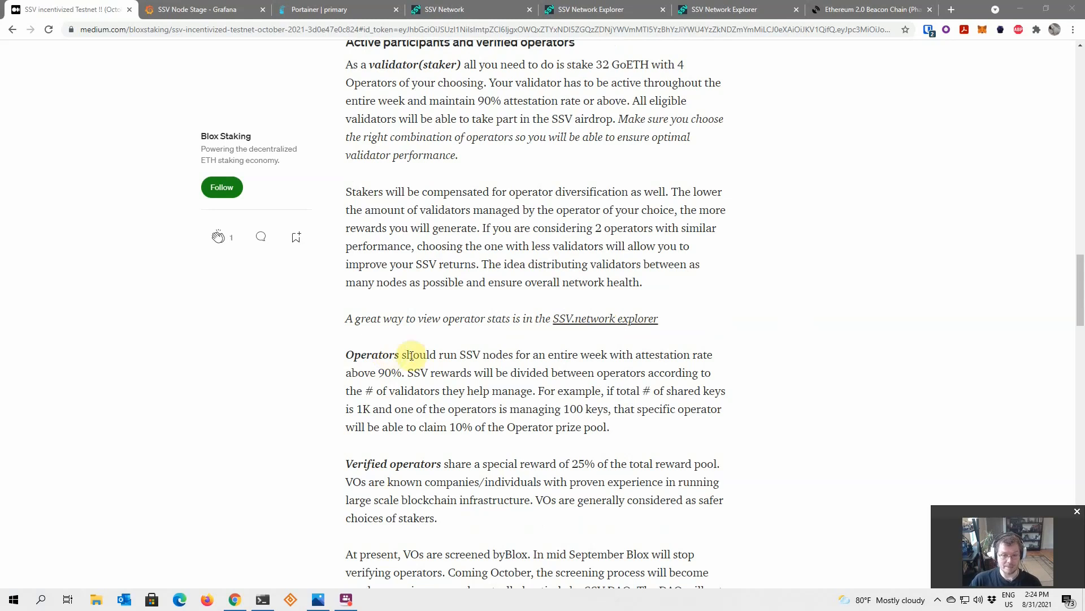
pyautogui.moveTo(446, 355)
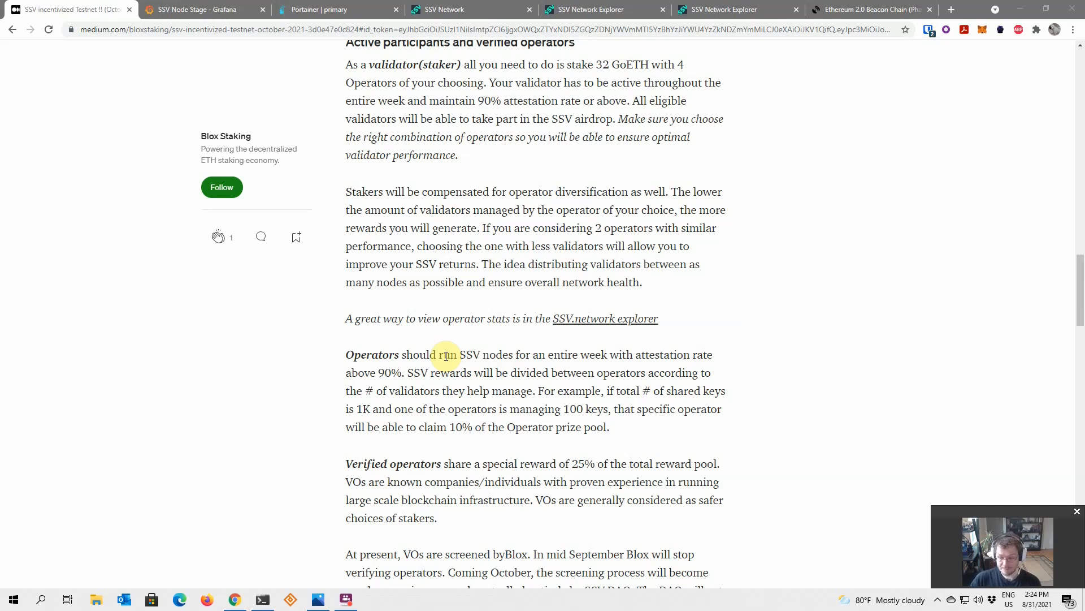
pyautogui.moveTo(464, 355)
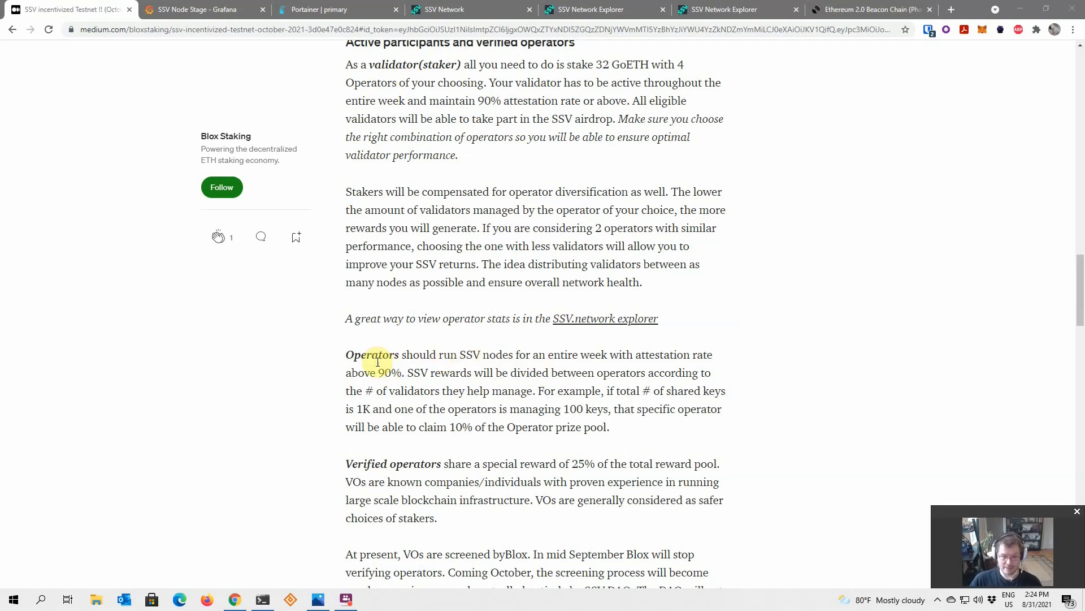
pyautogui.moveTo(487, 355)
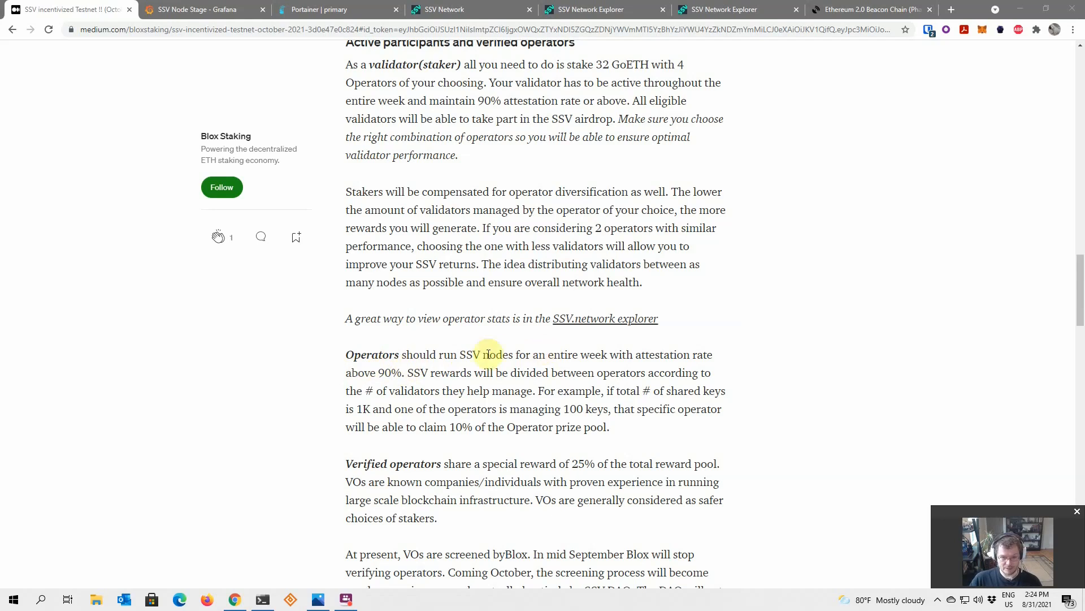
# Read the verified operators' 25% reward share and SSV DAO screening paragraphs down to the ecosystem image.
pyautogui.scroll(-3)
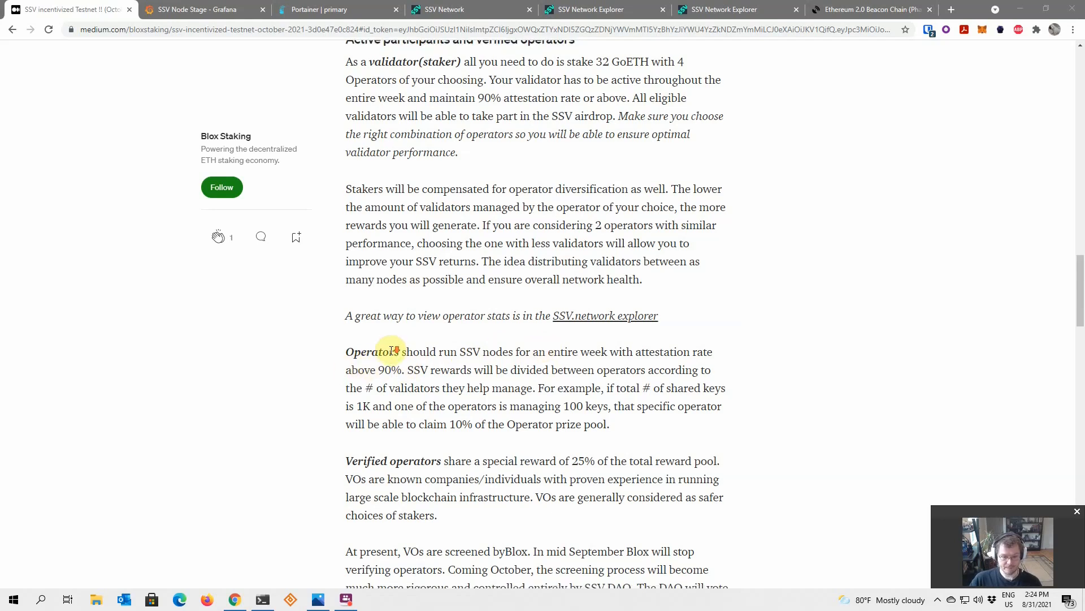
pyautogui.scroll(-3)
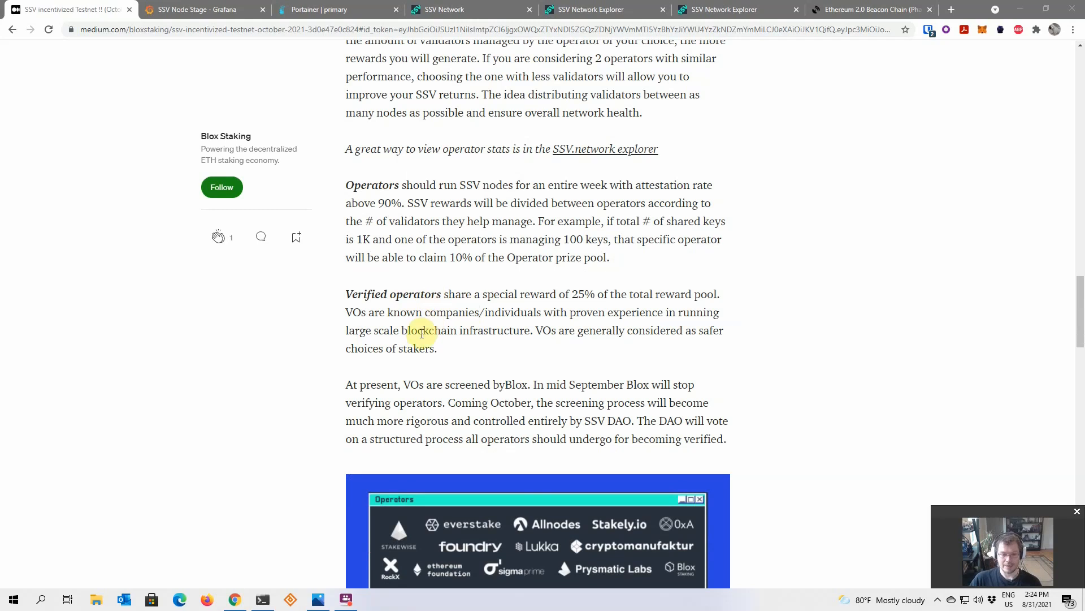
pyautogui.moveTo(413, 380)
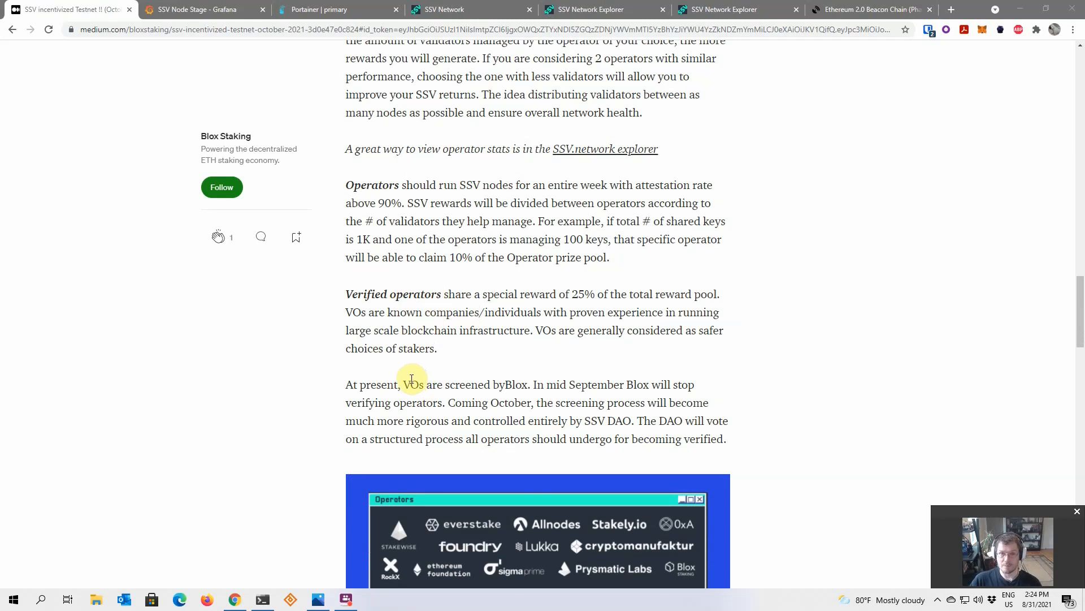
pyautogui.moveTo(536, 382)
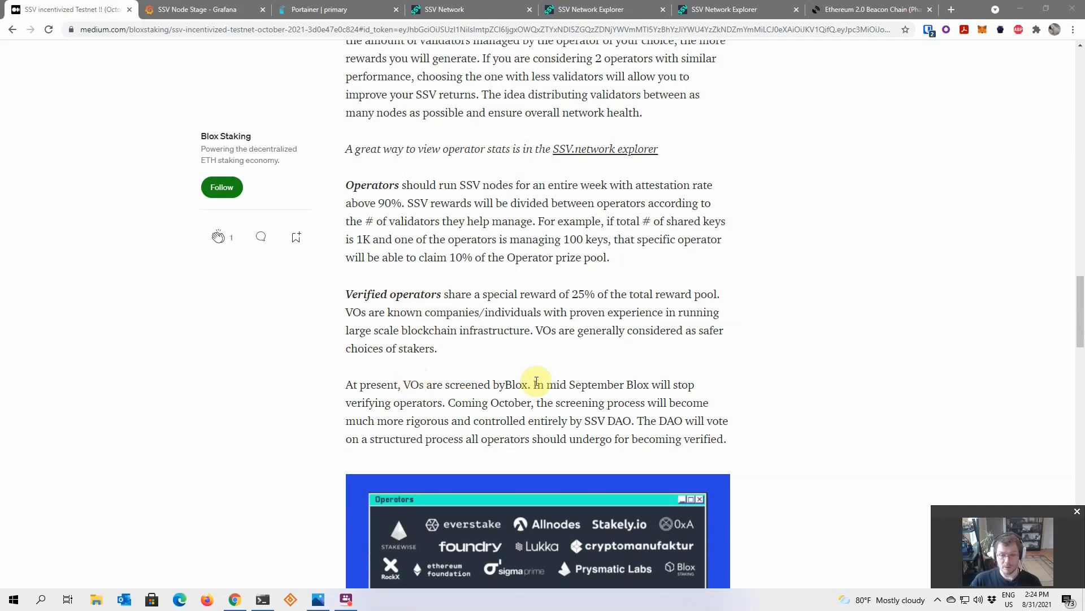
pyautogui.moveTo(562, 368)
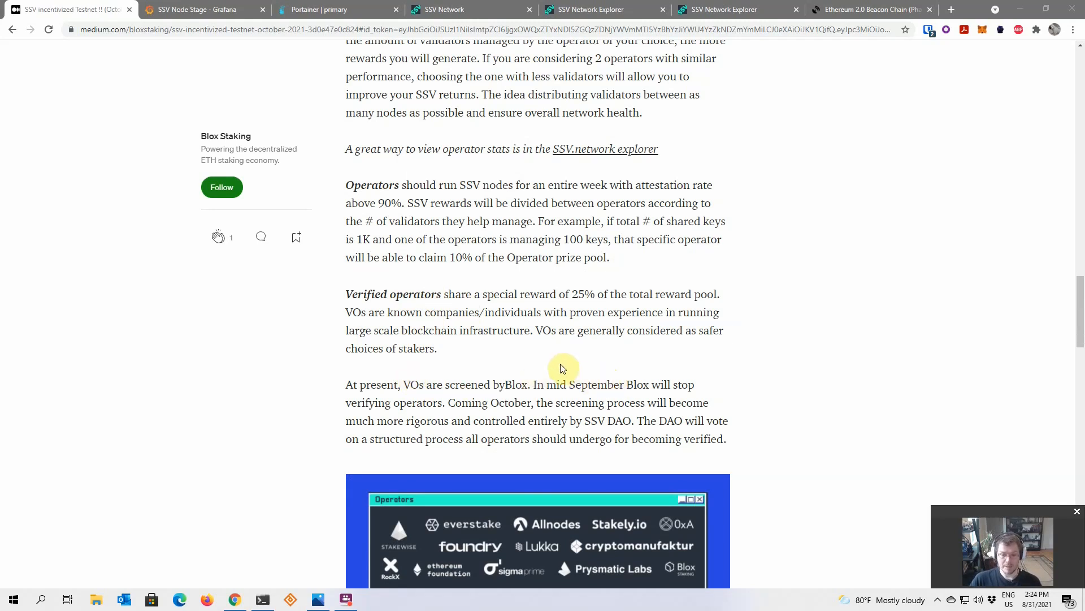
pyautogui.scroll(-3)
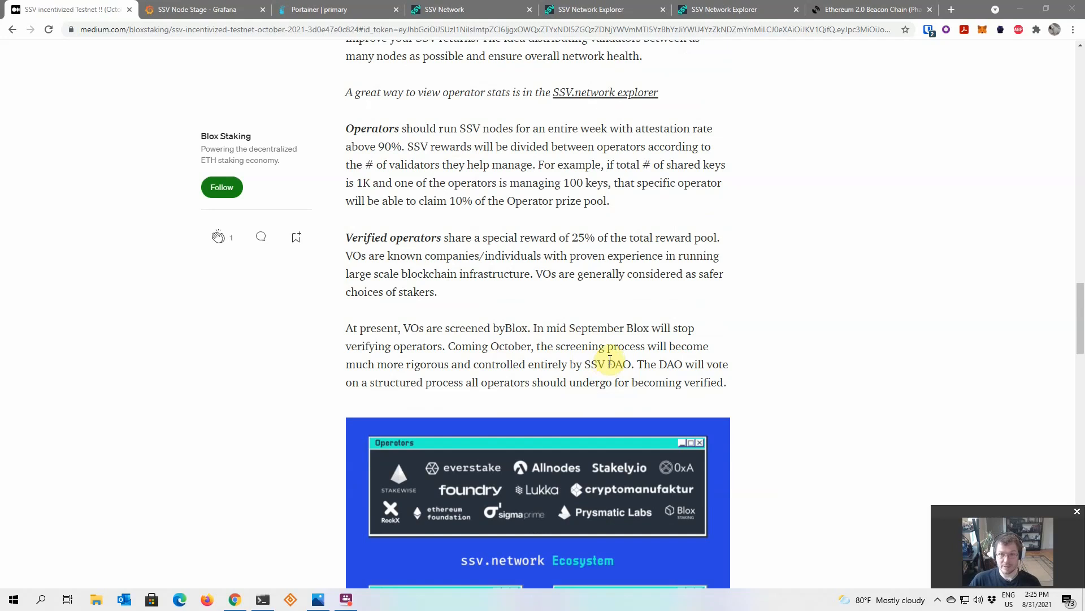
pyautogui.moveTo(605, 333)
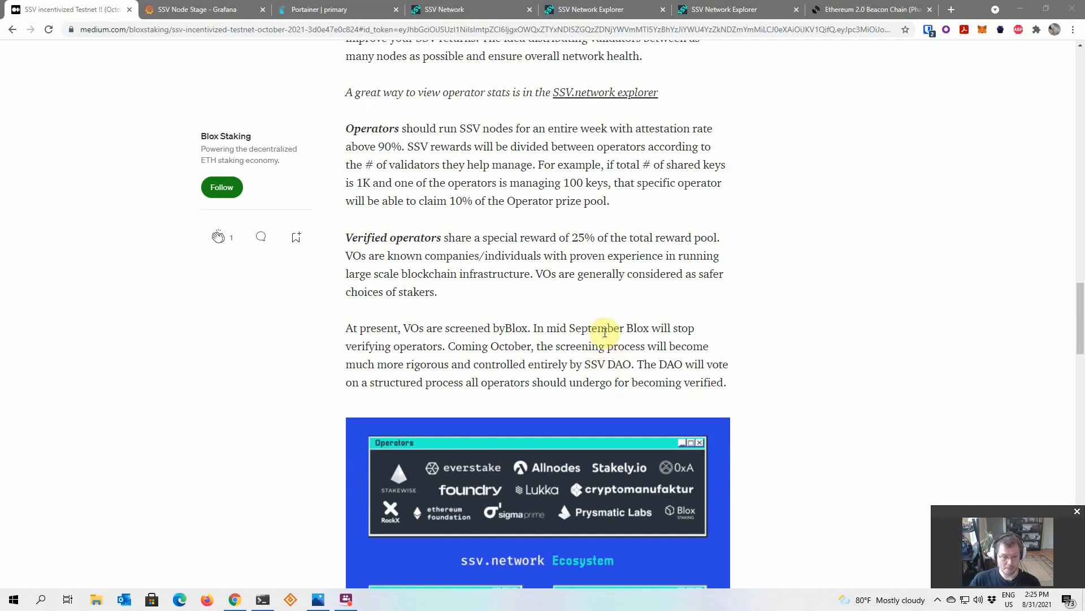
# Read past the ecosystem image through The SSV token model and Distribution mechanics sections.
pyautogui.scroll(-3)
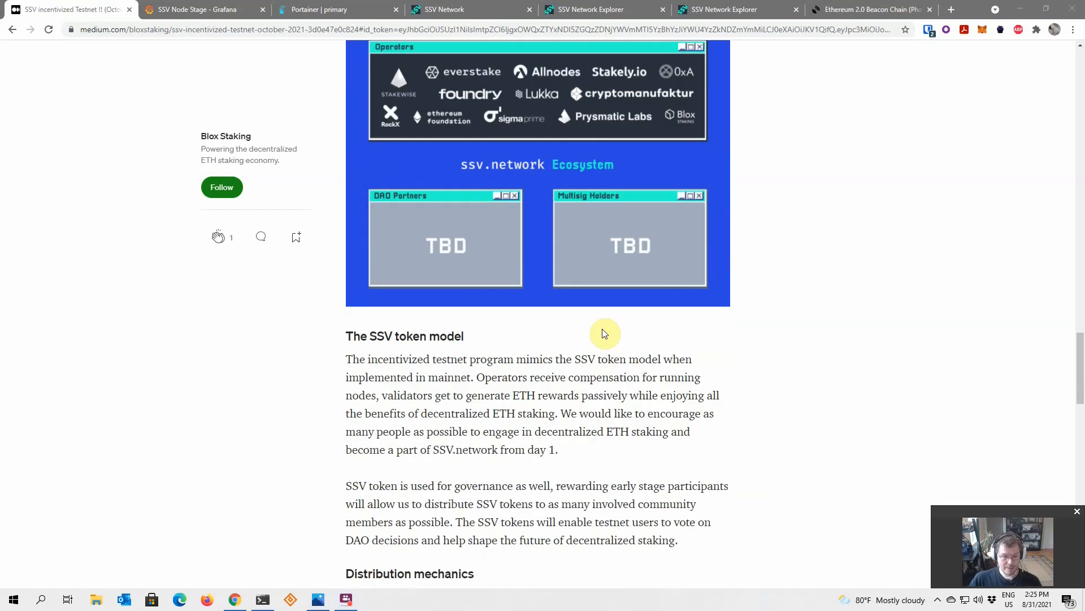
pyautogui.scroll(-3)
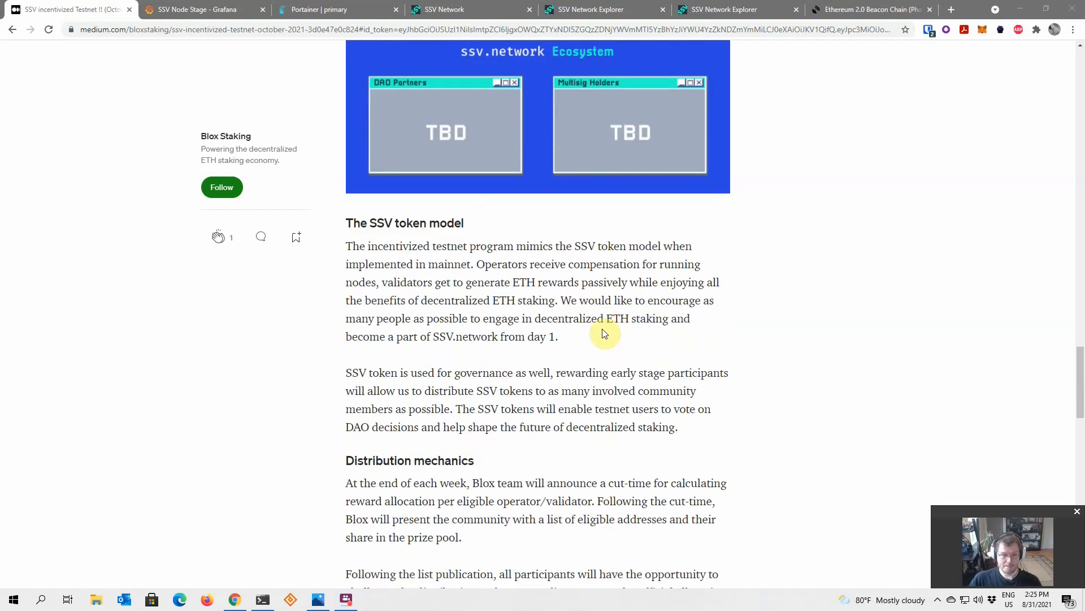
pyautogui.scroll(-3)
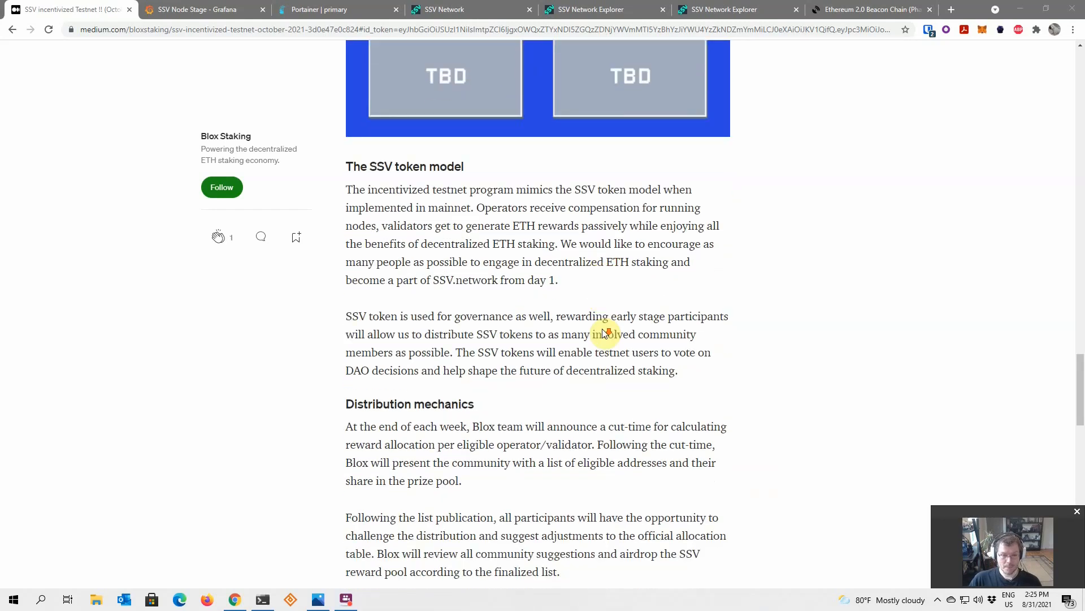
pyautogui.scroll(-3)
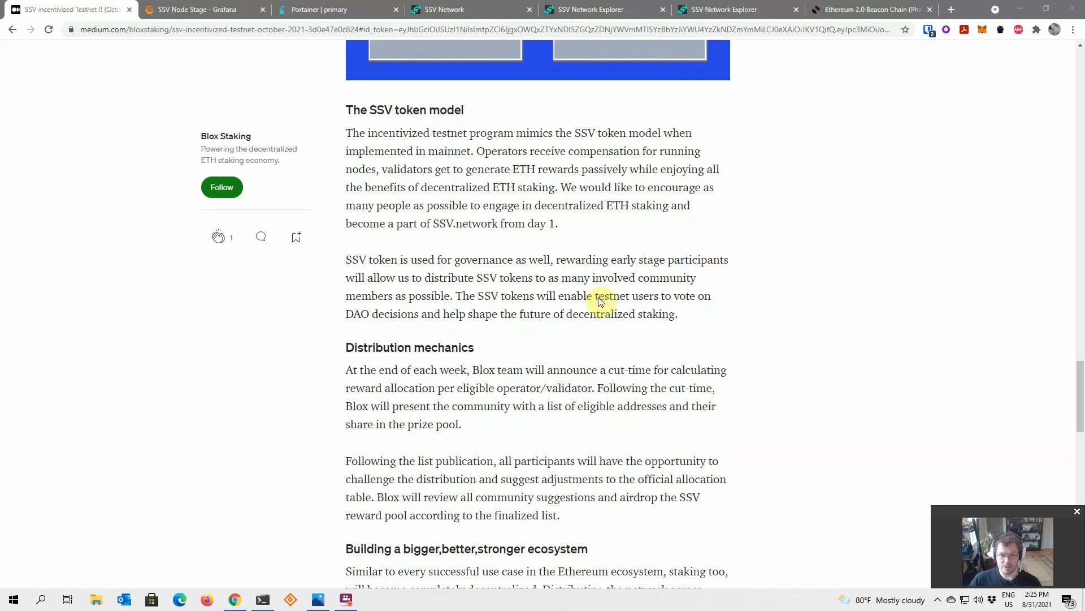
pyautogui.moveTo(494, 348)
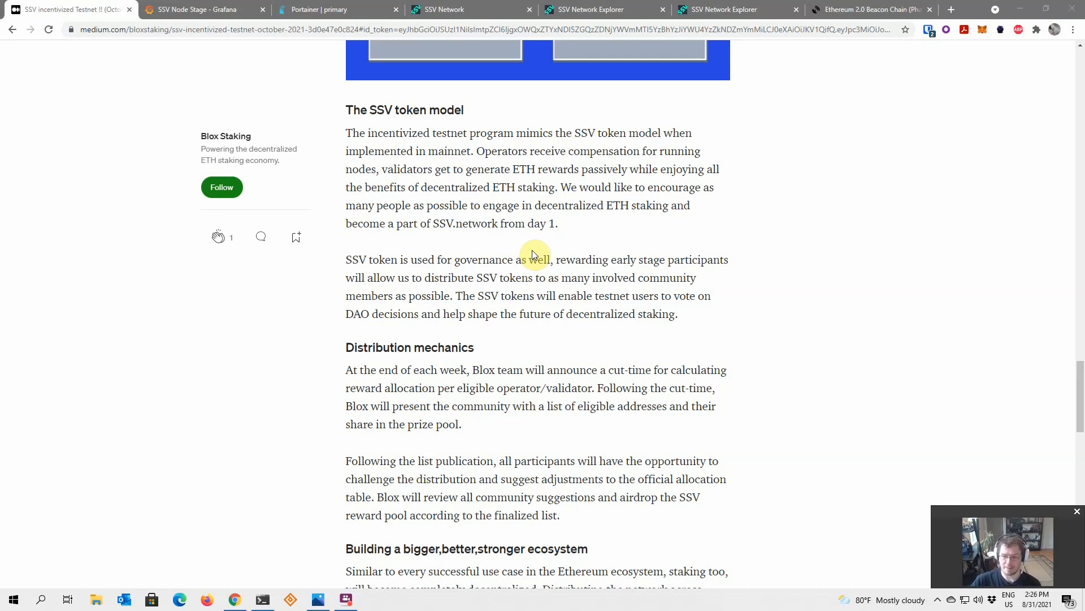
pyautogui.moveTo(480, 211)
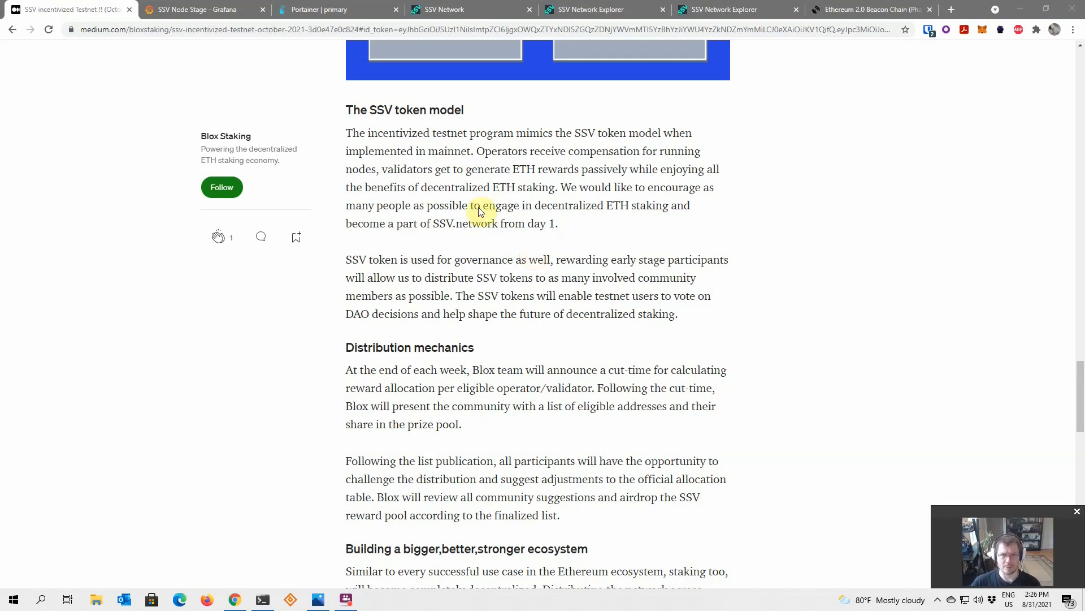
pyautogui.moveTo(476, 241)
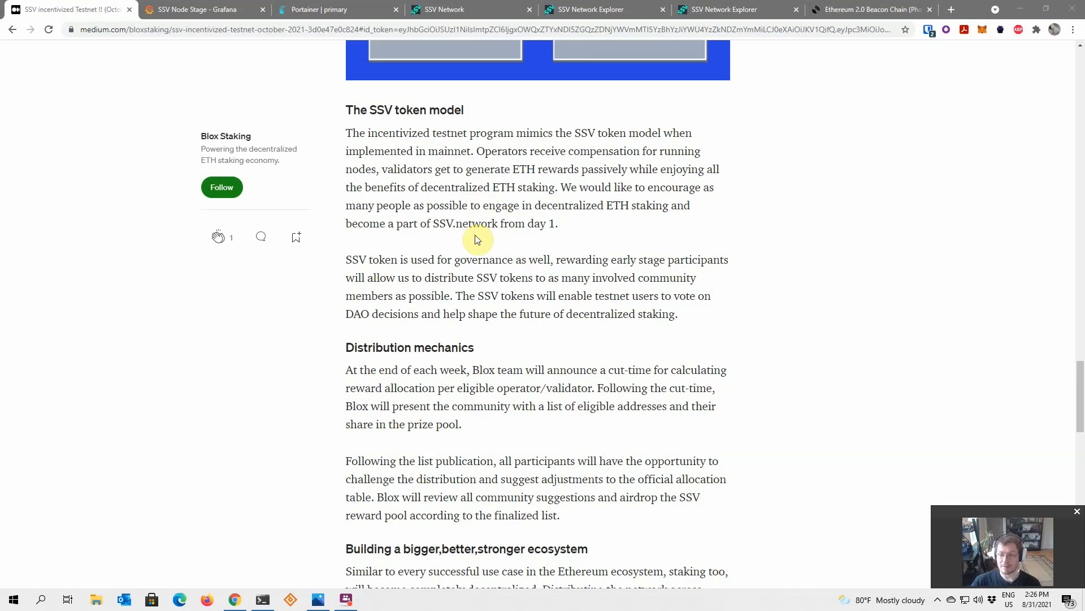
pyautogui.moveTo(501, 245)
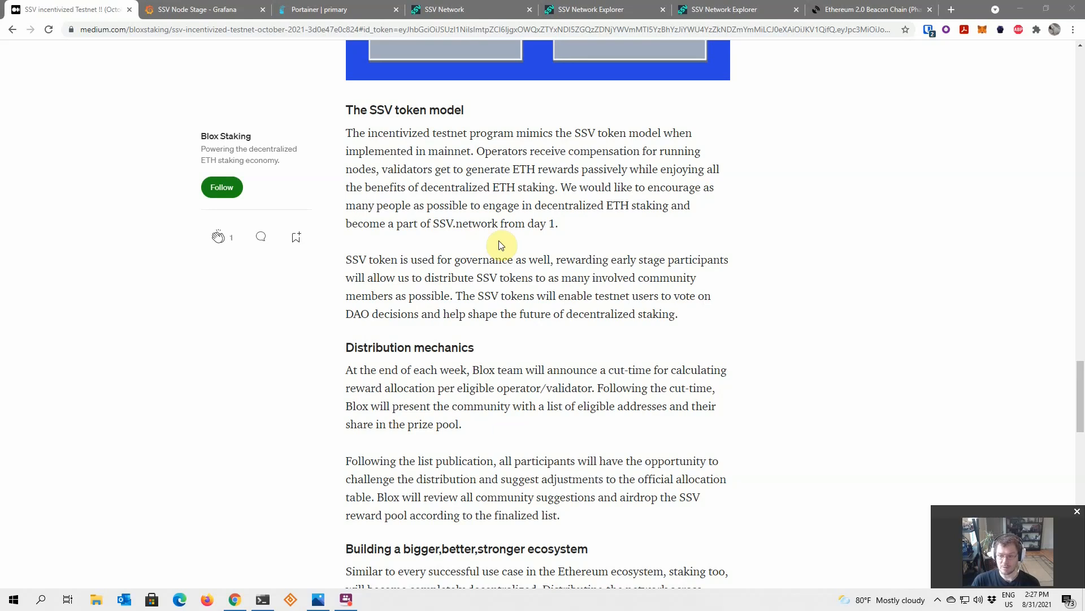
pyautogui.moveTo(485, 255)
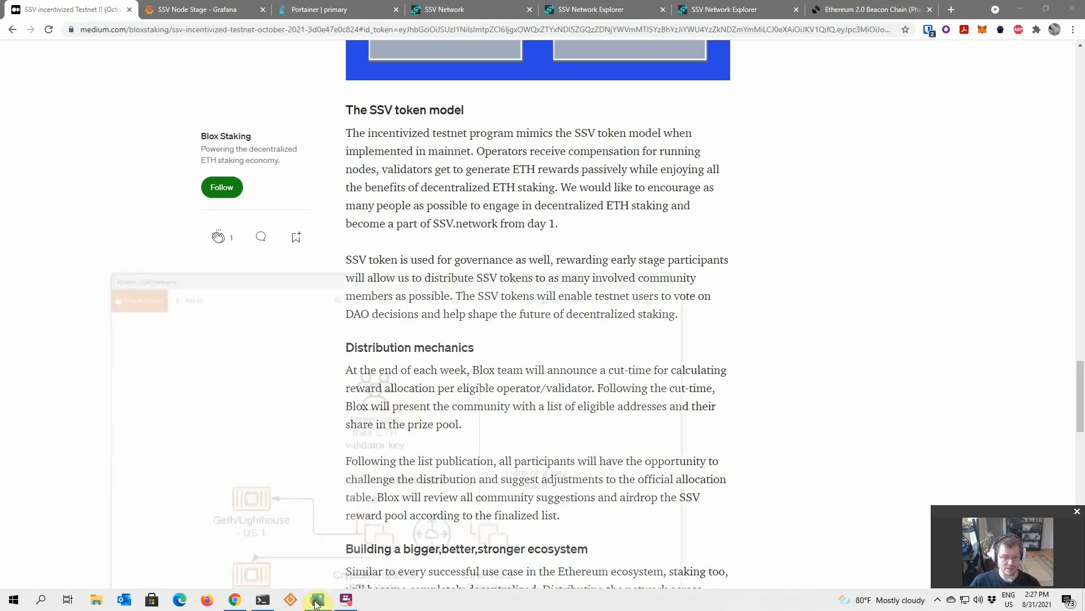
pyautogui.click(315, 598)
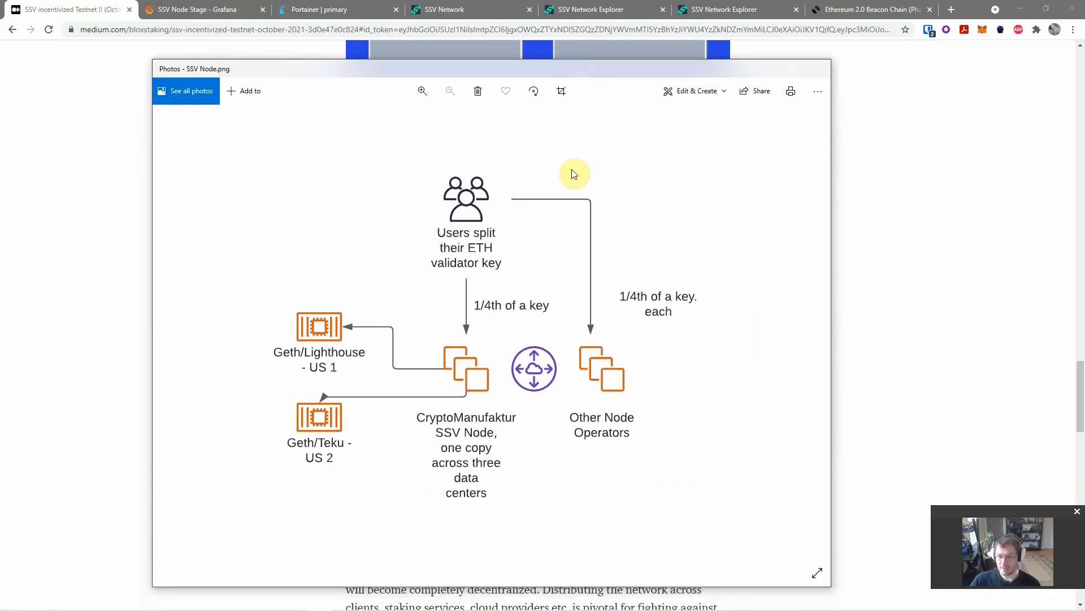
pyautogui.moveTo(454, 379)
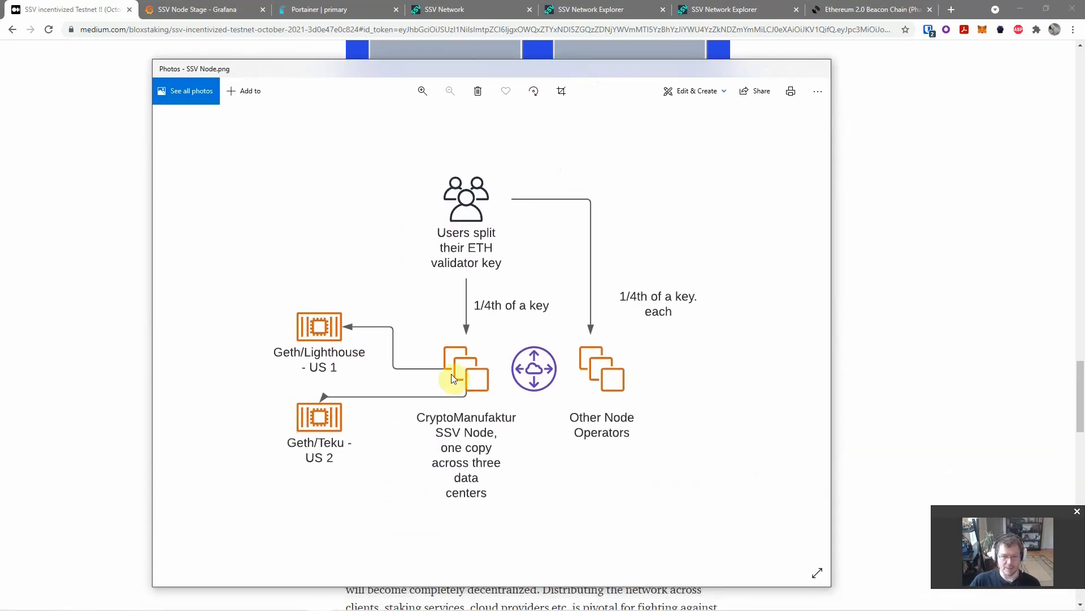
pyautogui.moveTo(453, 353)
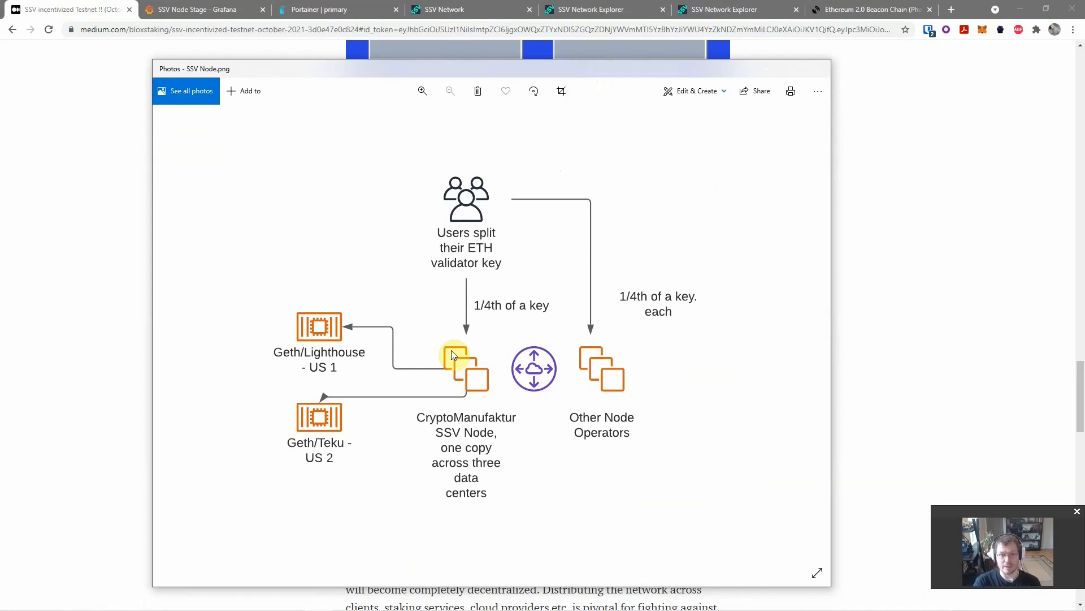
pyautogui.moveTo(490, 398)
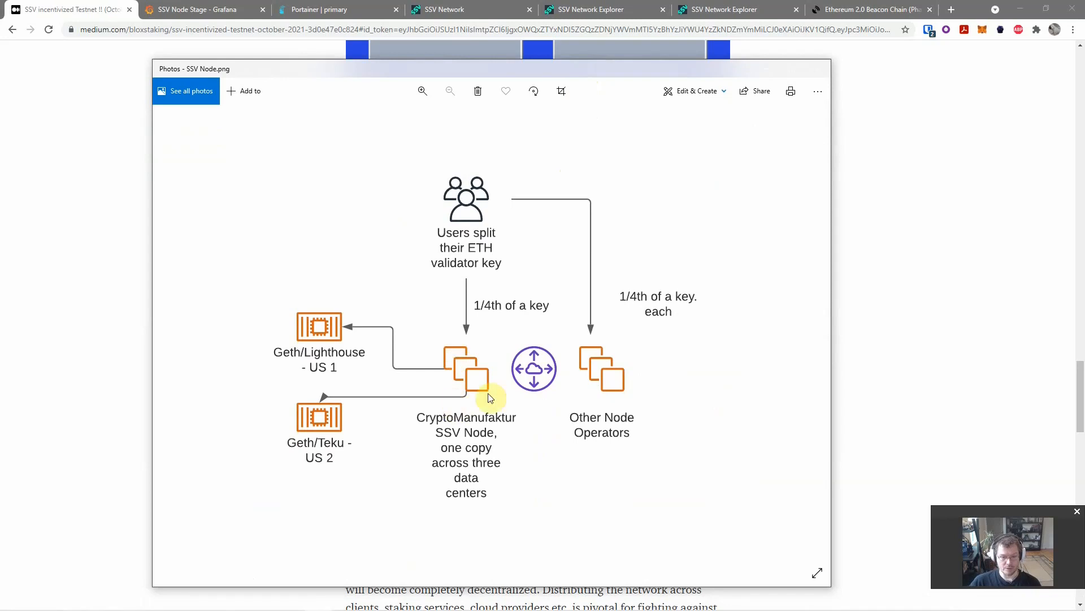
pyautogui.moveTo(415, 381)
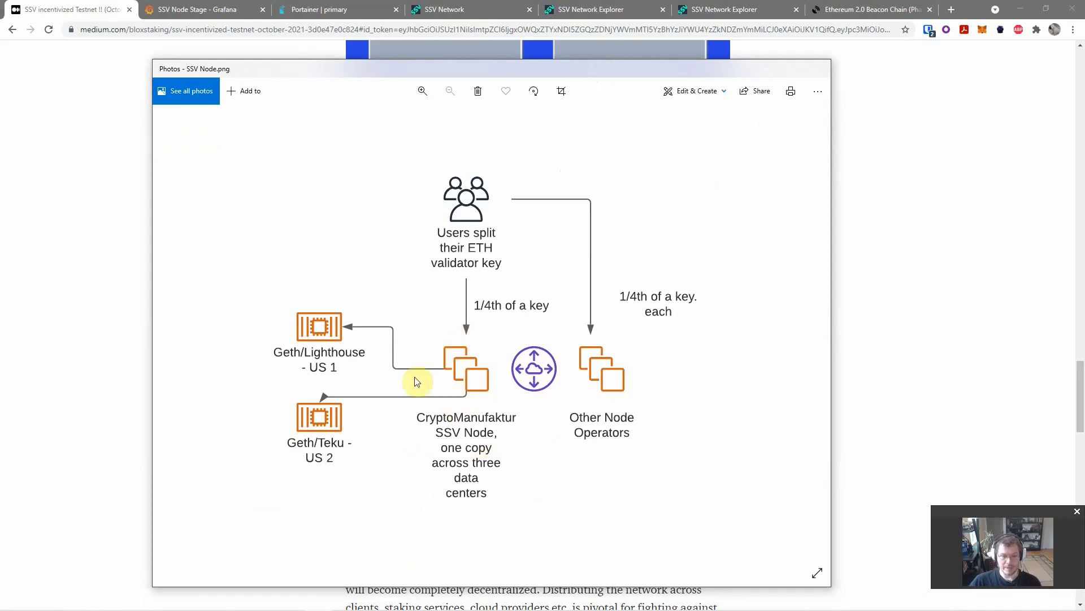
pyautogui.moveTo(478, 316)
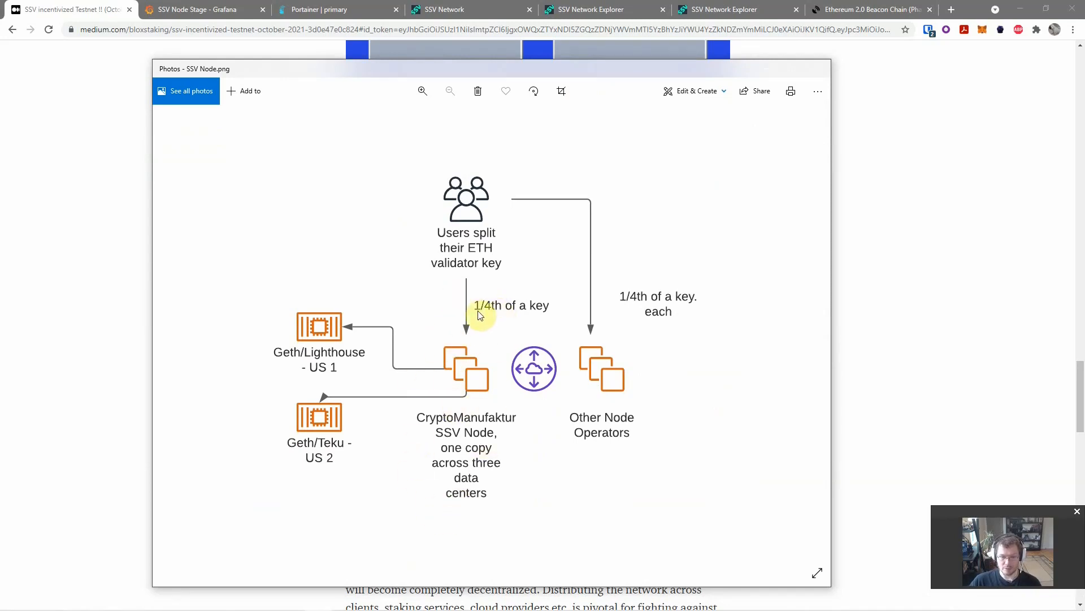
pyautogui.moveTo(453, 441)
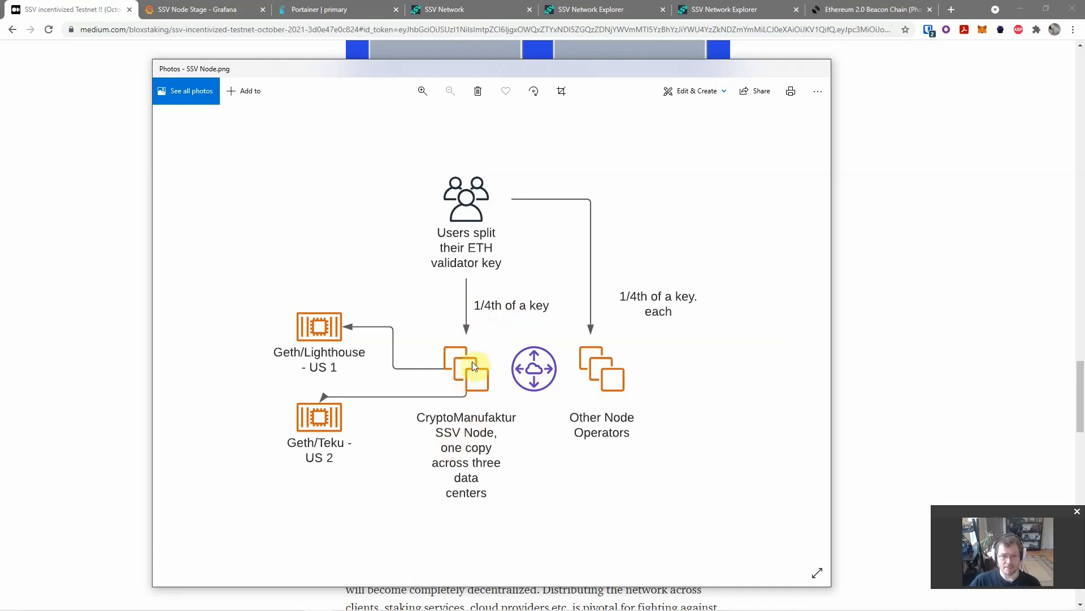
pyautogui.moveTo(454, 369)
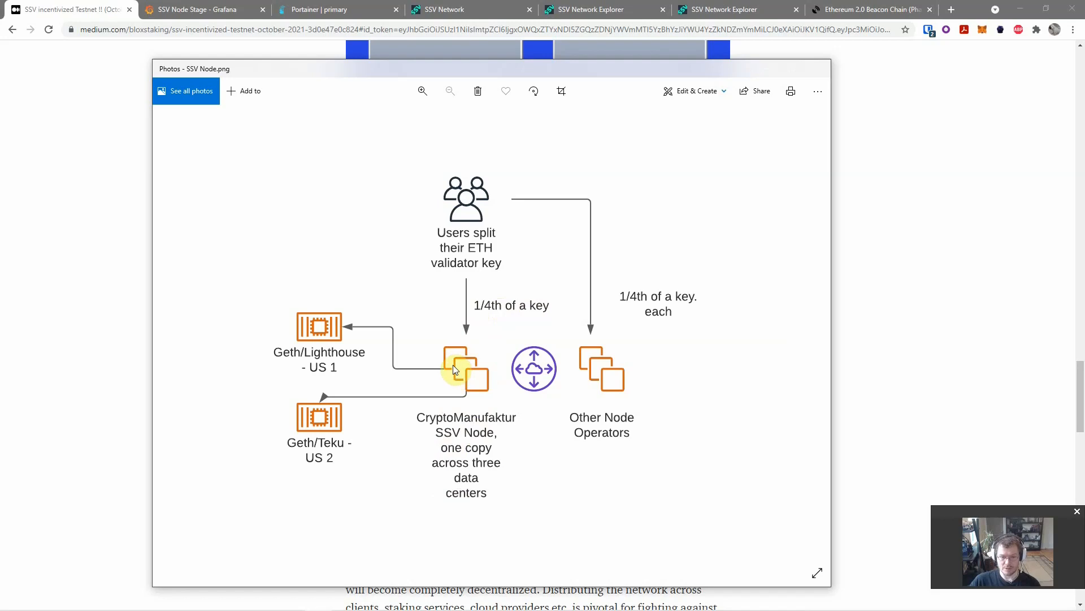
pyautogui.moveTo(462, 364)
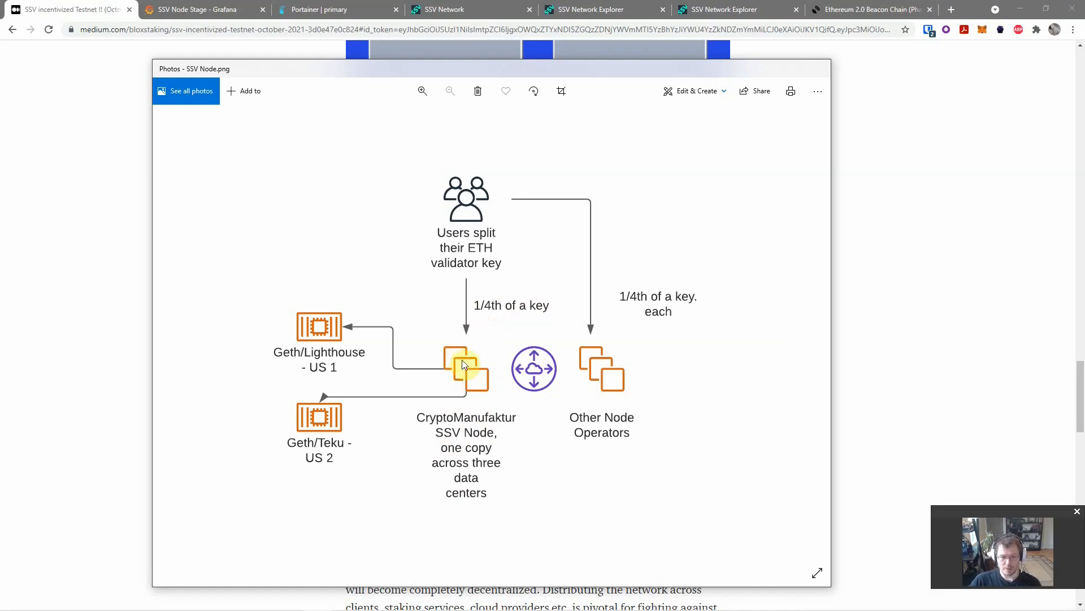
pyautogui.moveTo(470, 376)
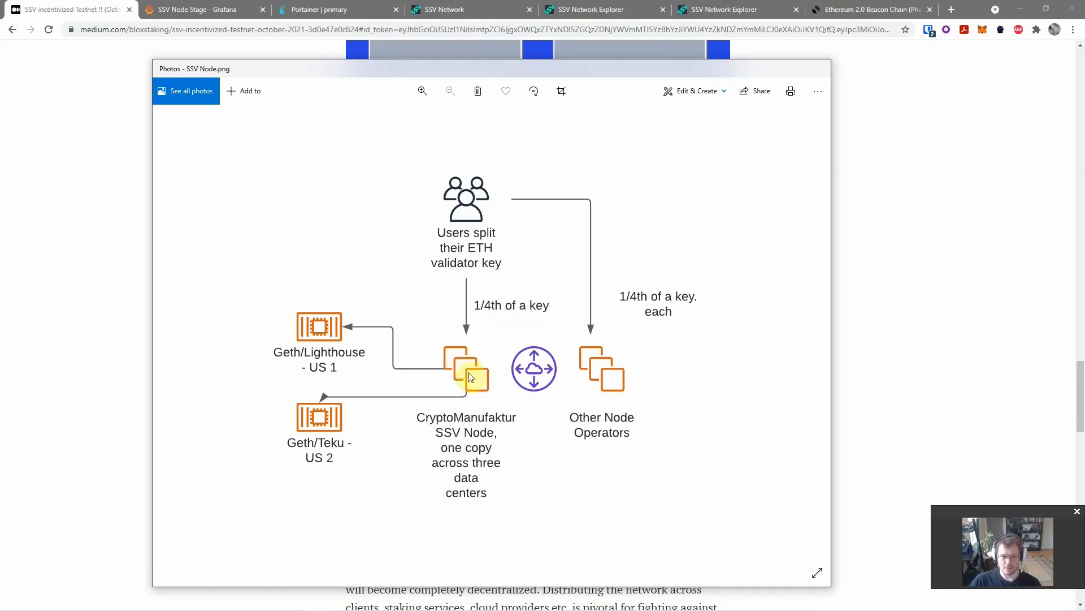
pyautogui.moveTo(487, 402)
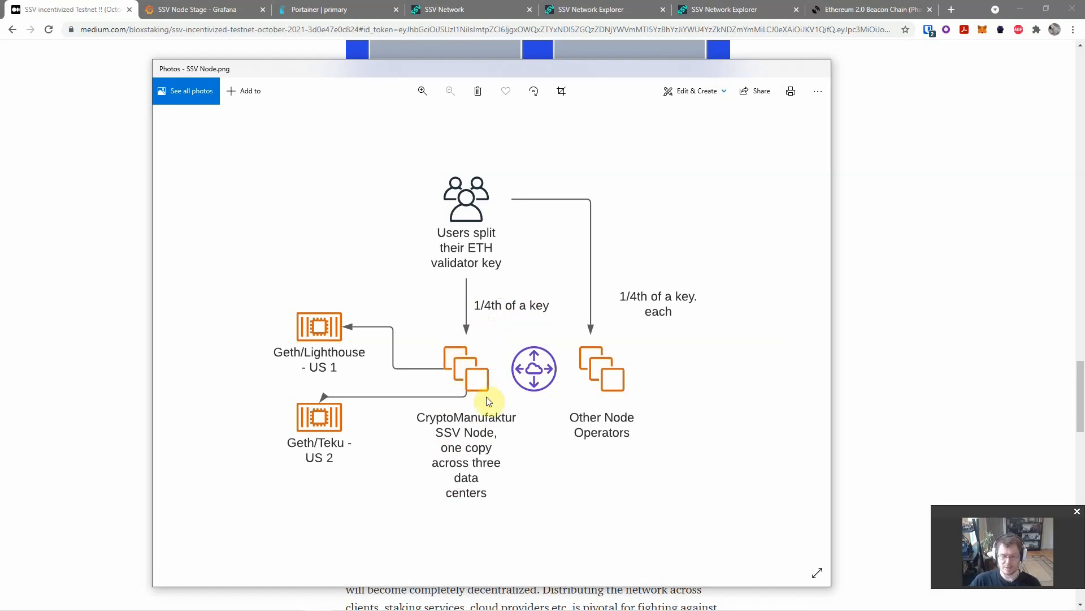
pyautogui.moveTo(462, 343)
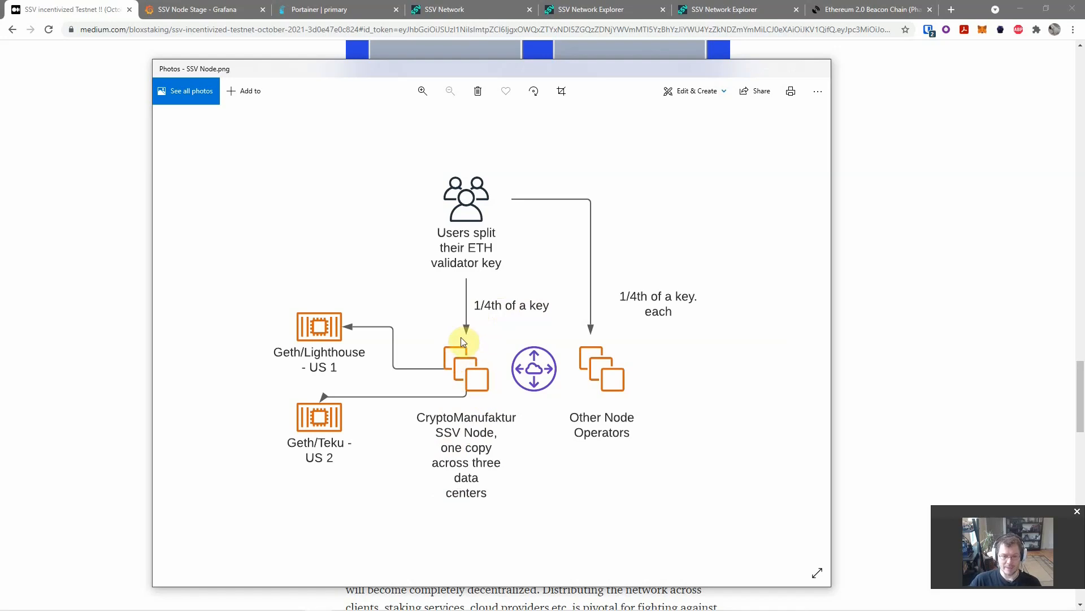
pyautogui.moveTo(494, 387)
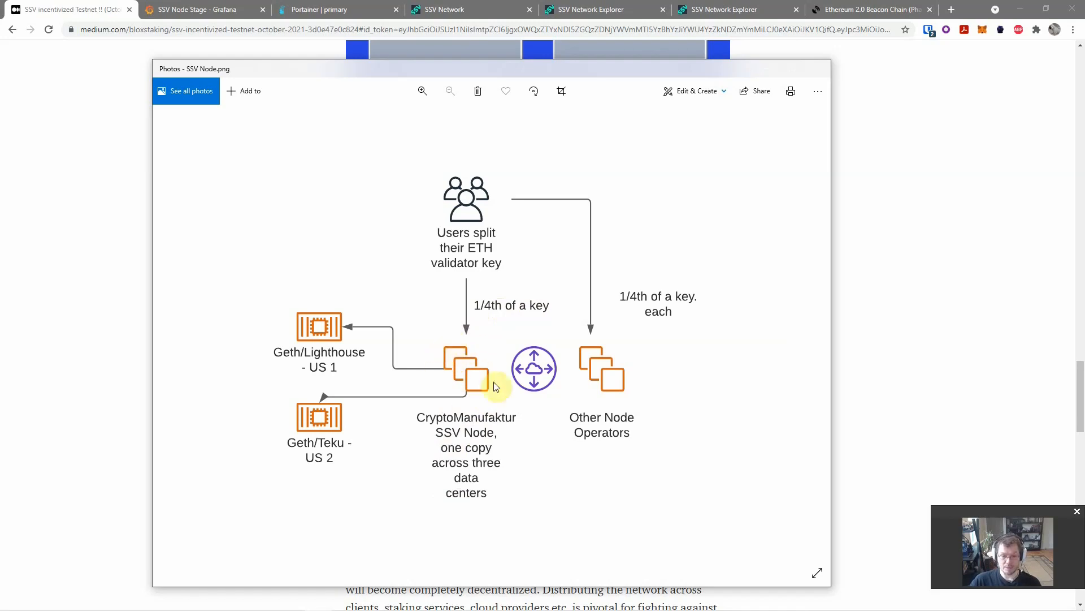
pyautogui.moveTo(463, 370)
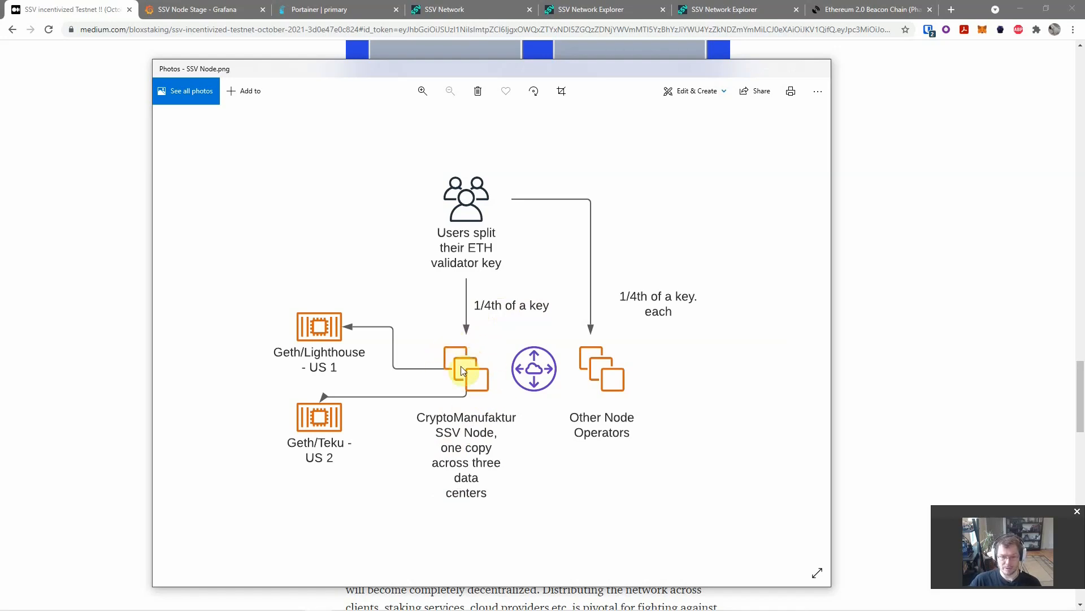
pyautogui.moveTo(464, 372)
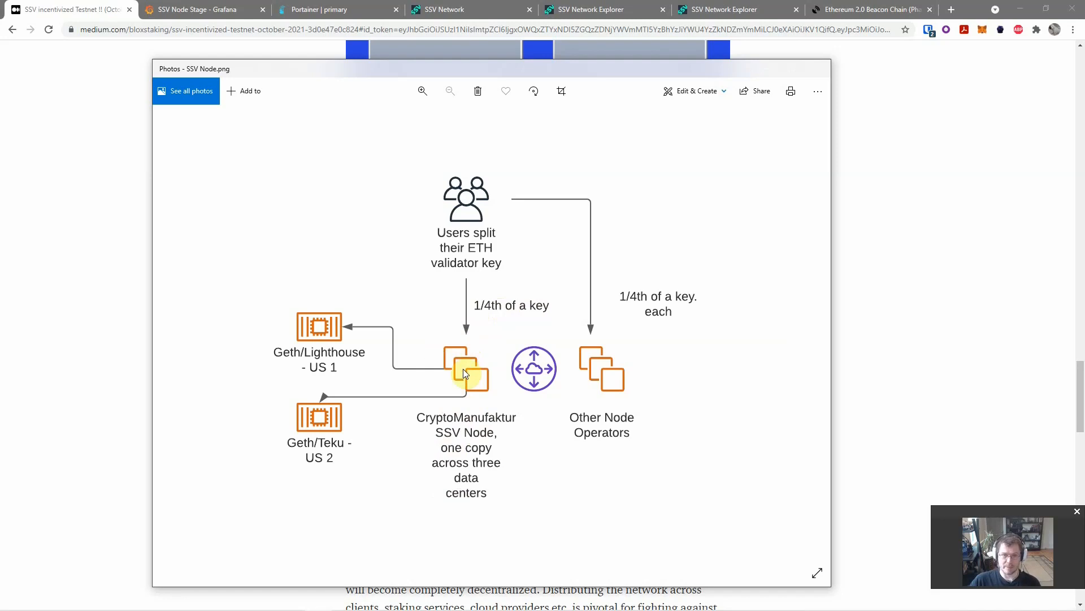
pyautogui.moveTo(450, 360)
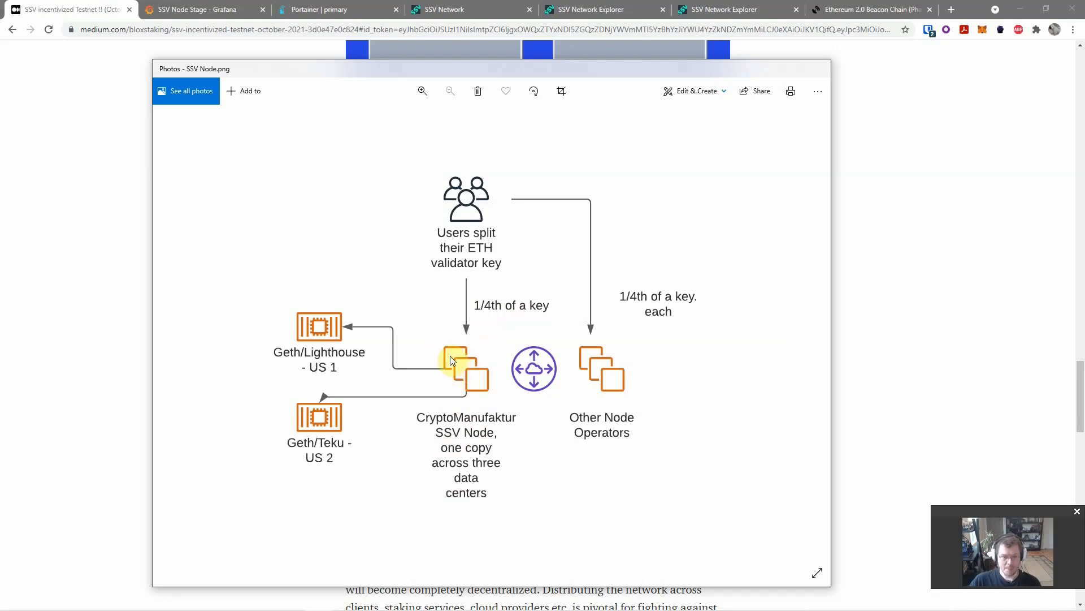
pyautogui.moveTo(450, 364)
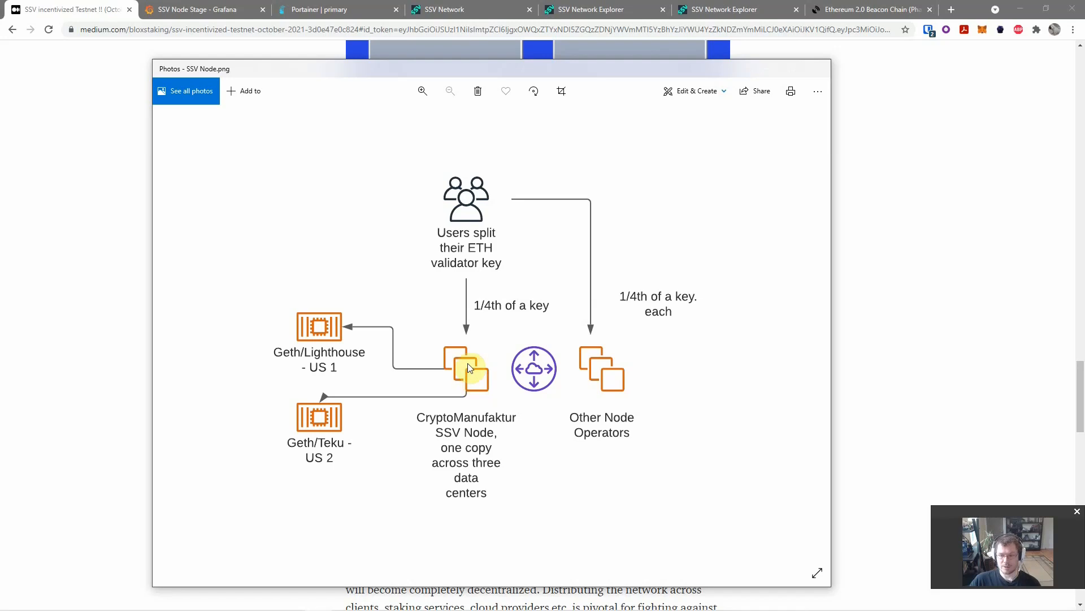
pyautogui.moveTo(440, 352)
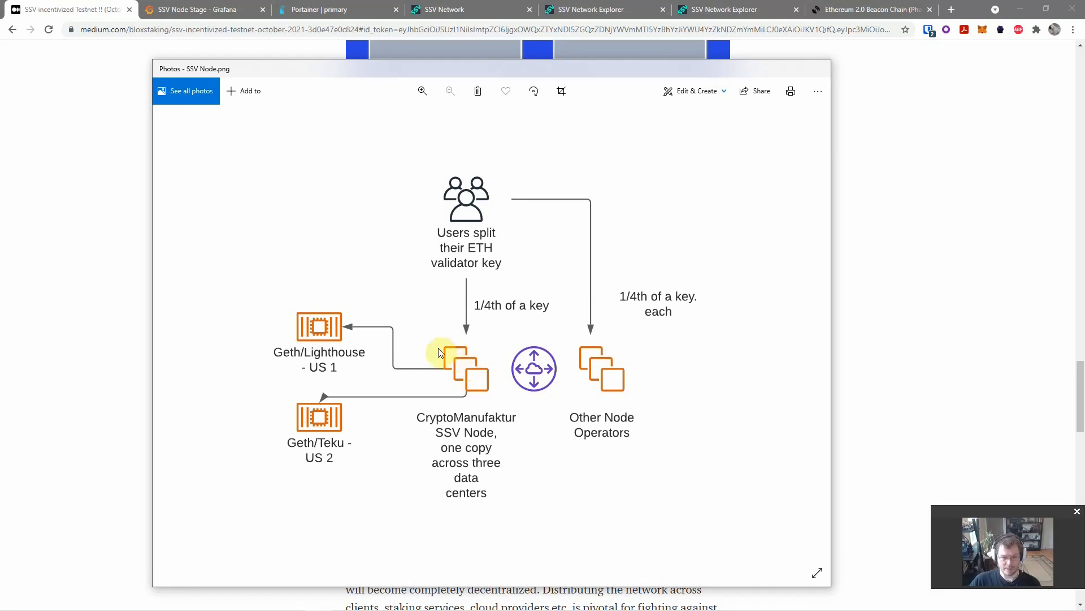
pyautogui.moveTo(464, 367)
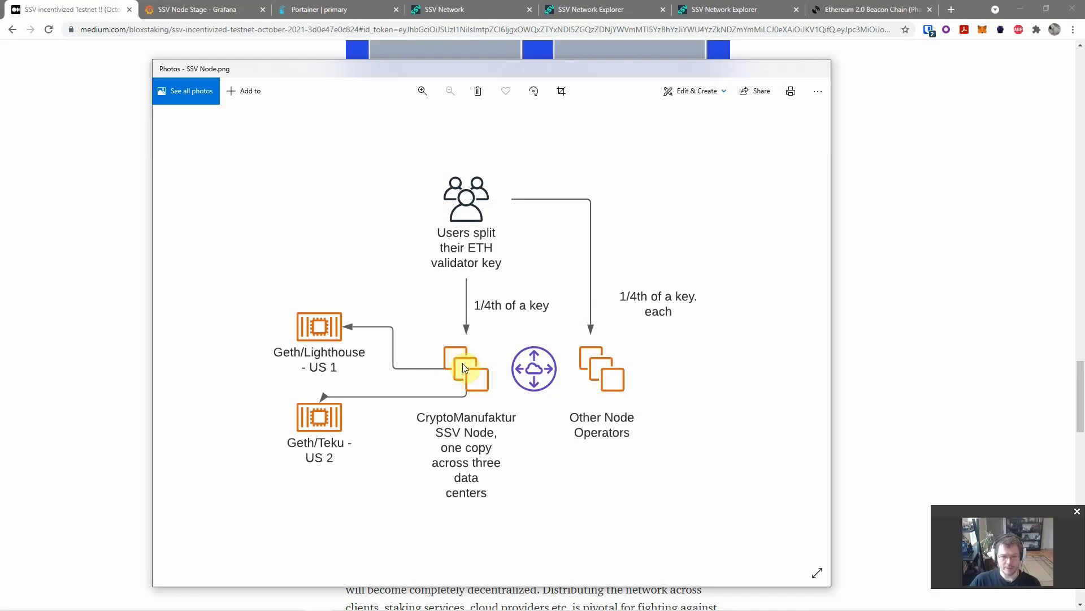
pyautogui.moveTo(456, 392)
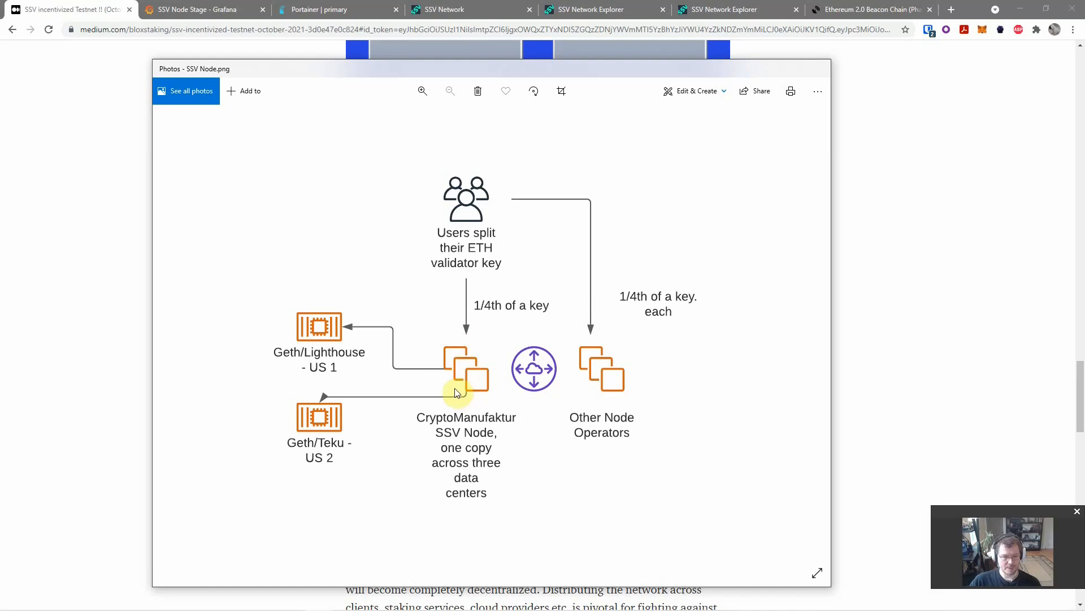
pyautogui.moveTo(319, 422)
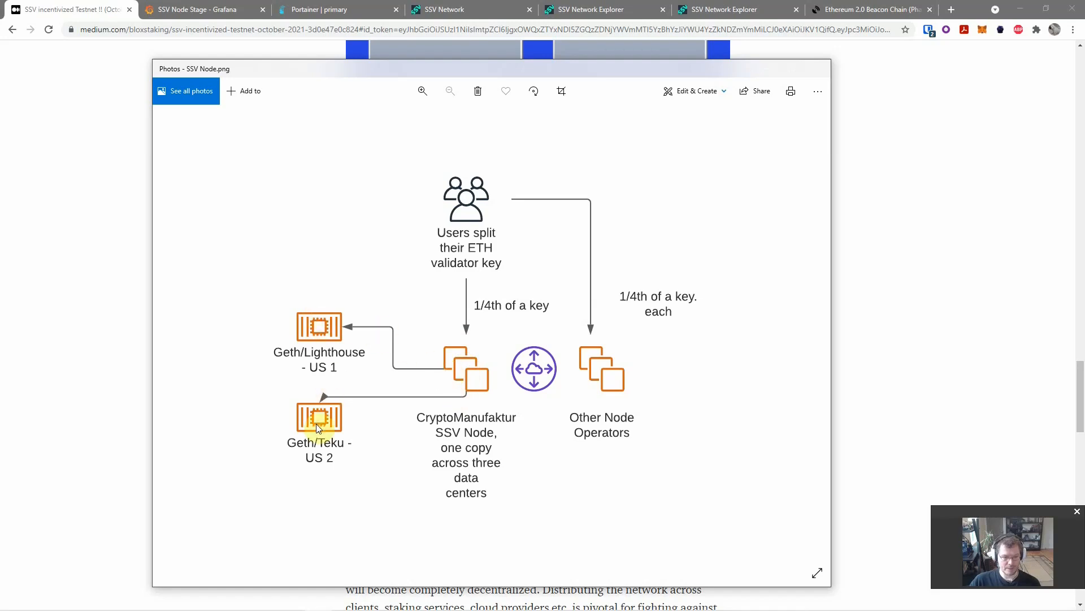
pyautogui.moveTo(288, 351)
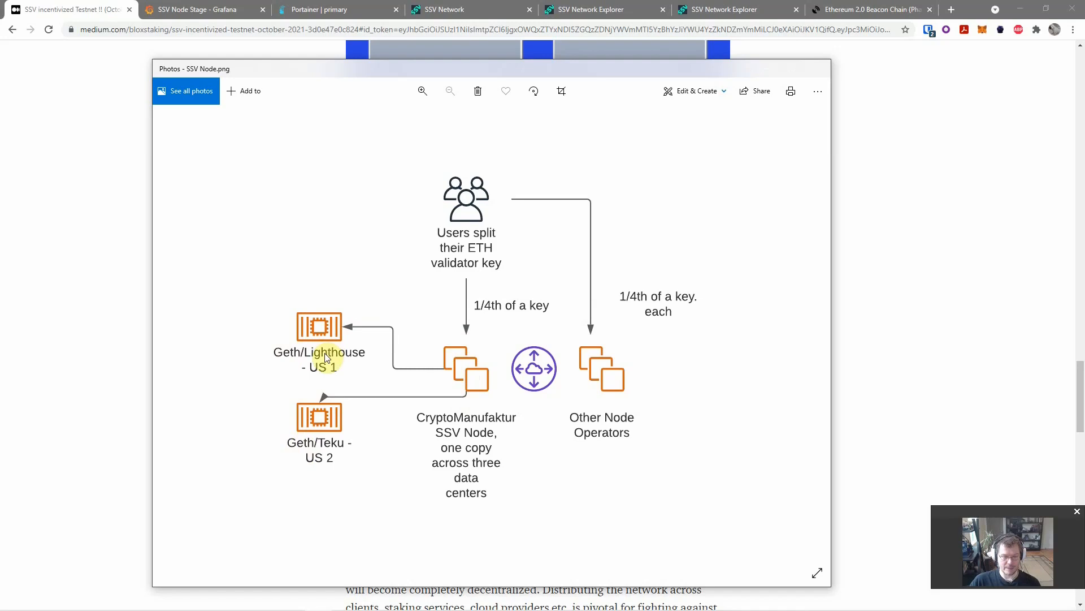
pyautogui.moveTo(328, 457)
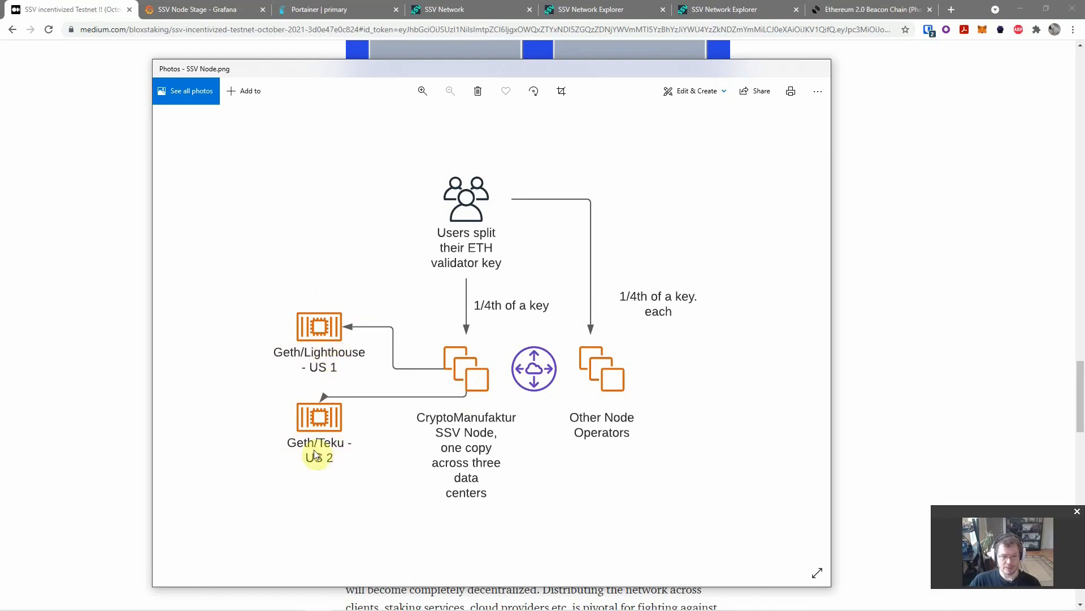
pyautogui.moveTo(469, 396)
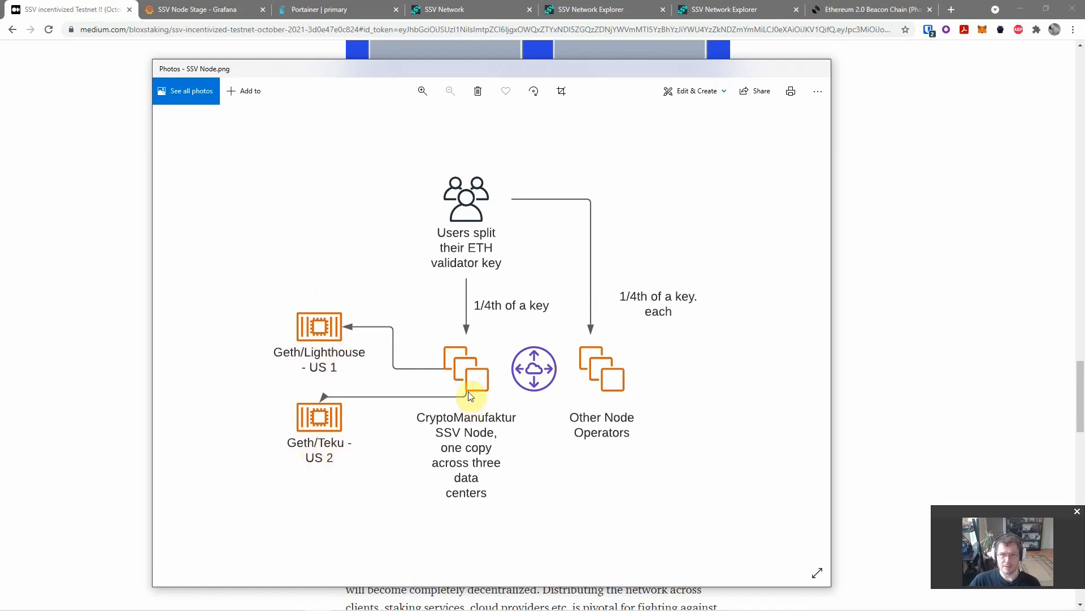
pyautogui.moveTo(329, 417)
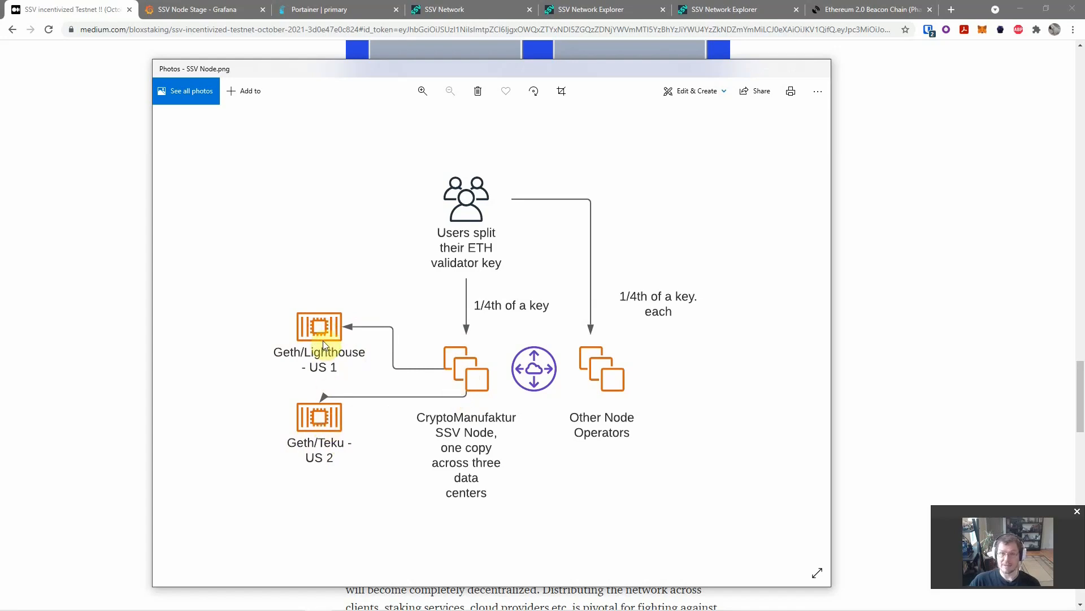
pyautogui.moveTo(323, 407)
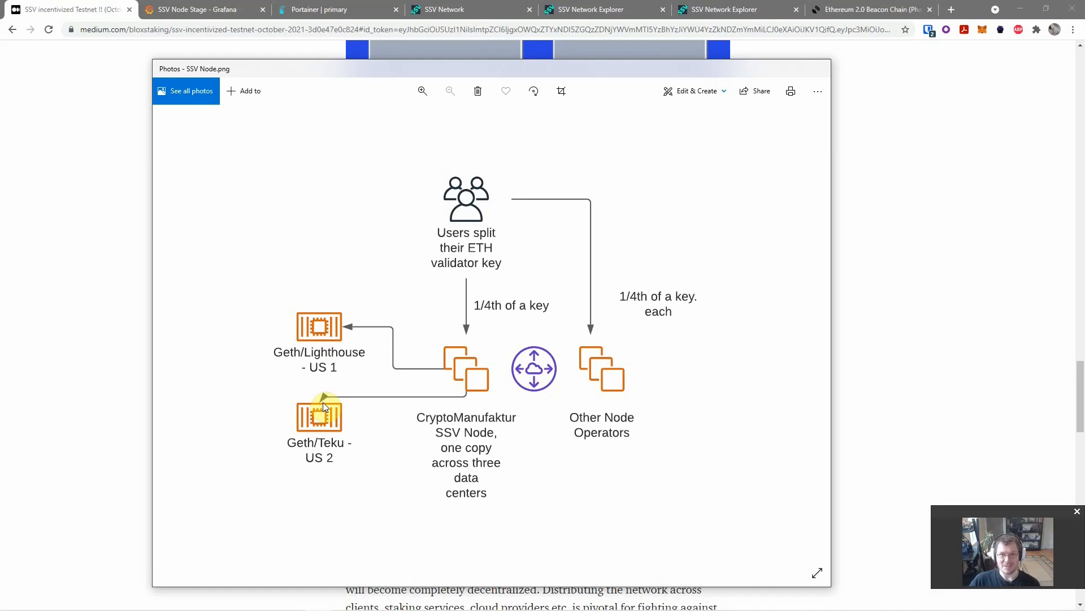
pyautogui.moveTo(339, 405)
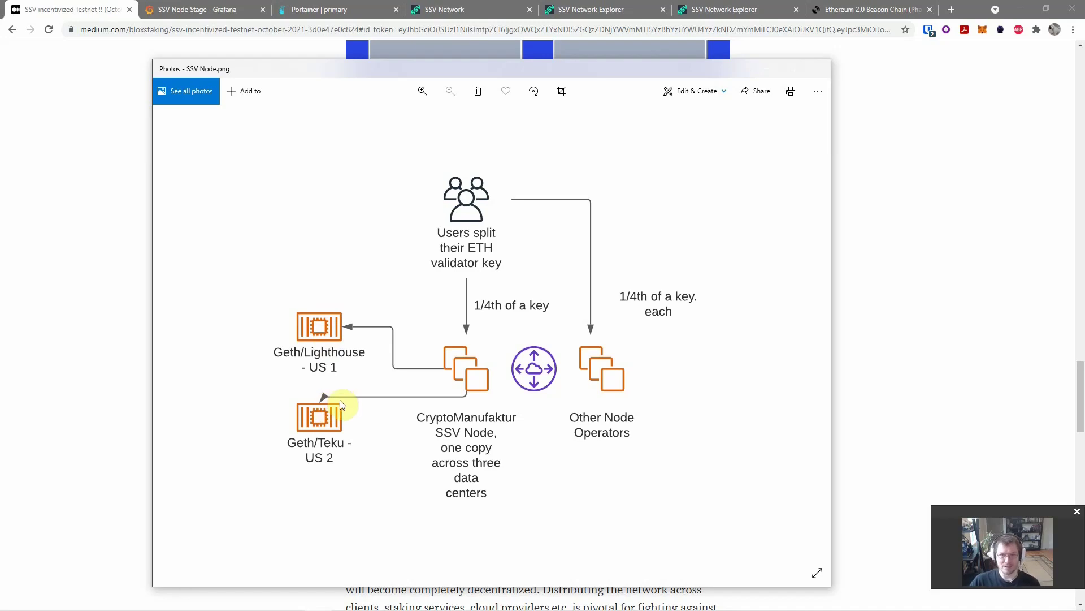
pyautogui.moveTo(395, 376)
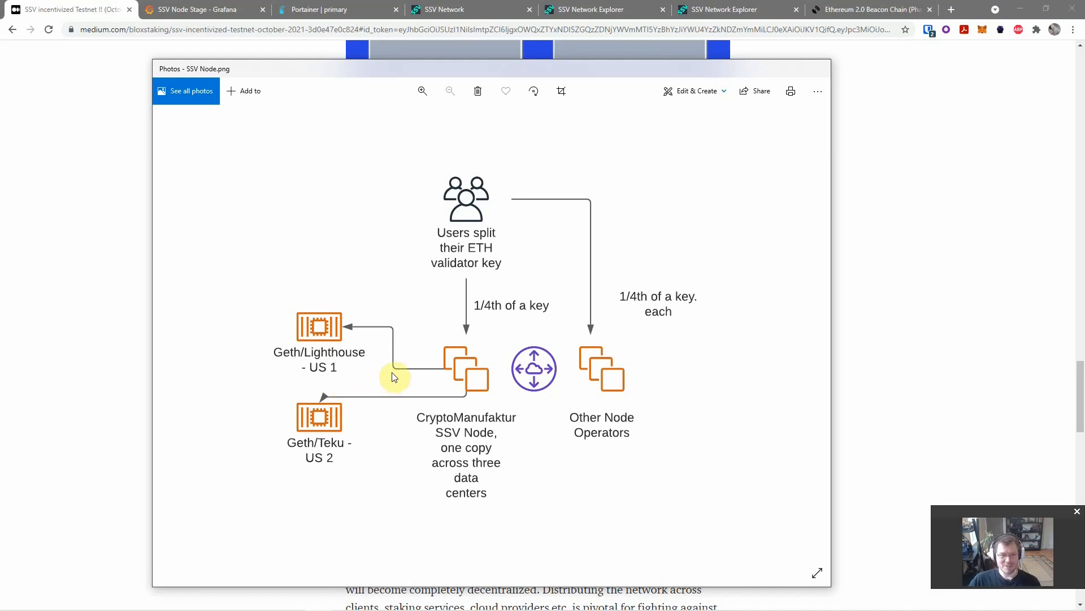
pyautogui.moveTo(329, 336)
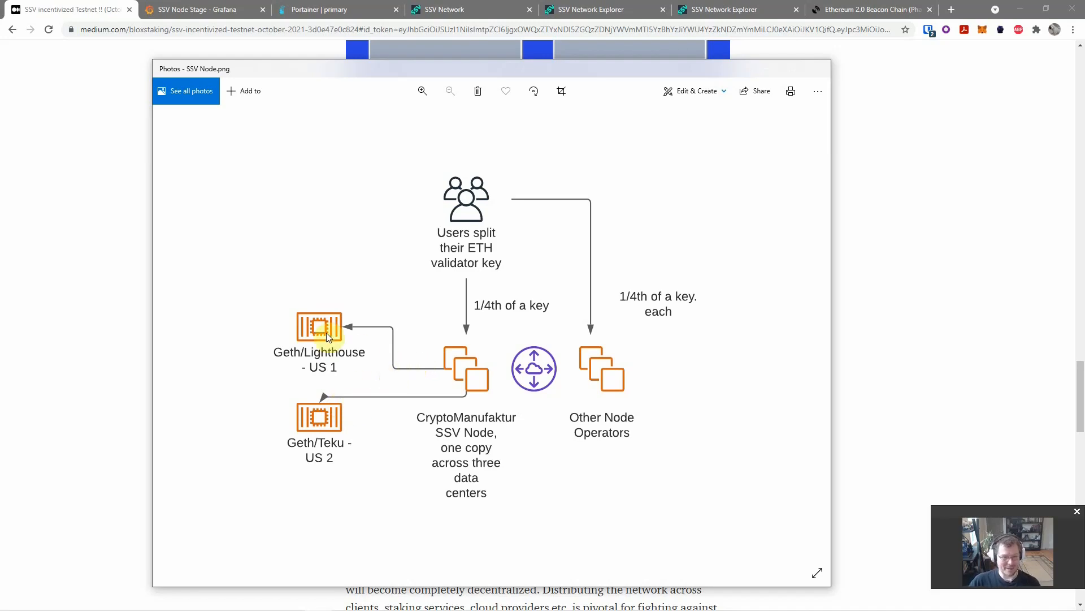
pyautogui.moveTo(328, 329)
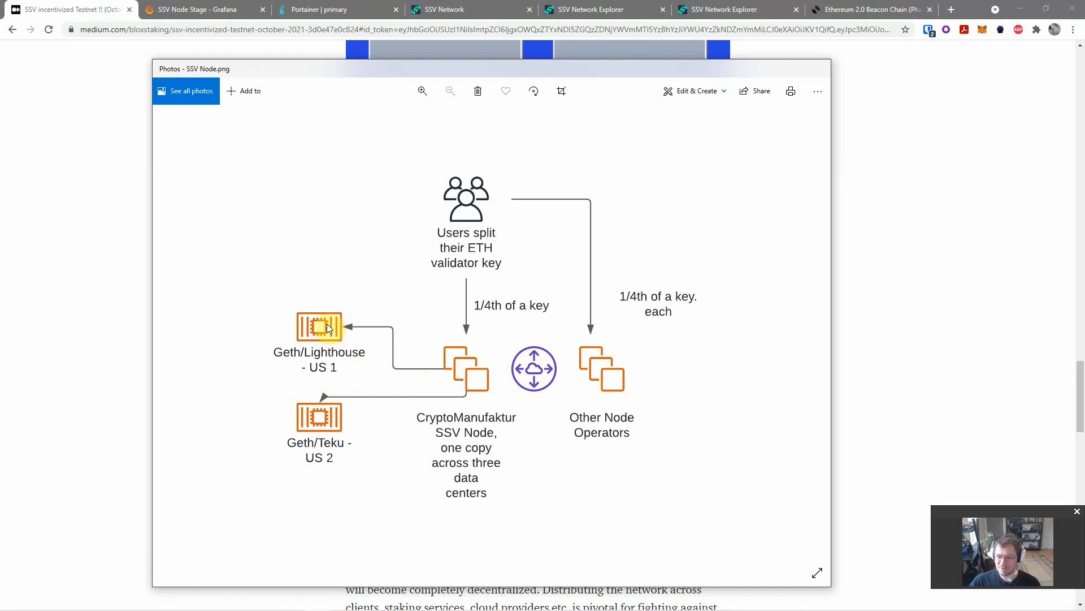
pyautogui.moveTo(330, 321)
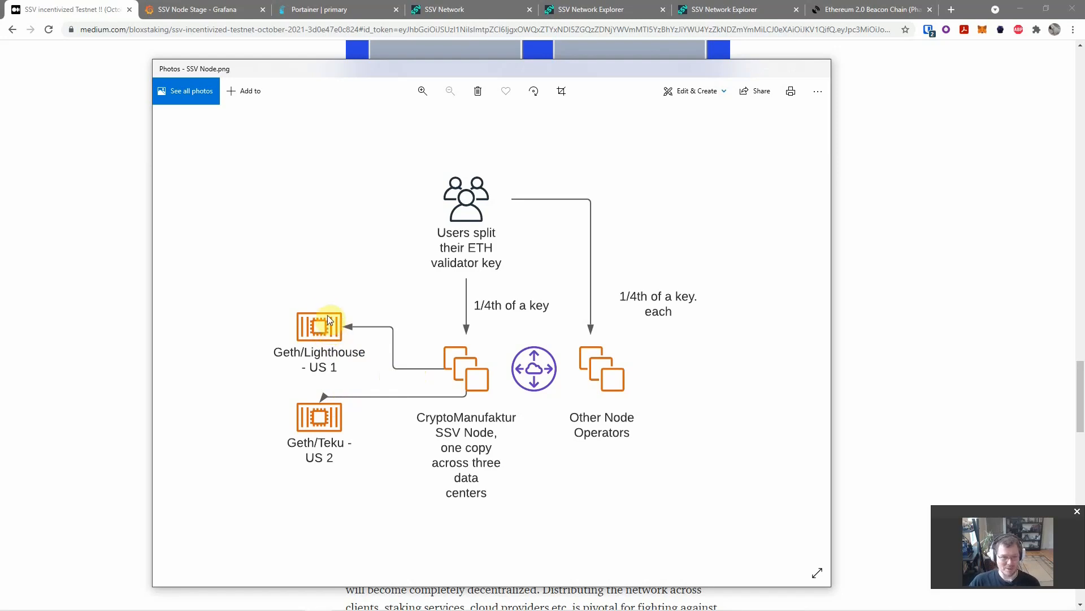
pyautogui.moveTo(348, 416)
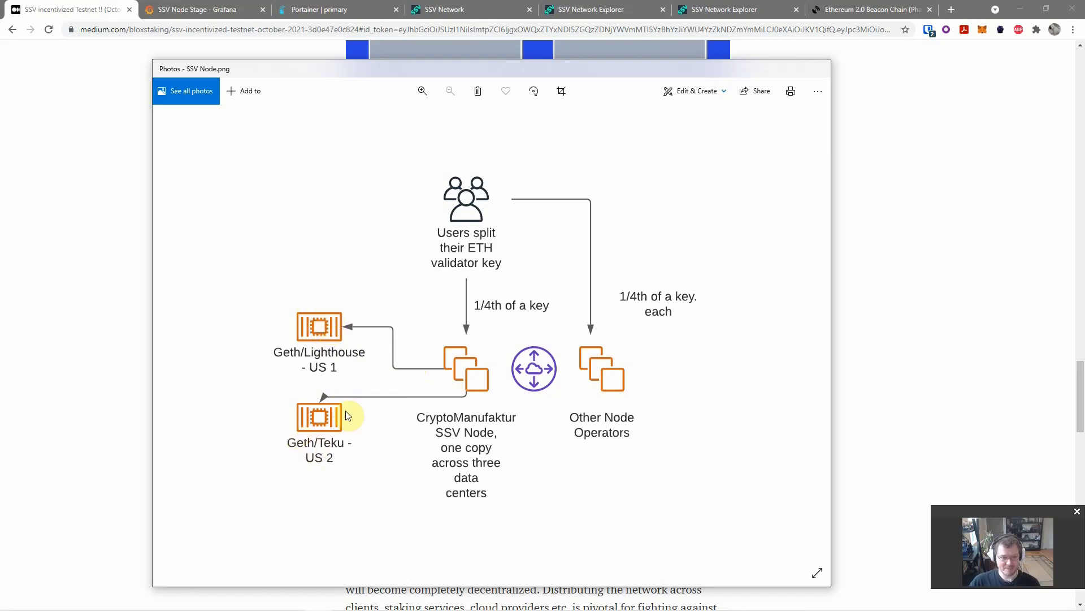
pyautogui.moveTo(404, 375)
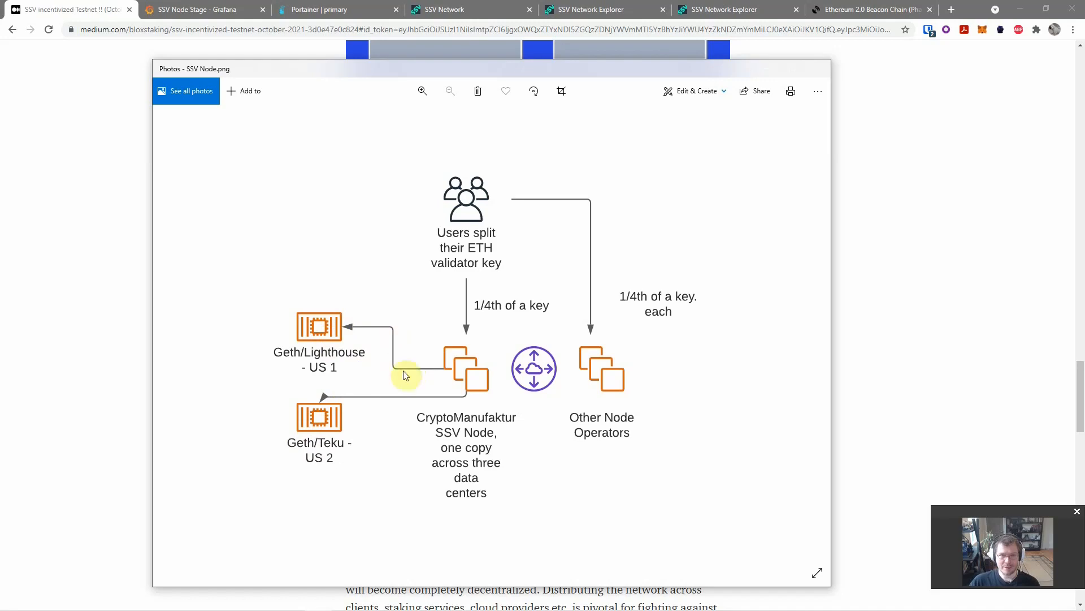
pyautogui.moveTo(315, 364)
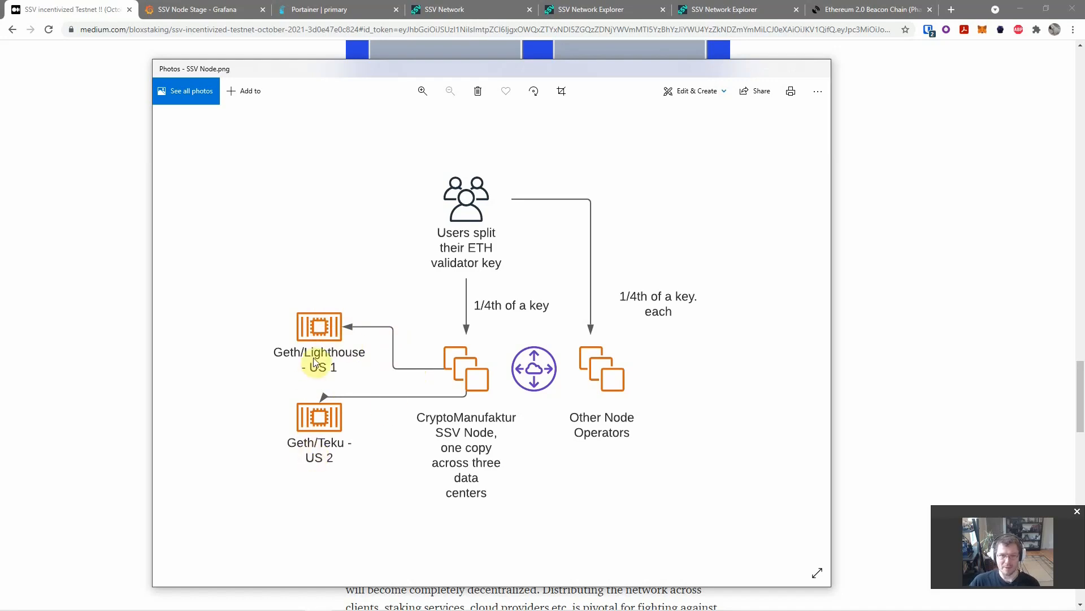
pyautogui.moveTo(321, 326)
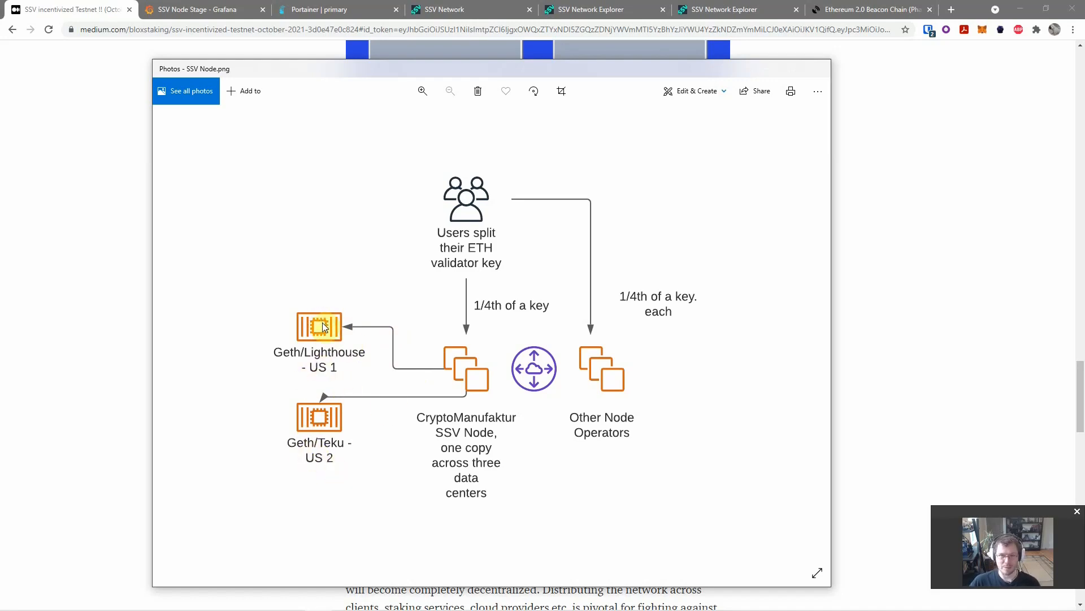
pyautogui.moveTo(317, 330)
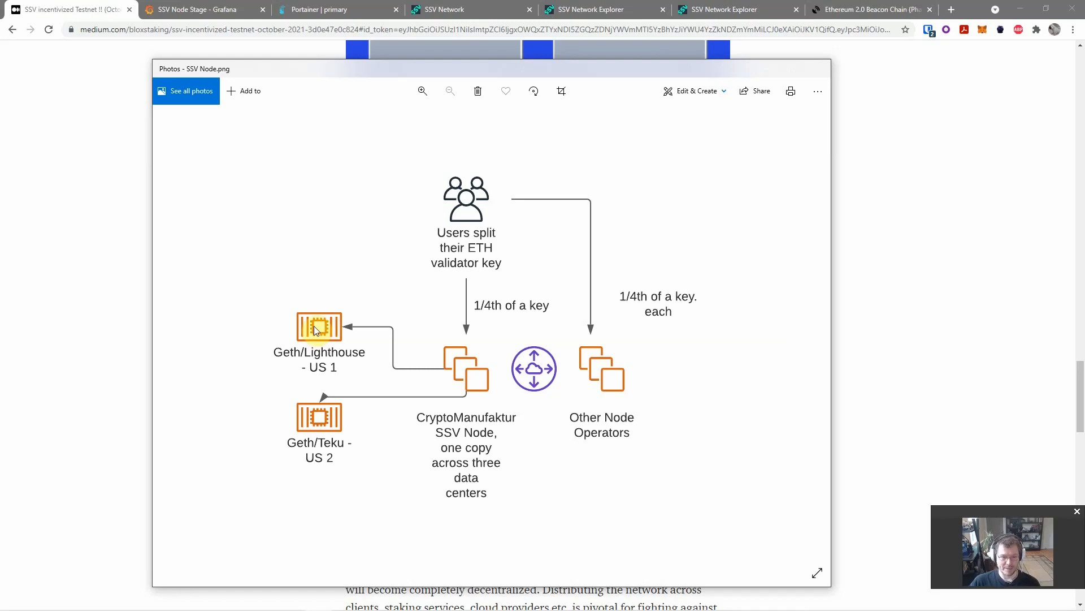
pyautogui.moveTo(332, 329)
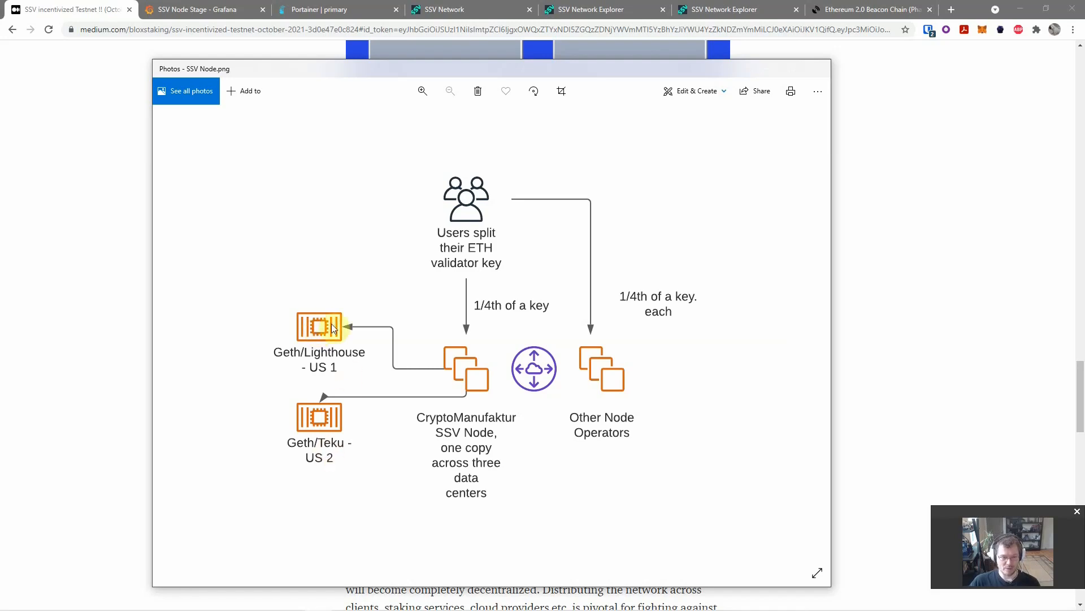
pyautogui.moveTo(334, 428)
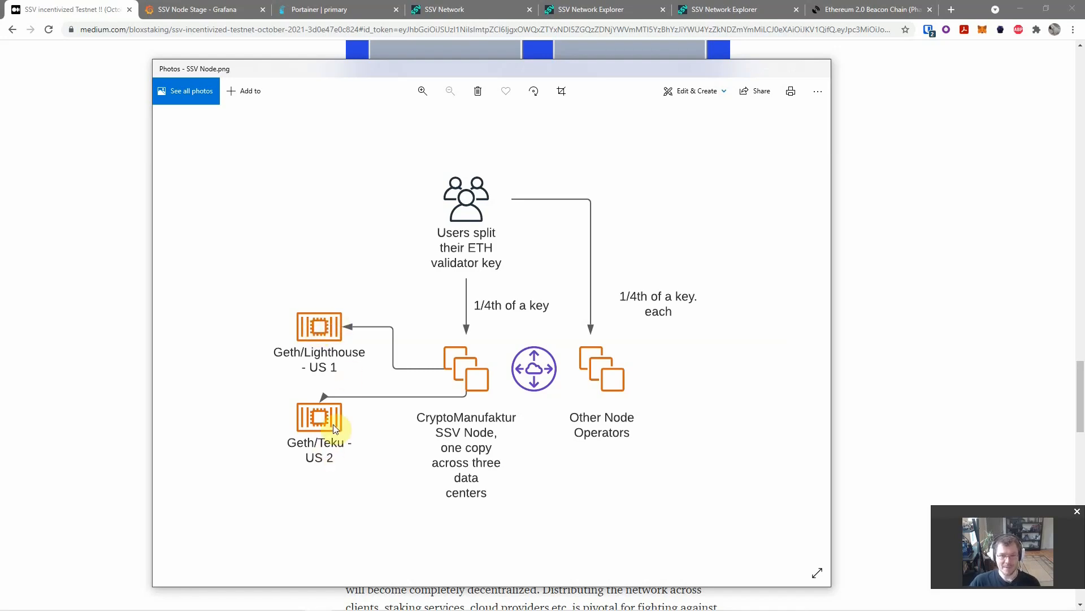
pyautogui.moveTo(327, 334)
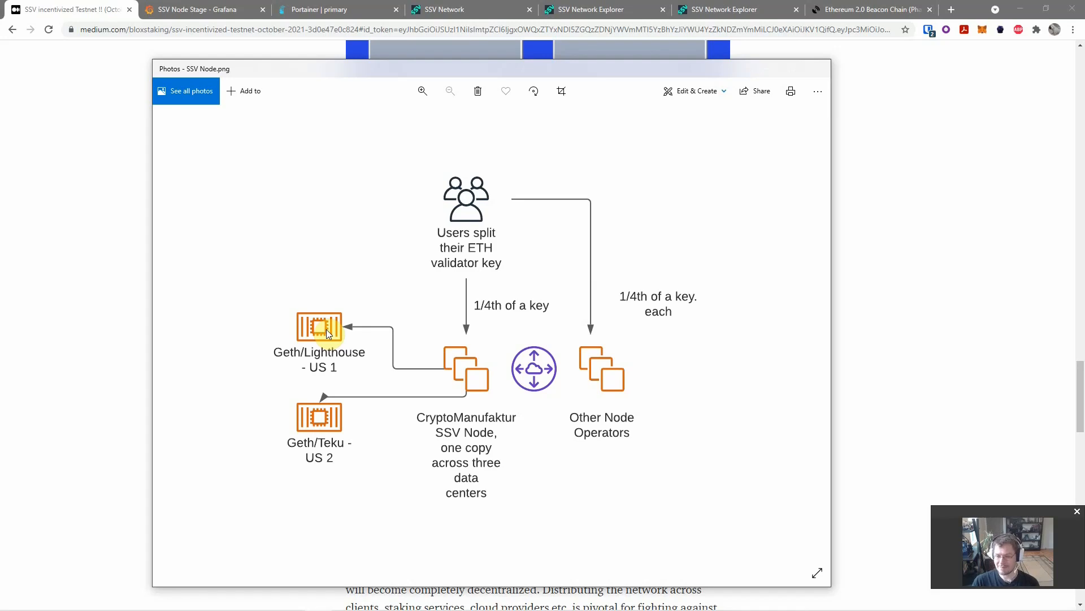
pyautogui.moveTo(358, 299)
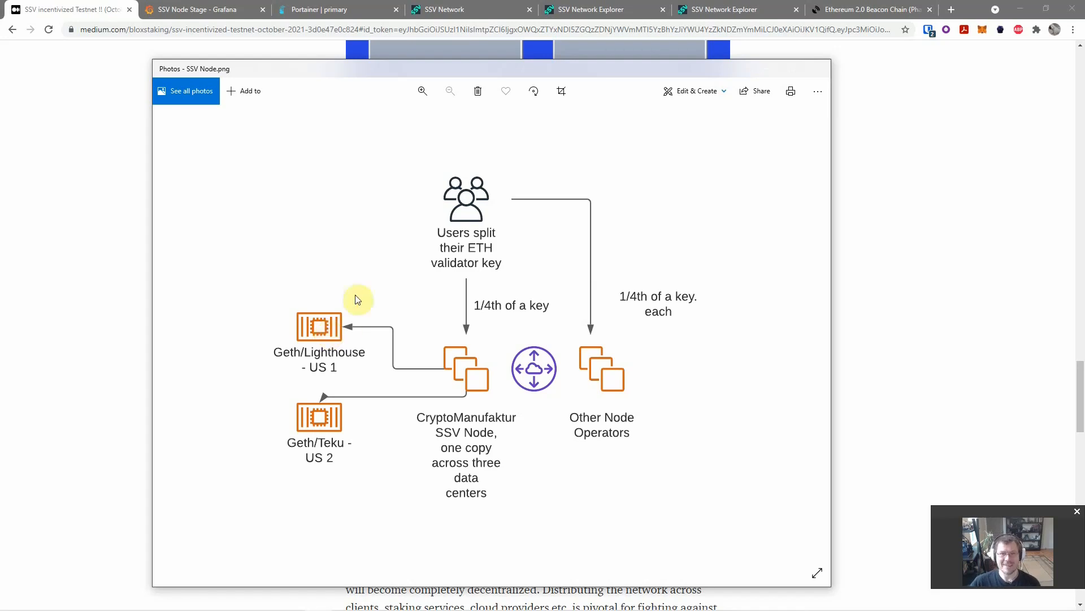
pyautogui.moveTo(389, 210)
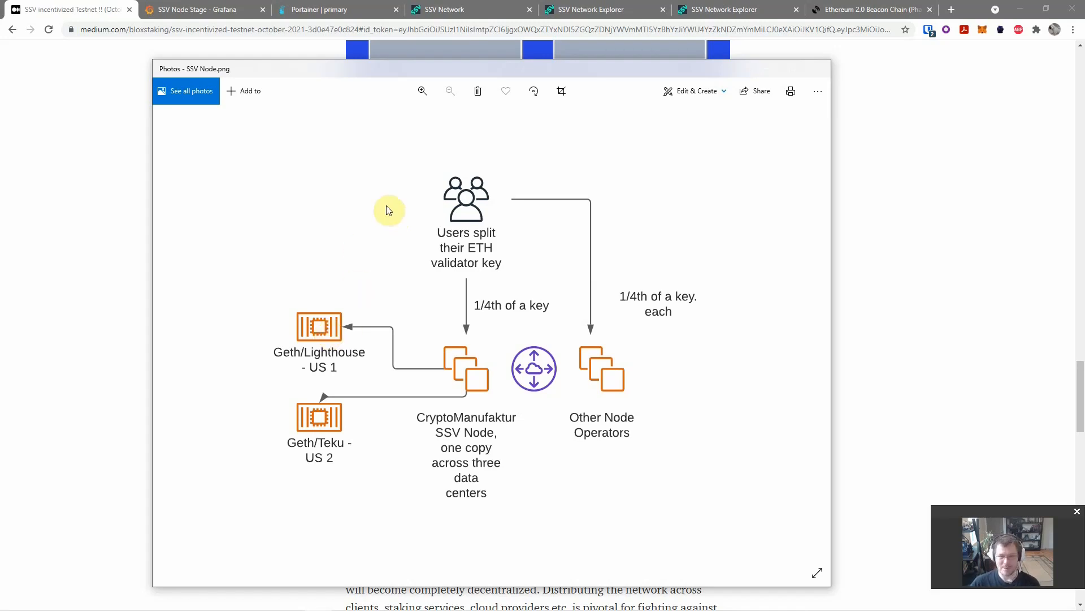
pyautogui.moveTo(386, 204)
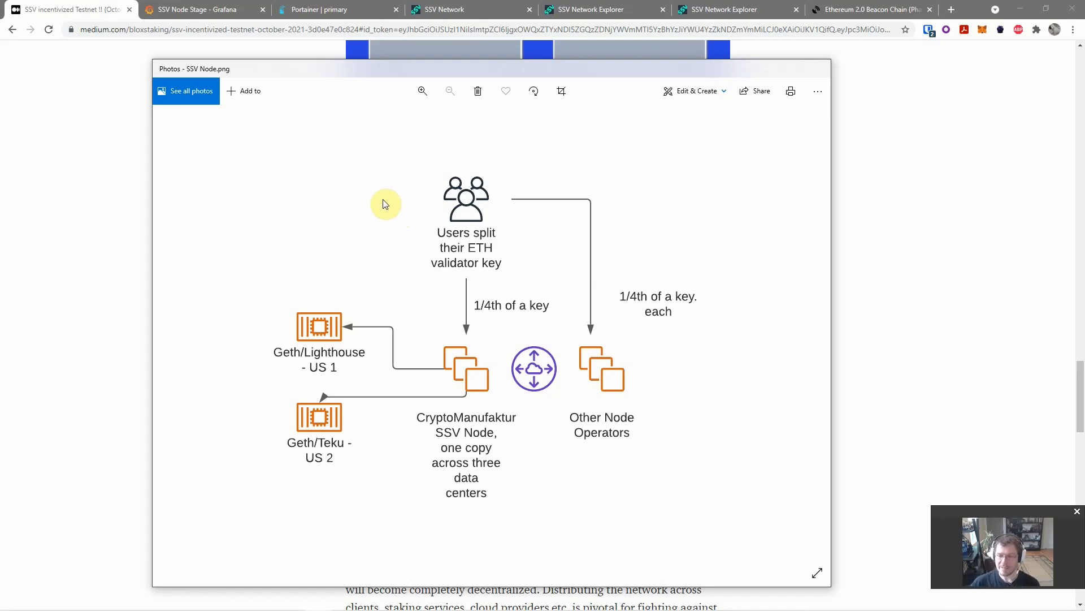
pyautogui.moveTo(388, 187)
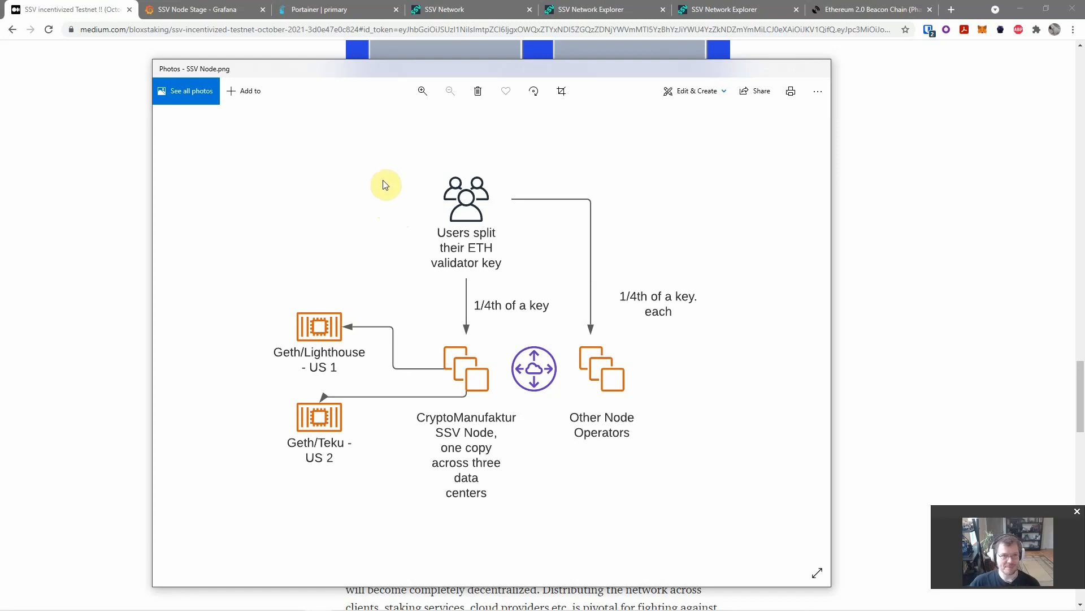
pyautogui.moveTo(373, 138)
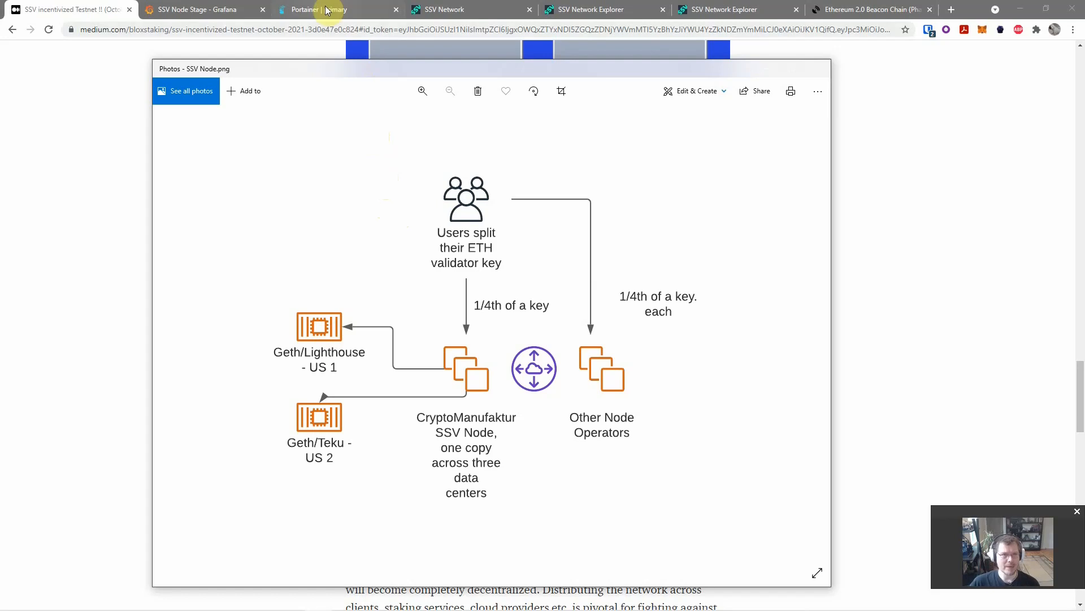
pyautogui.moveTo(322, 9)
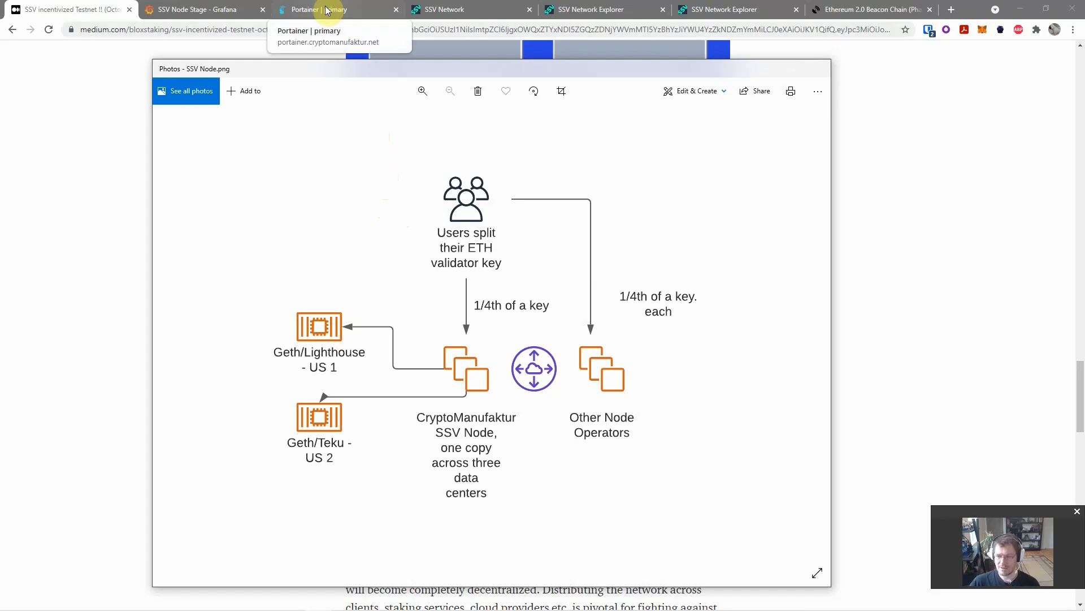
# View the prater-ssv stack's ssv-node tasks in Portainer: several failed, one running on cl-worker1-a.
pyautogui.click(319, 9)
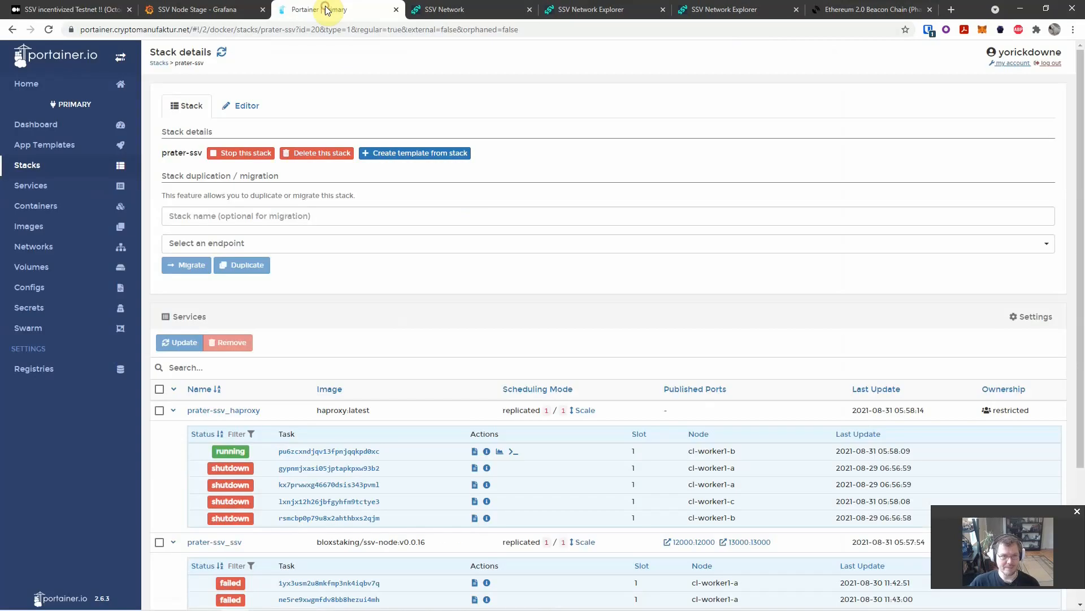
pyautogui.moveTo(283, 100)
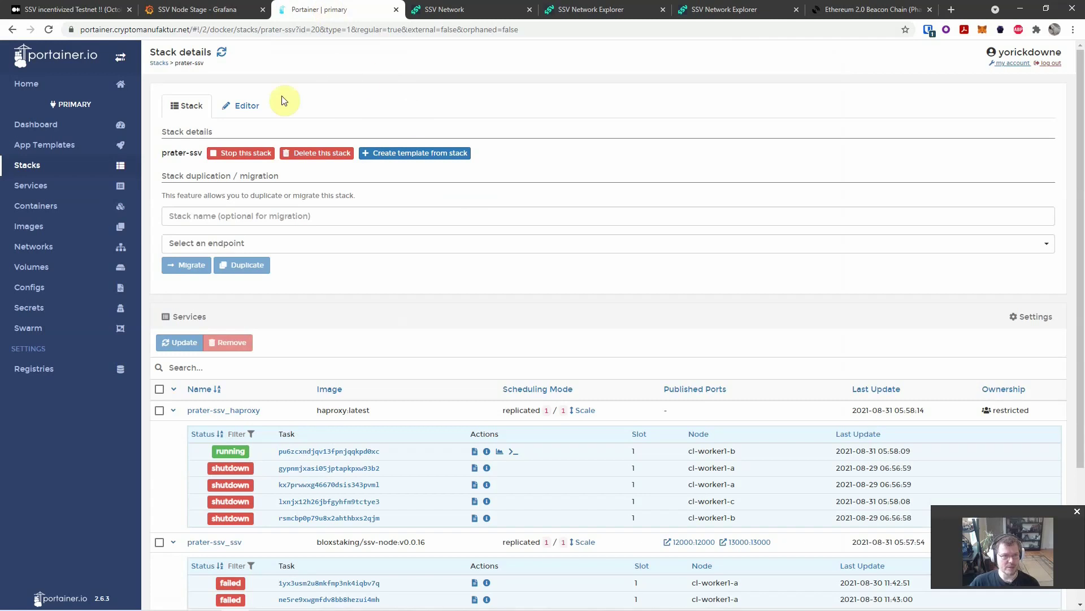
pyautogui.moveTo(423, 271)
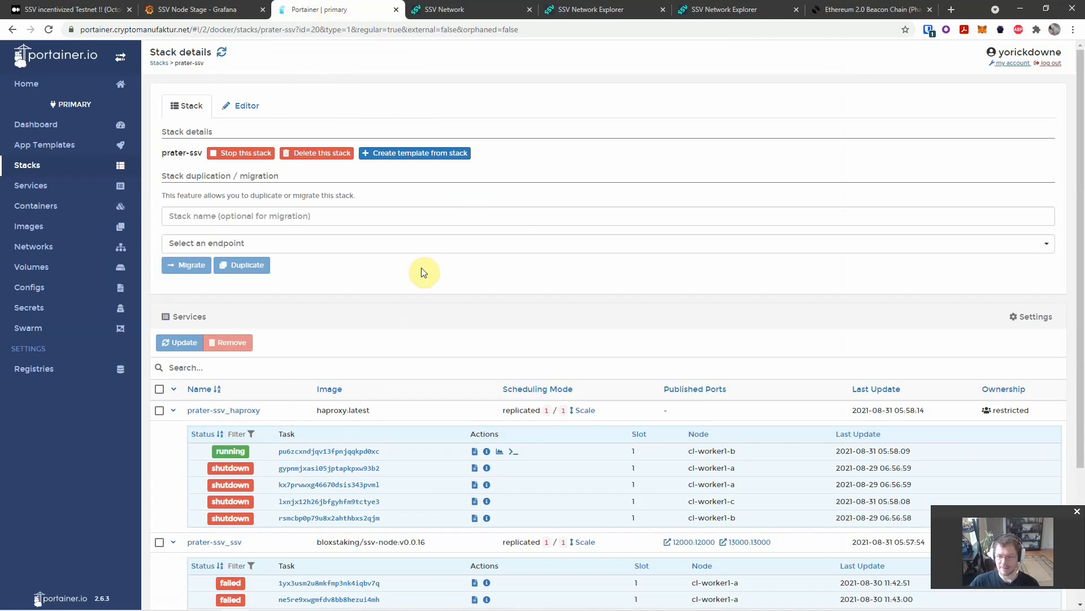
pyautogui.moveTo(436, 434)
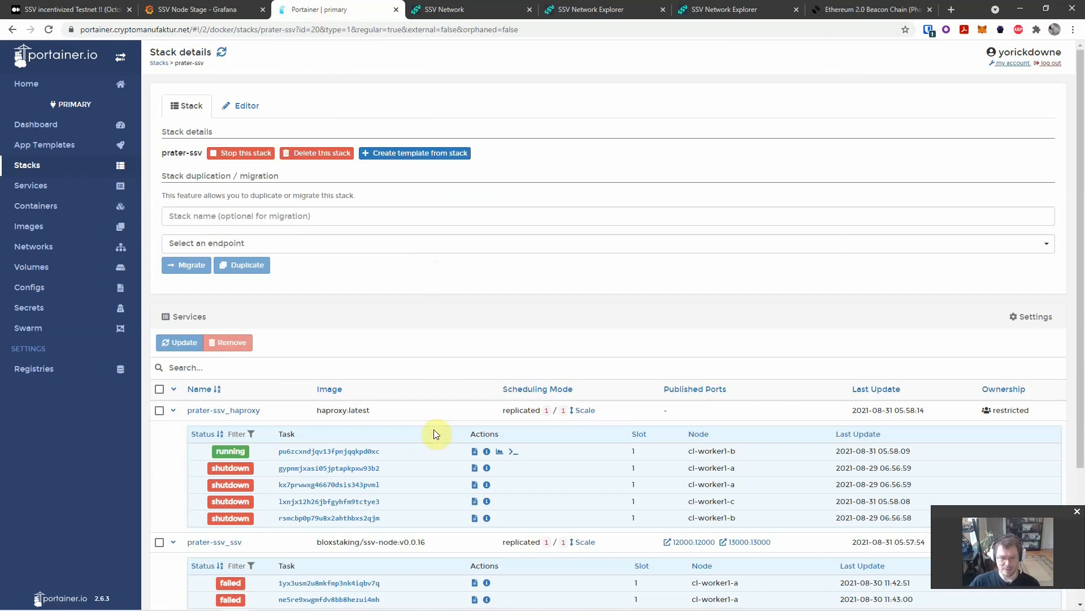
pyautogui.scroll(-3)
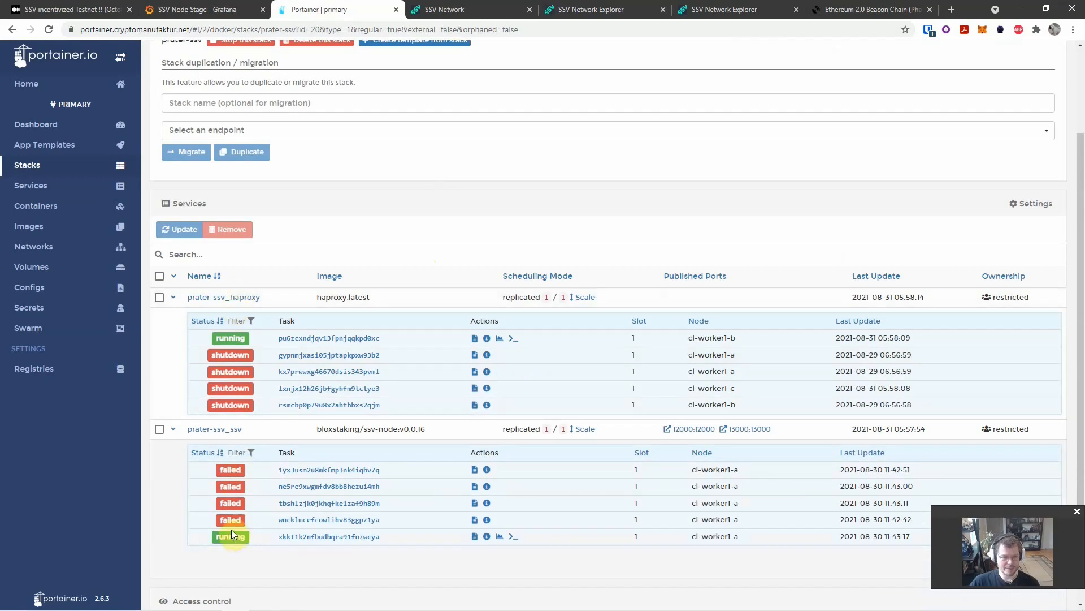
pyautogui.moveTo(413, 433)
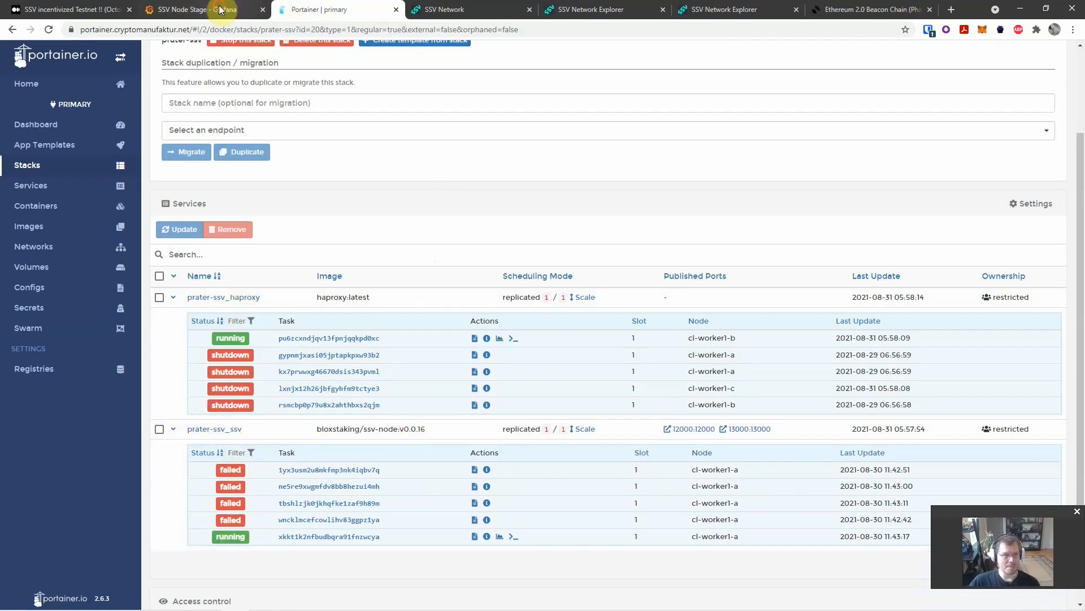
# Review validator attestation statuses and OK Beacon, ETH1 and SSV Operator health in Grafana.
pyautogui.click(187, 9)
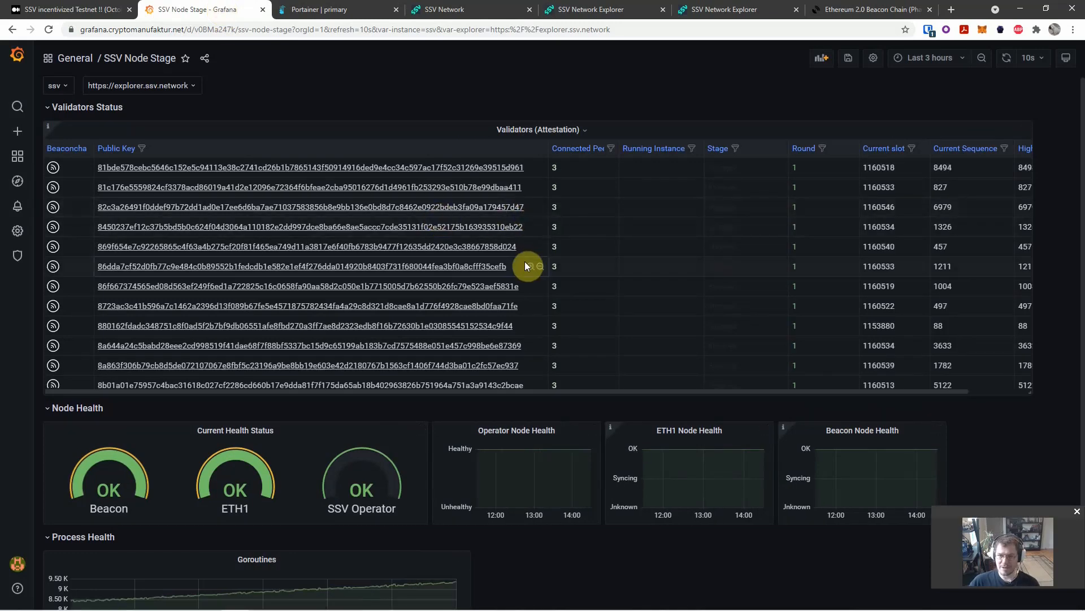
pyautogui.moveTo(495, 187)
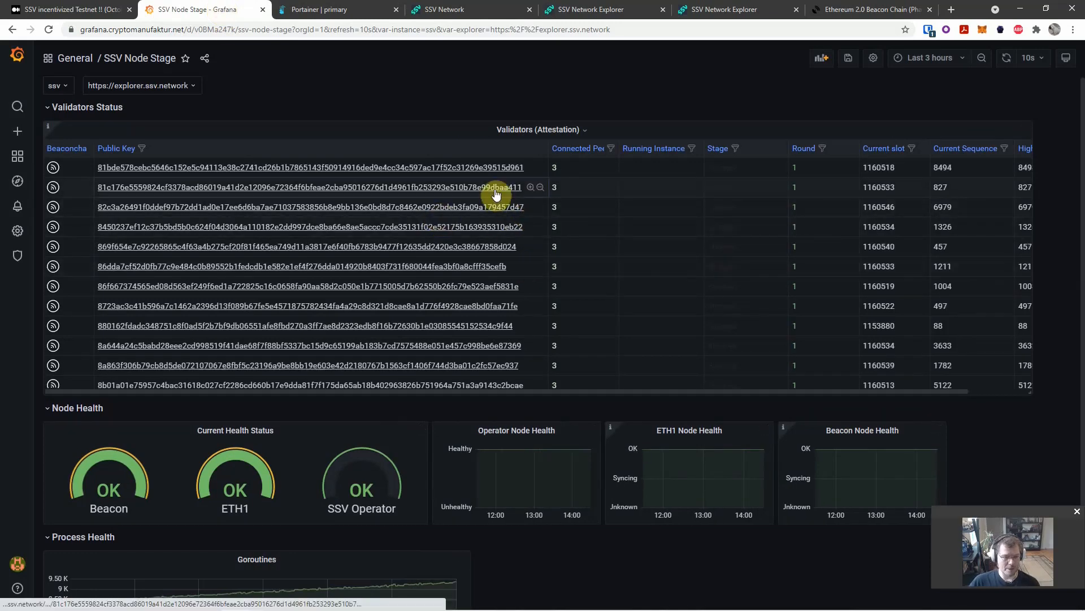
pyautogui.moveTo(228, 407)
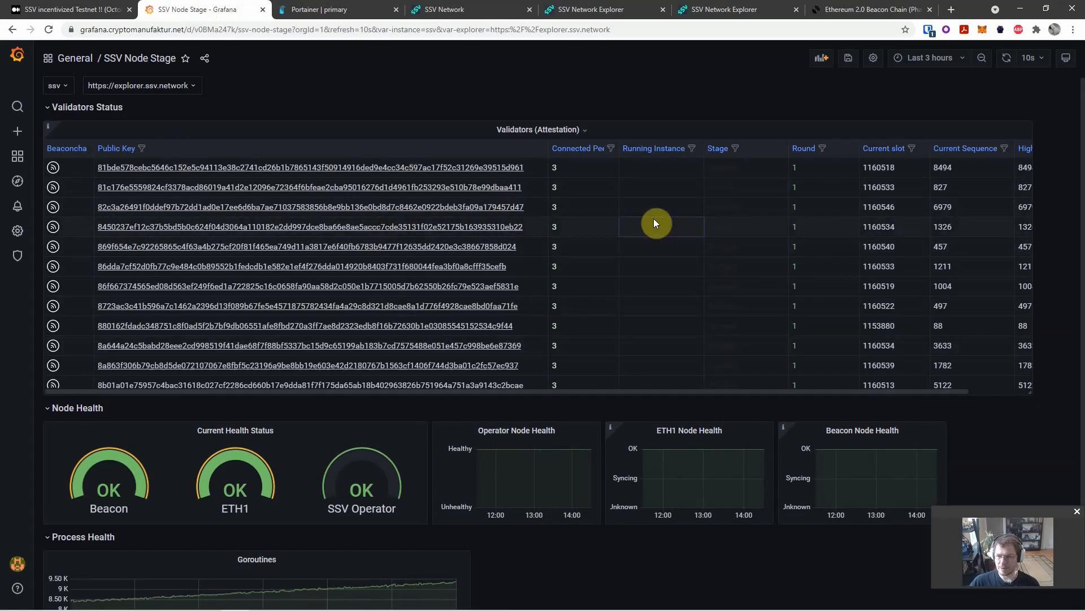
pyautogui.scroll(-3)
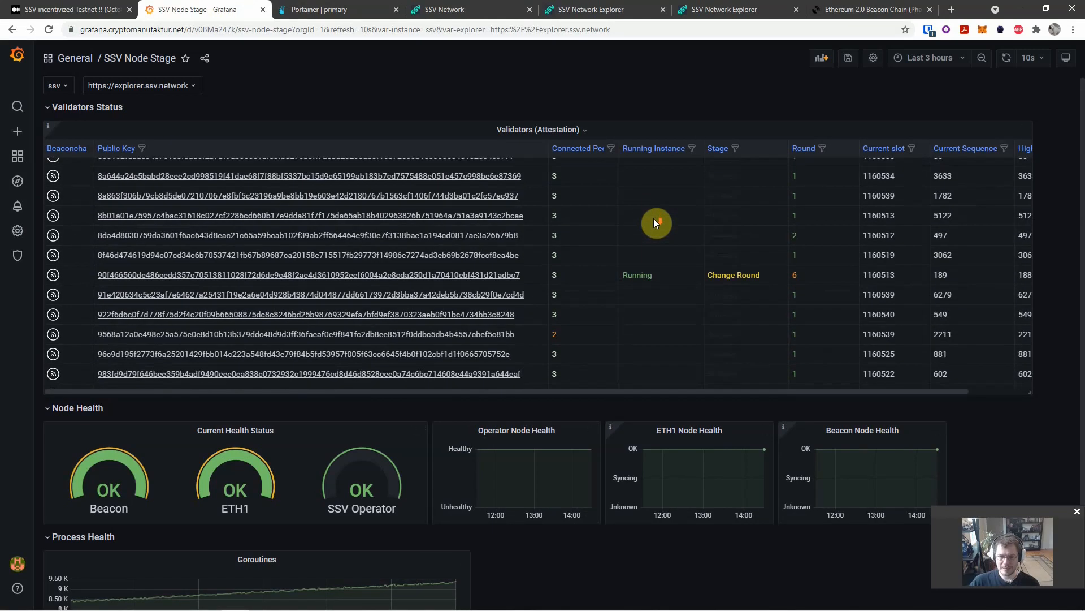
pyautogui.scroll(-3)
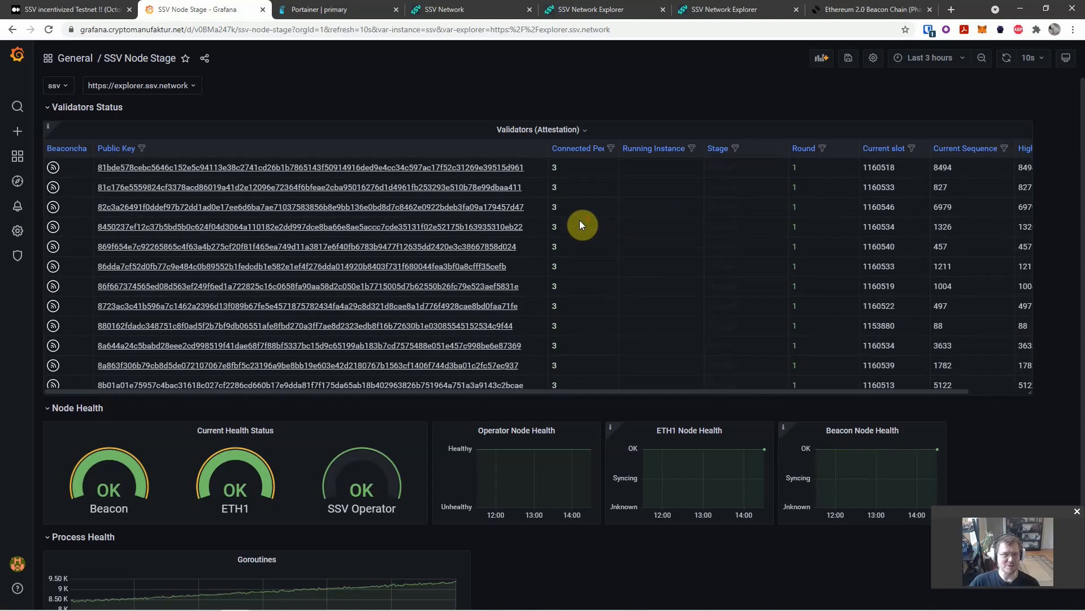
pyautogui.moveTo(441, 9)
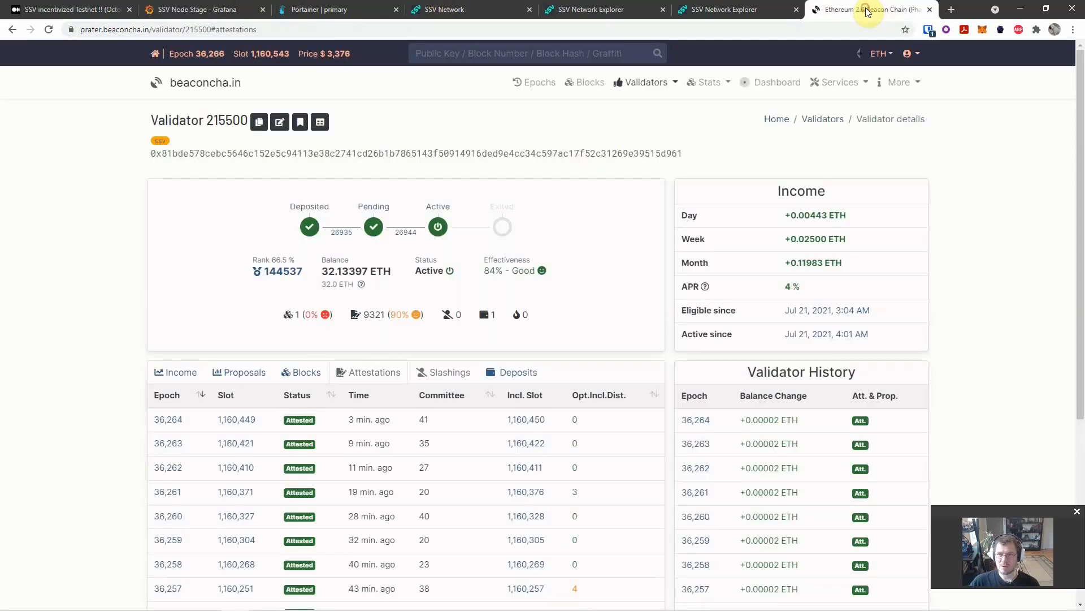
pyautogui.moveTo(173, 104)
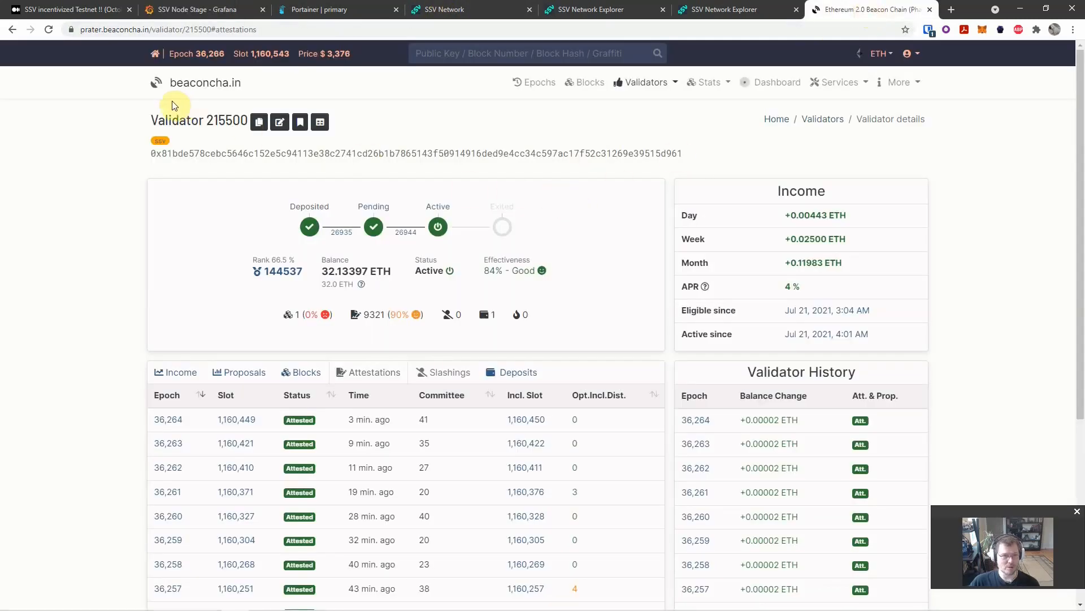
pyautogui.moveTo(511, 295)
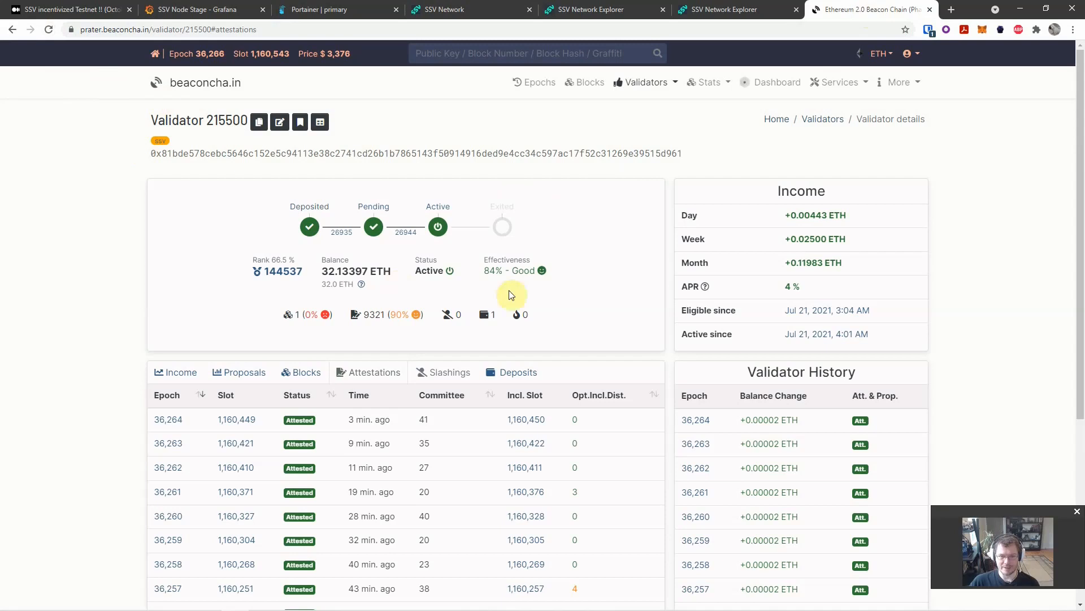
pyautogui.moveTo(500, 270)
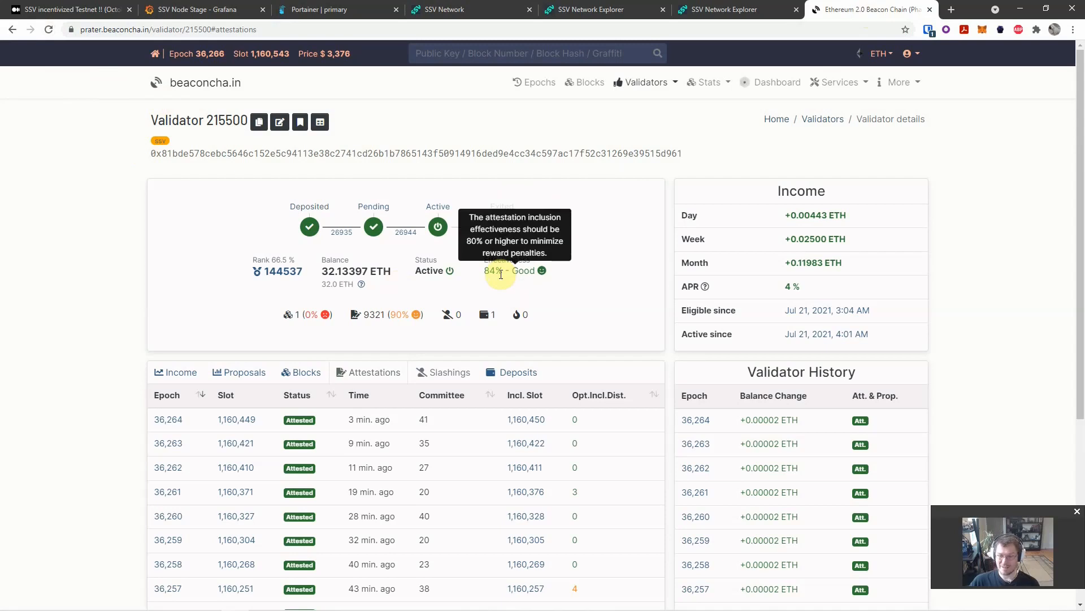
# Page through validator 215500's older attestations, then return to the most recent page.
pyautogui.scroll(-3)
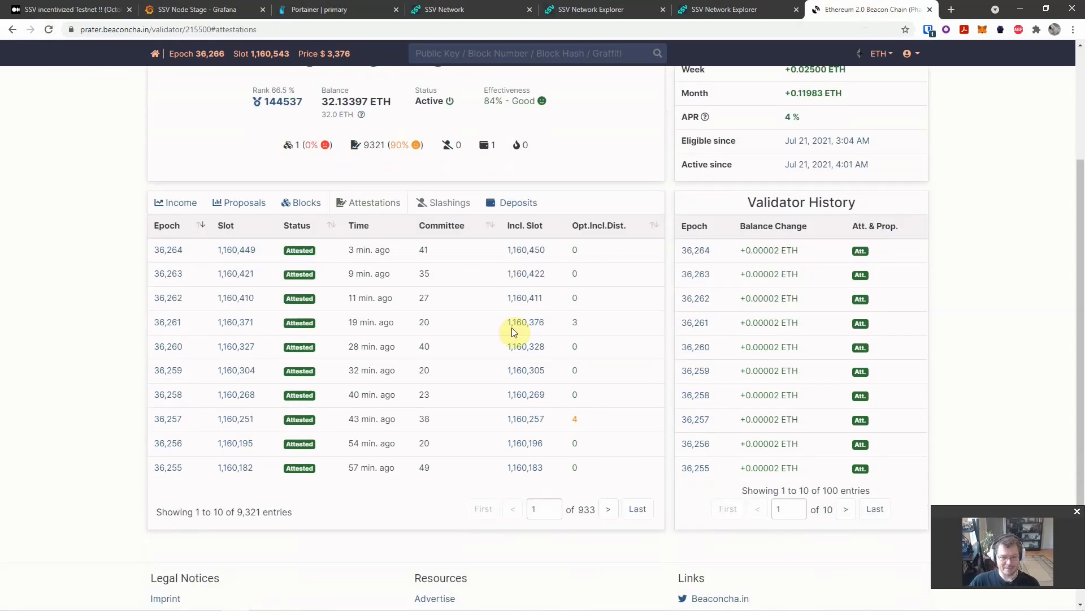
pyautogui.moveTo(578, 421)
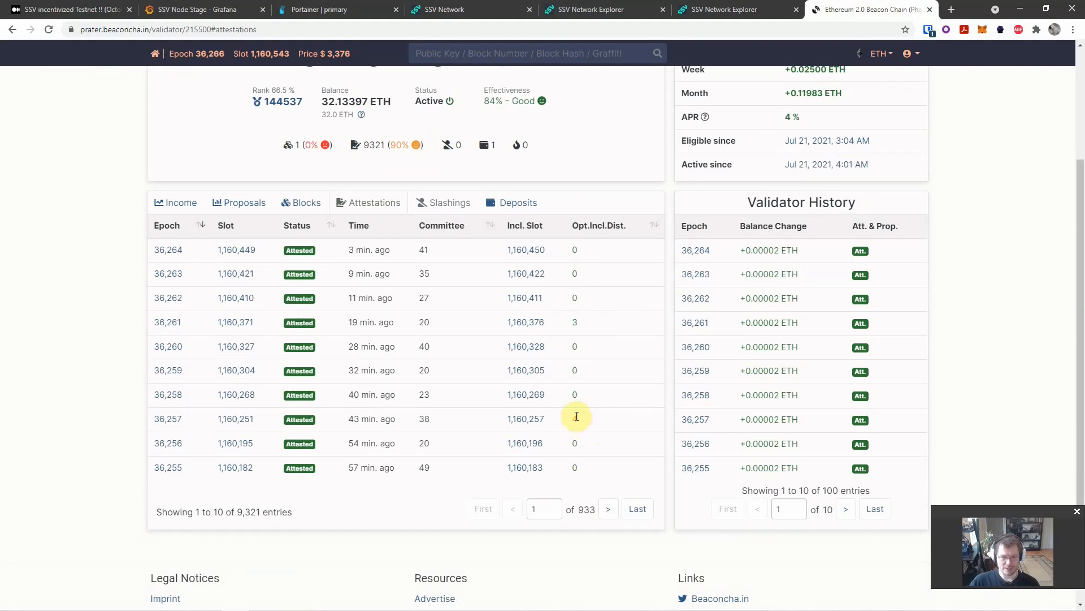
pyautogui.click(608, 509)
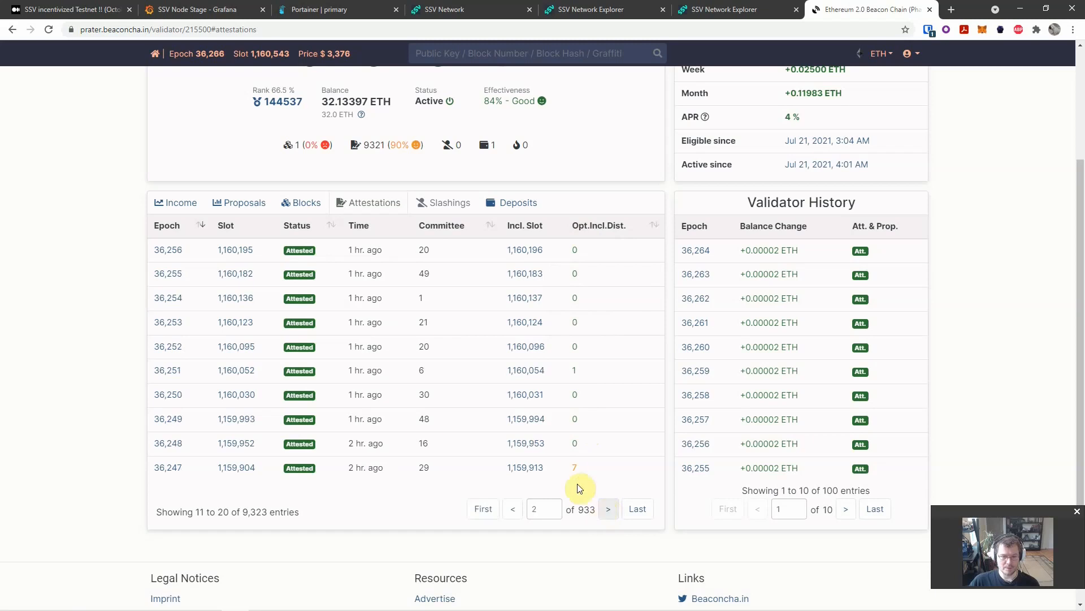
pyautogui.click(608, 508)
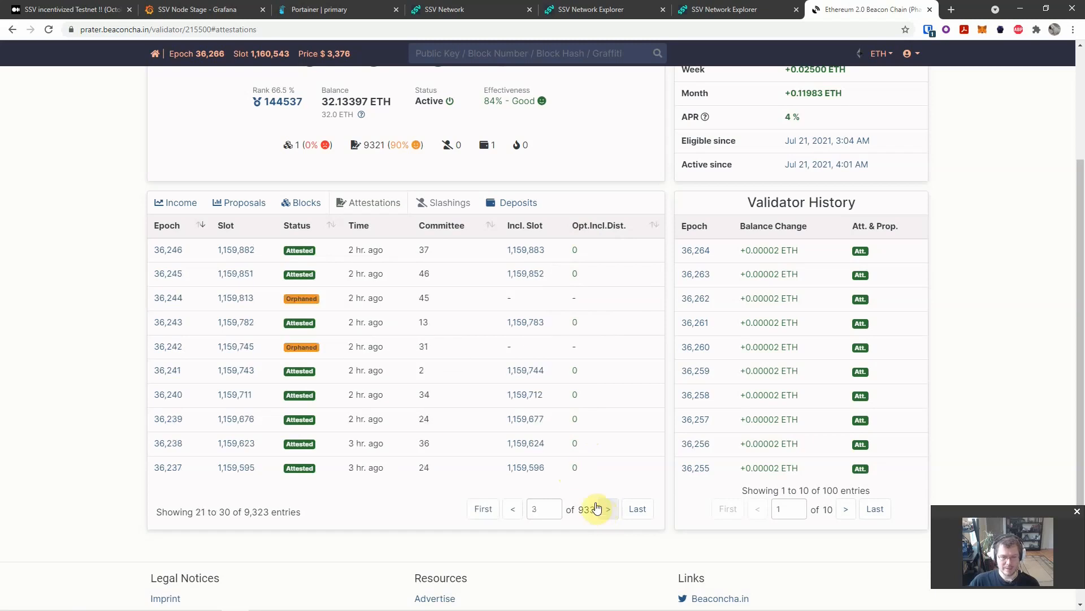
pyautogui.moveTo(303, 283)
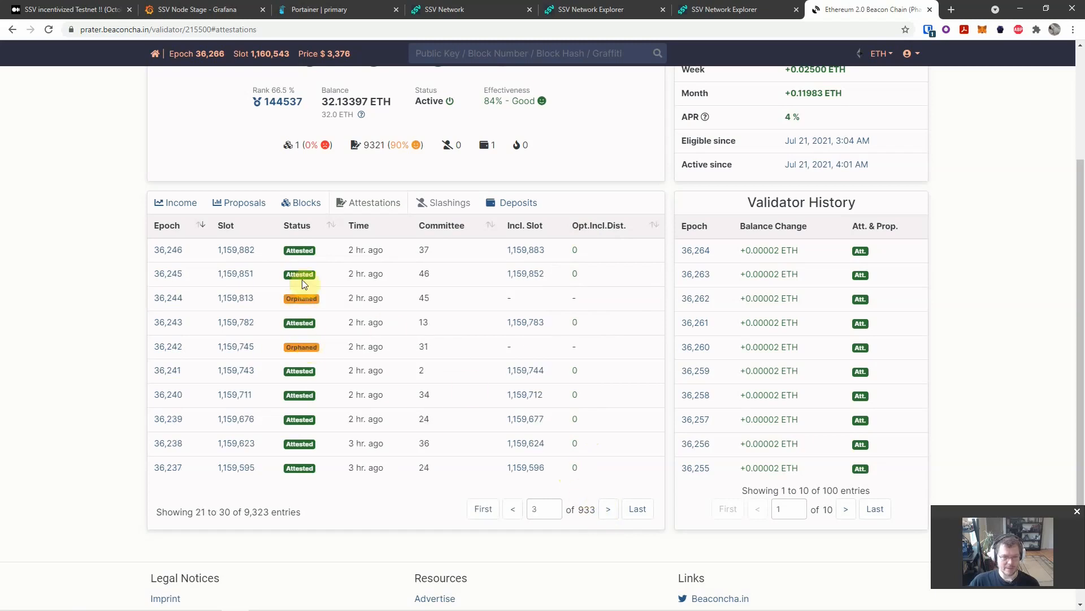
pyautogui.click(513, 517)
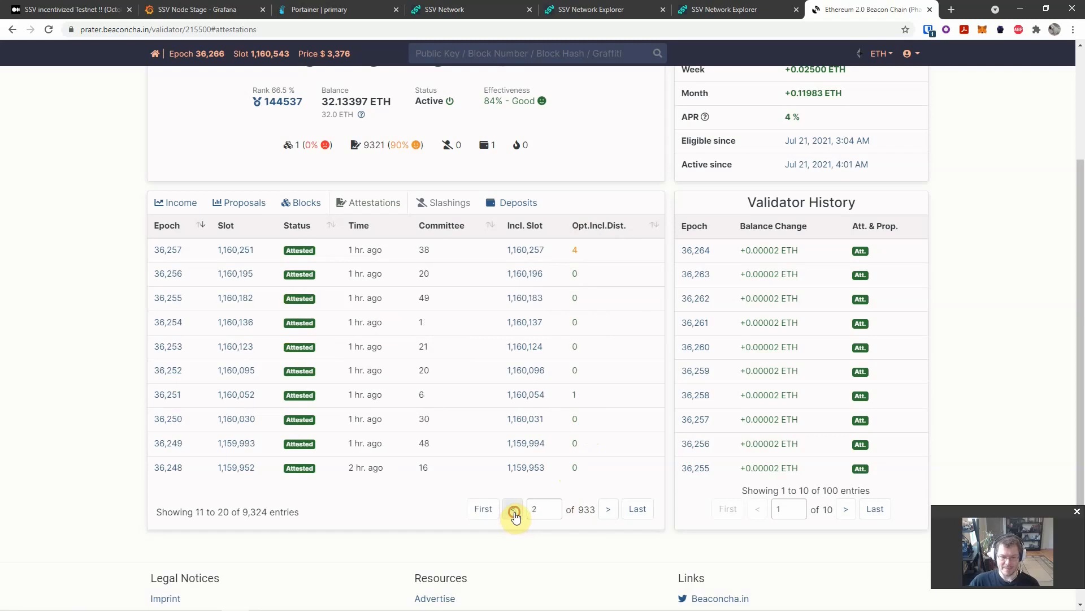
pyautogui.click(512, 508)
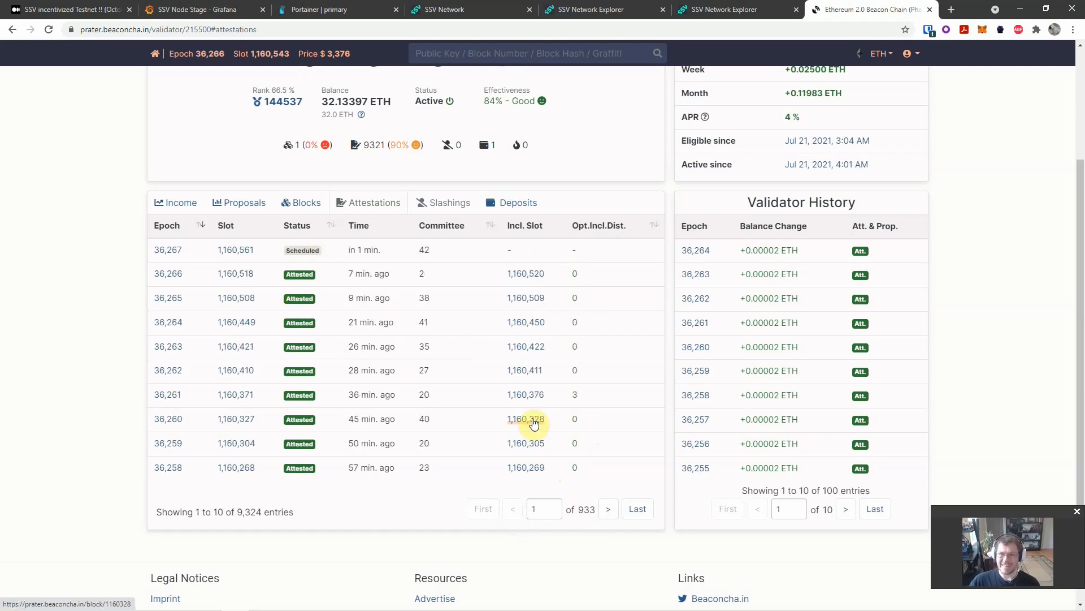
pyautogui.scroll(3)
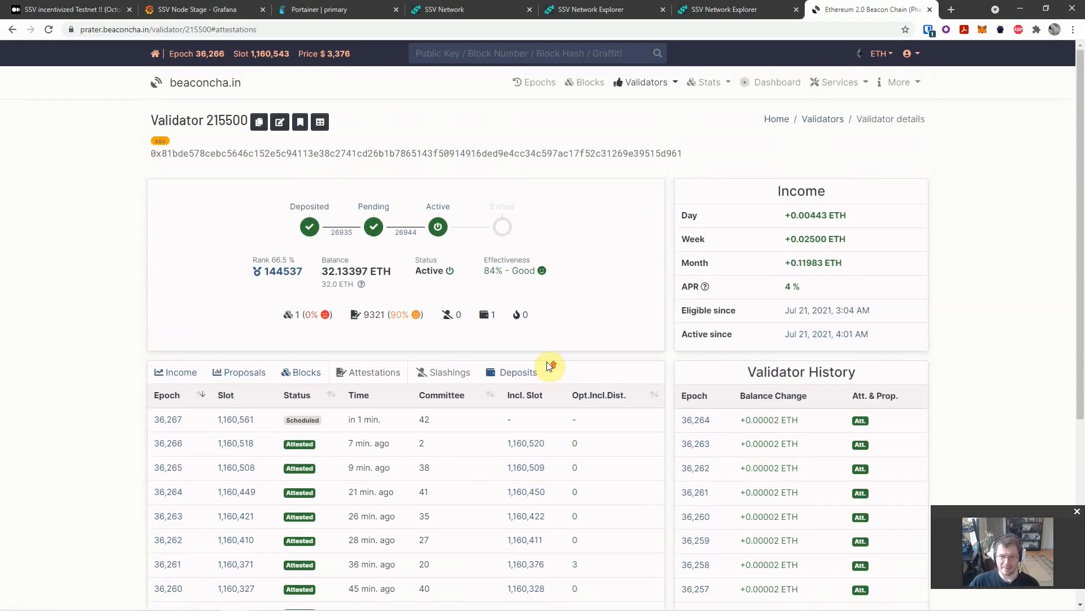
pyautogui.moveTo(539, 283)
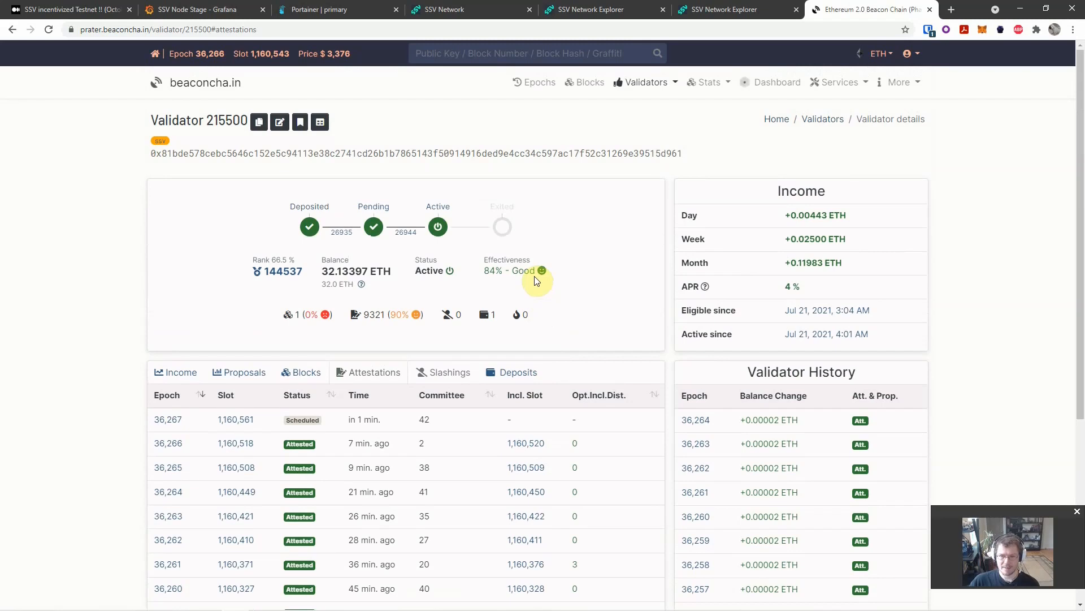
pyautogui.moveTo(537, 266)
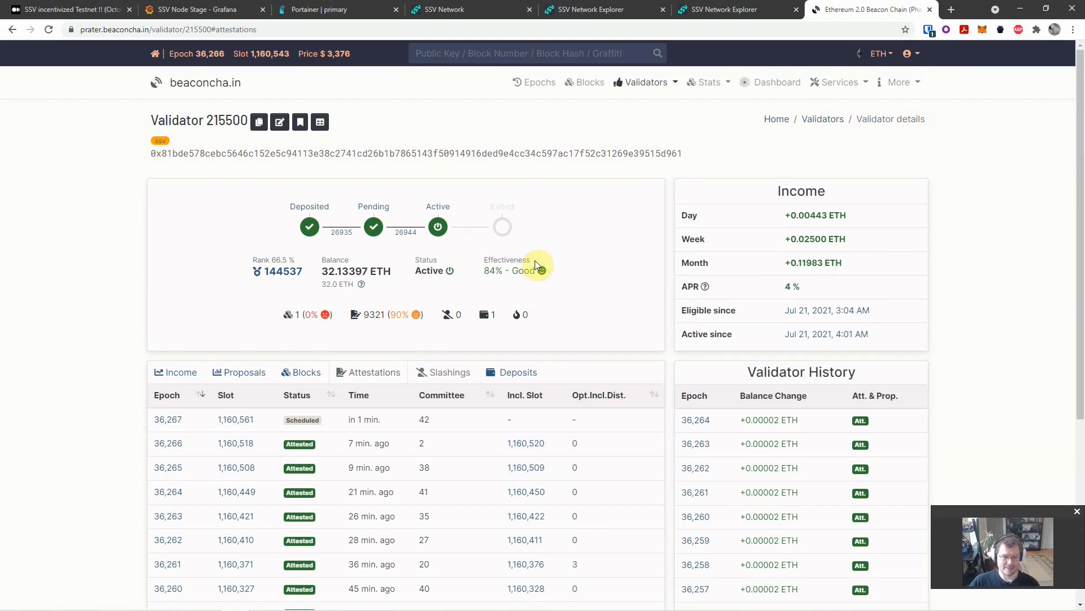
pyautogui.moveTo(566, 213)
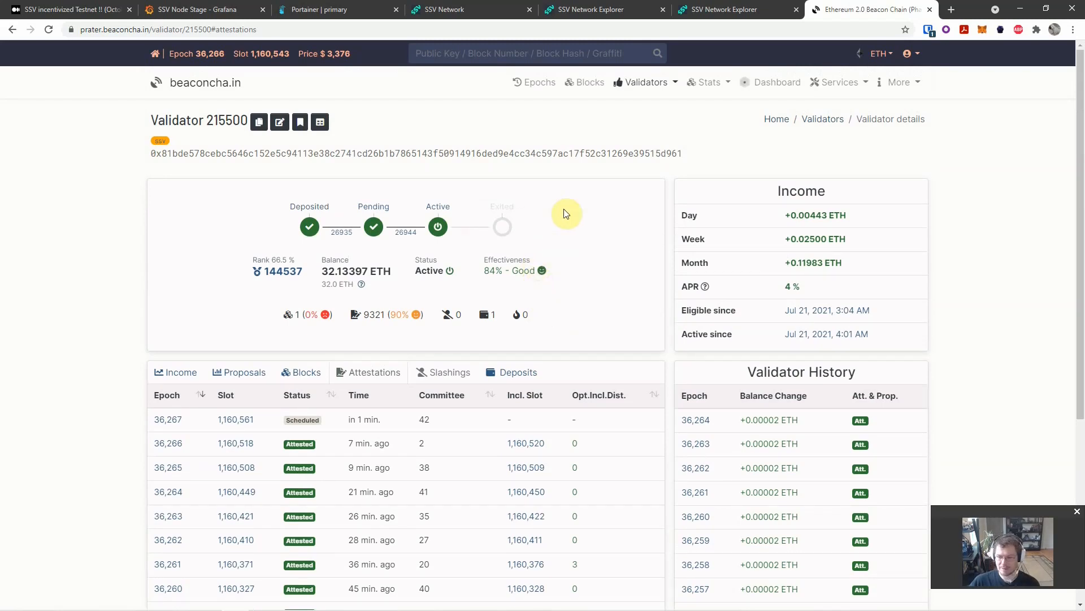
pyautogui.moveTo(483, 275)
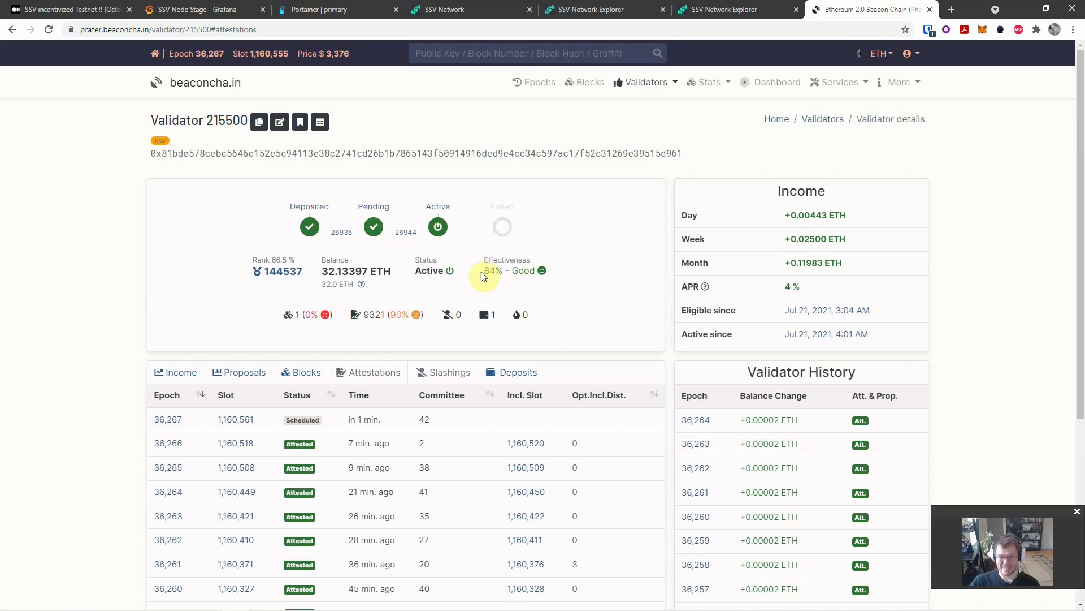
pyautogui.moveTo(558, 287)
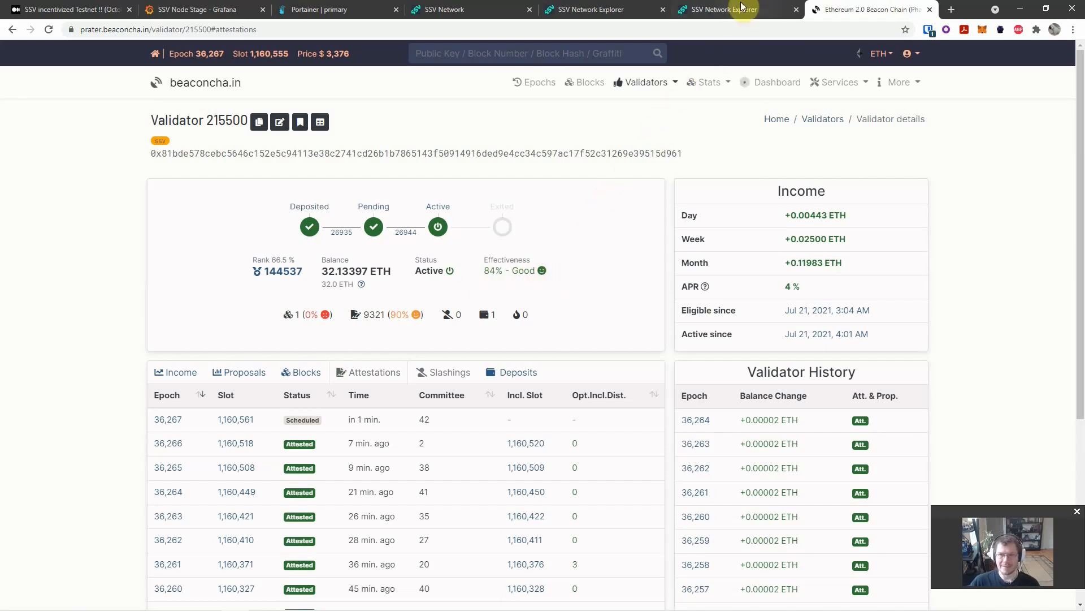
pyautogui.moveTo(719, 9)
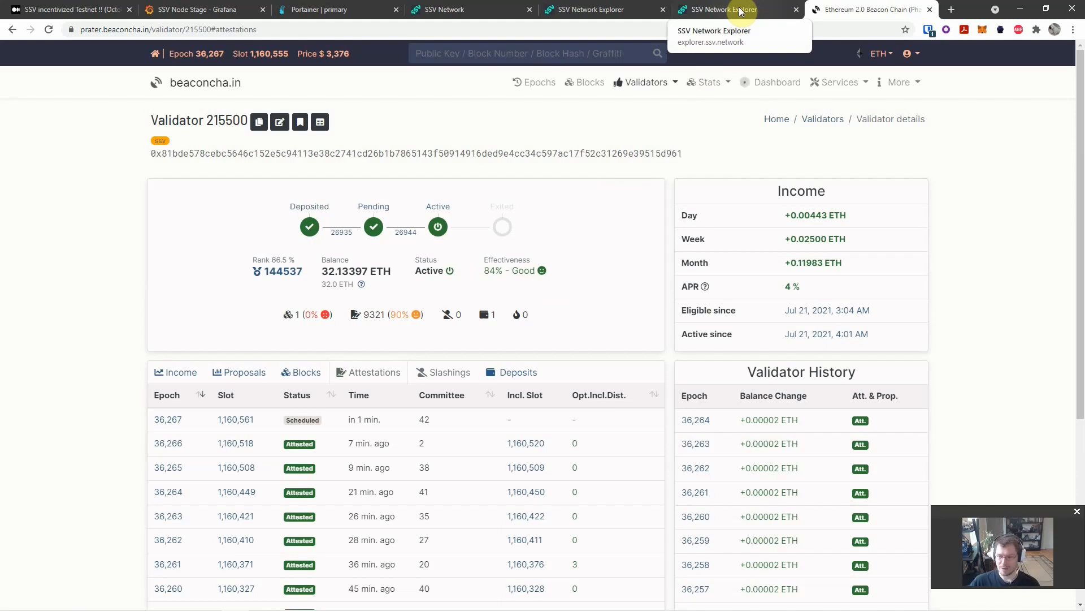
# Show operator CryptoManufaktur's explorer page listing its 55 validators.
pyautogui.click(719, 9)
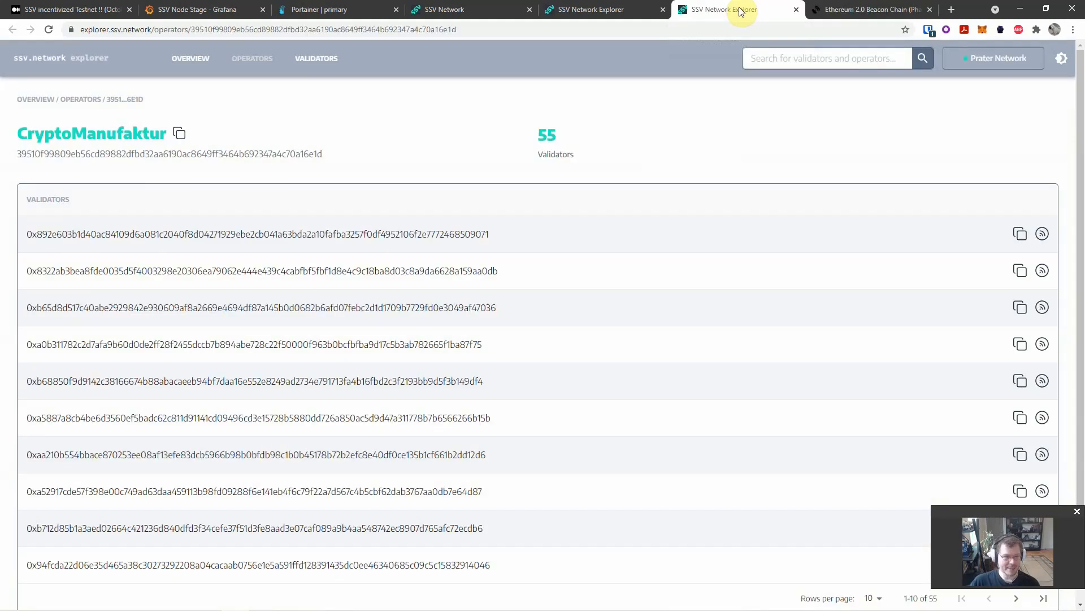
pyautogui.moveTo(402, 65)
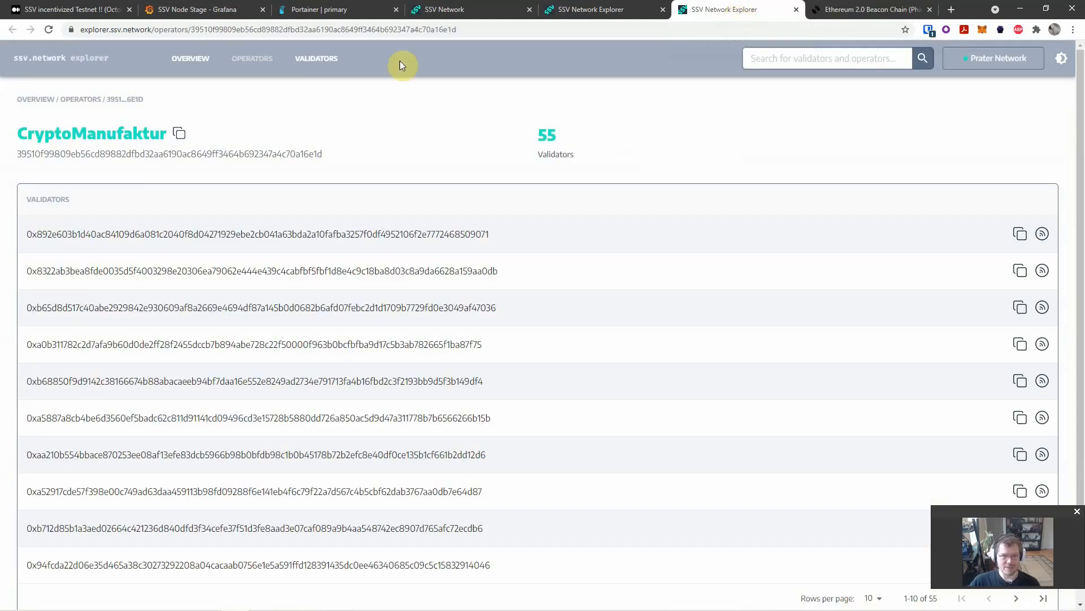
pyautogui.moveTo(556, 138)
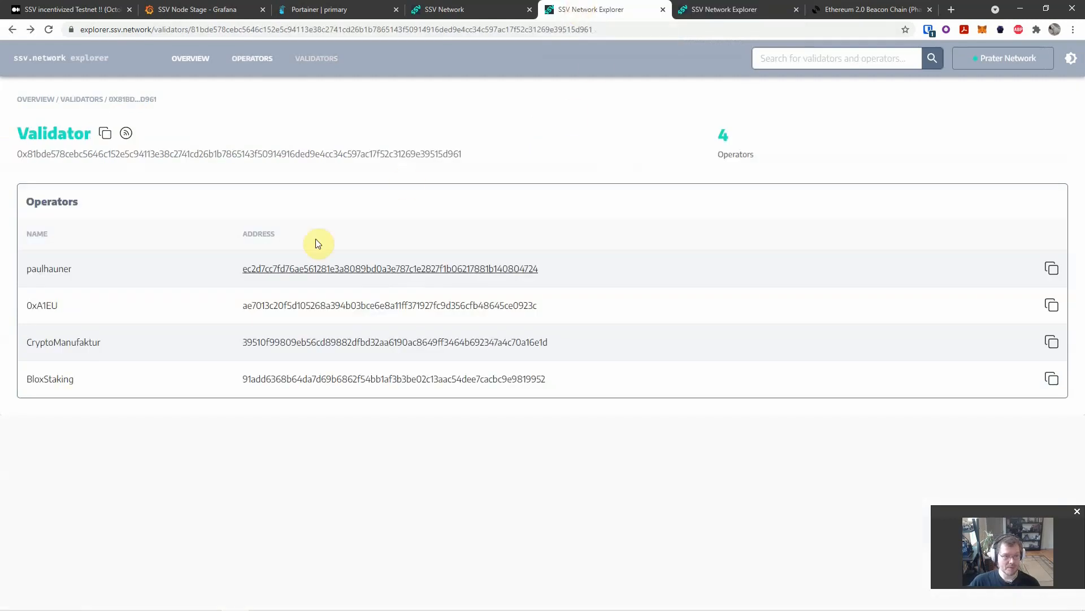
pyautogui.moveTo(241, 277)
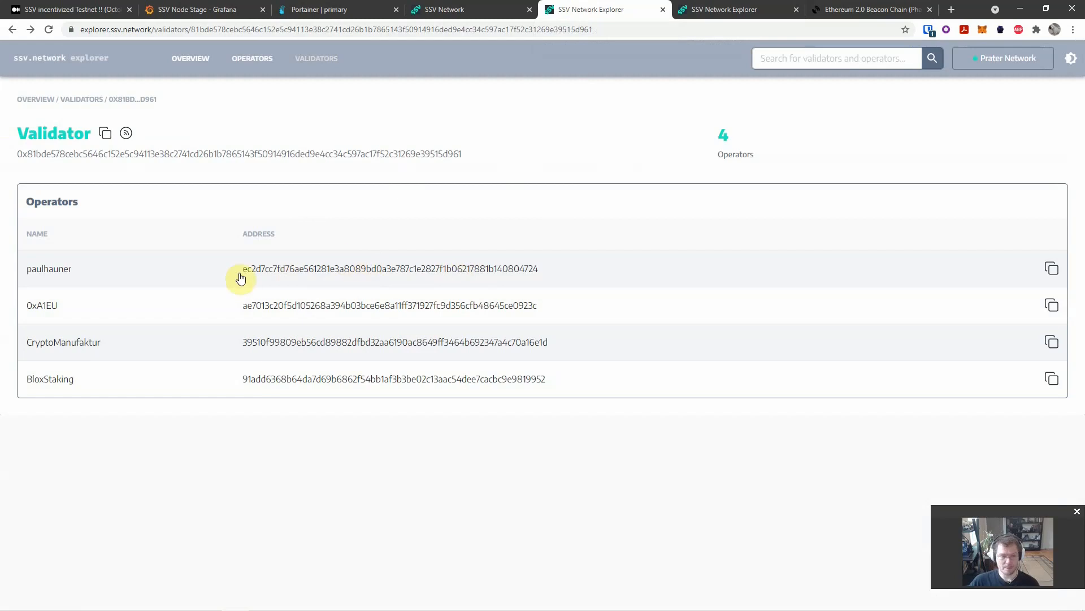
pyautogui.moveTo(48, 268)
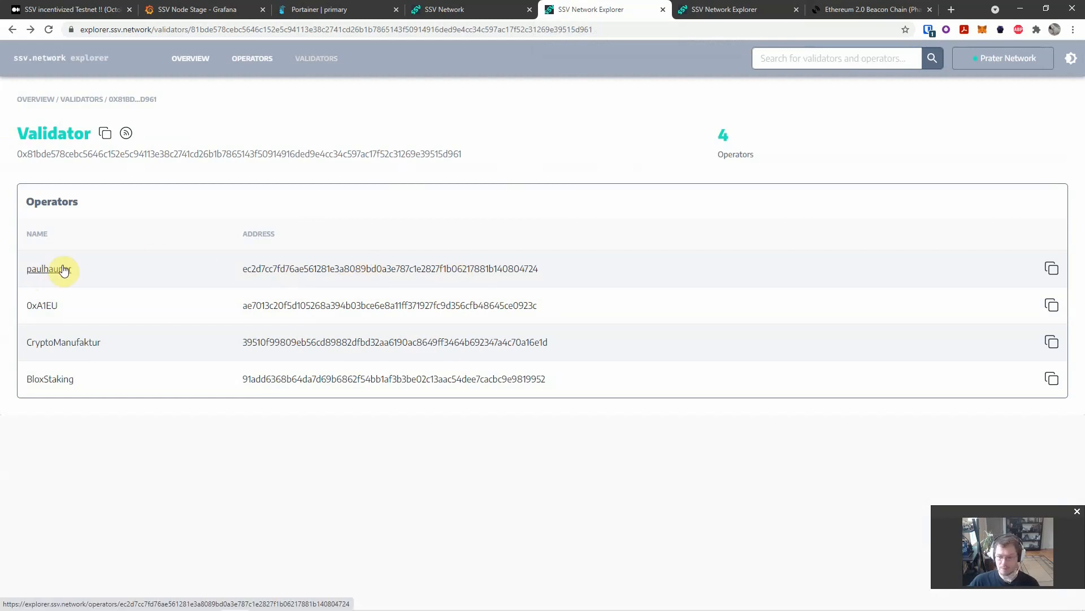
pyautogui.moveTo(49, 342)
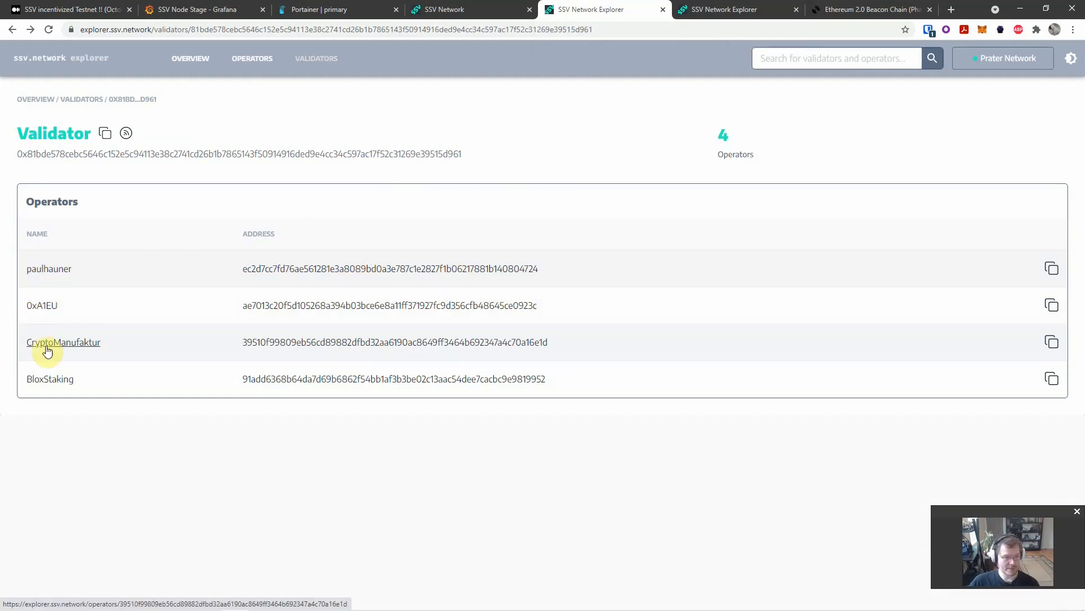
pyautogui.moveTo(462, 14)
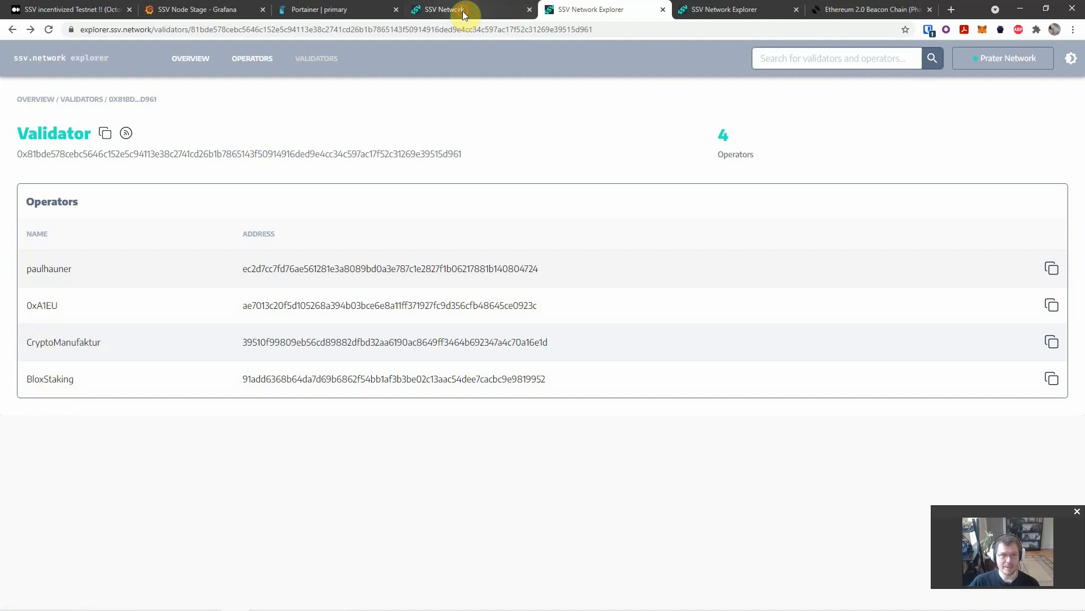
# Fill the first of four Select Operators slots with CryptoManufaktur.
pyautogui.click(443, 9)
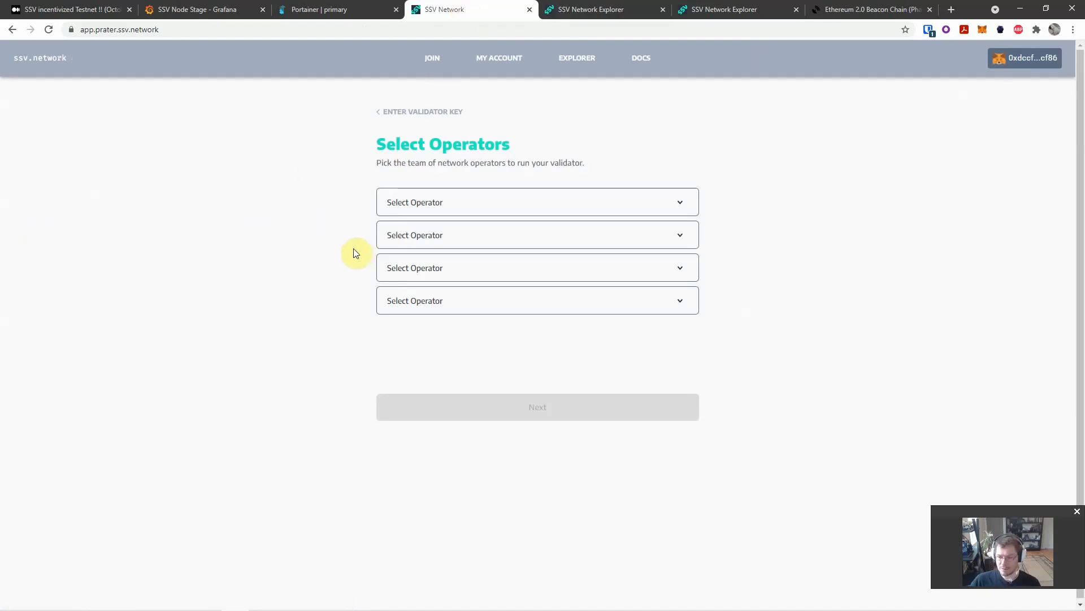
pyautogui.moveTo(403, 73)
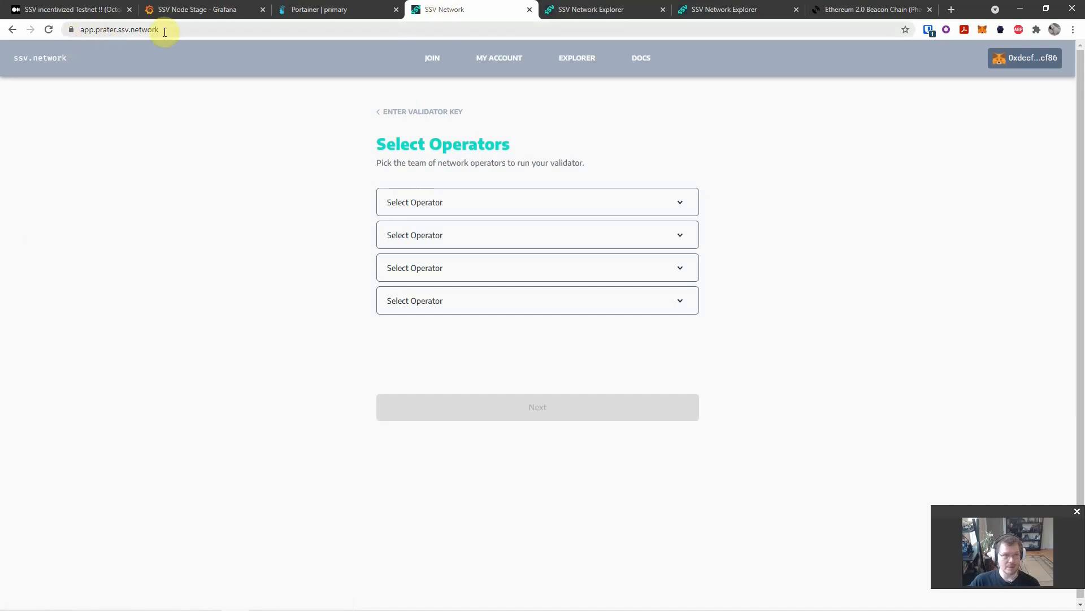
pyautogui.moveTo(654, 206)
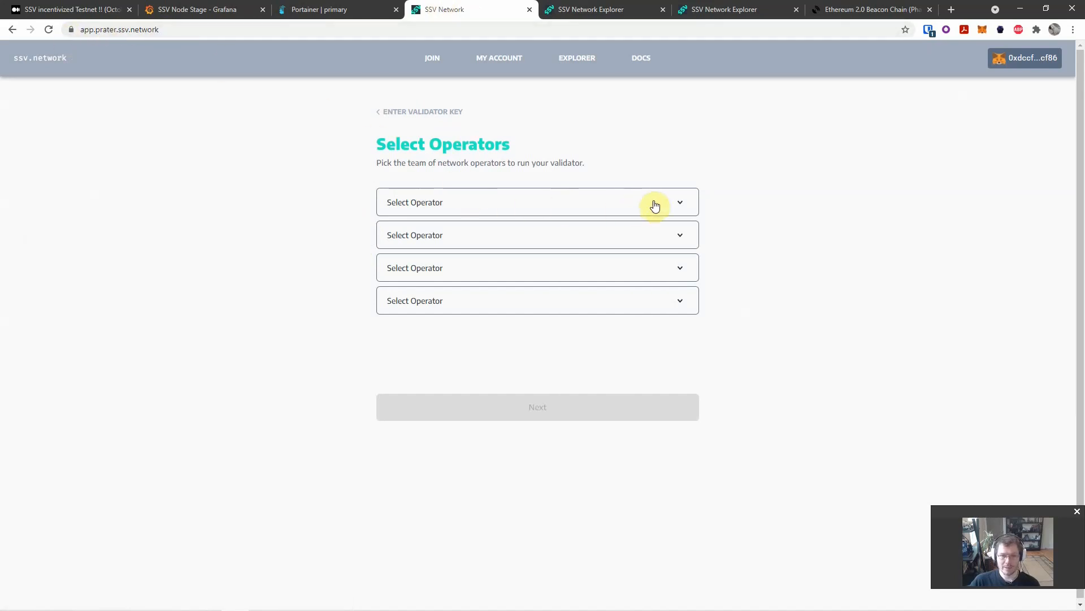
pyautogui.click(679, 202)
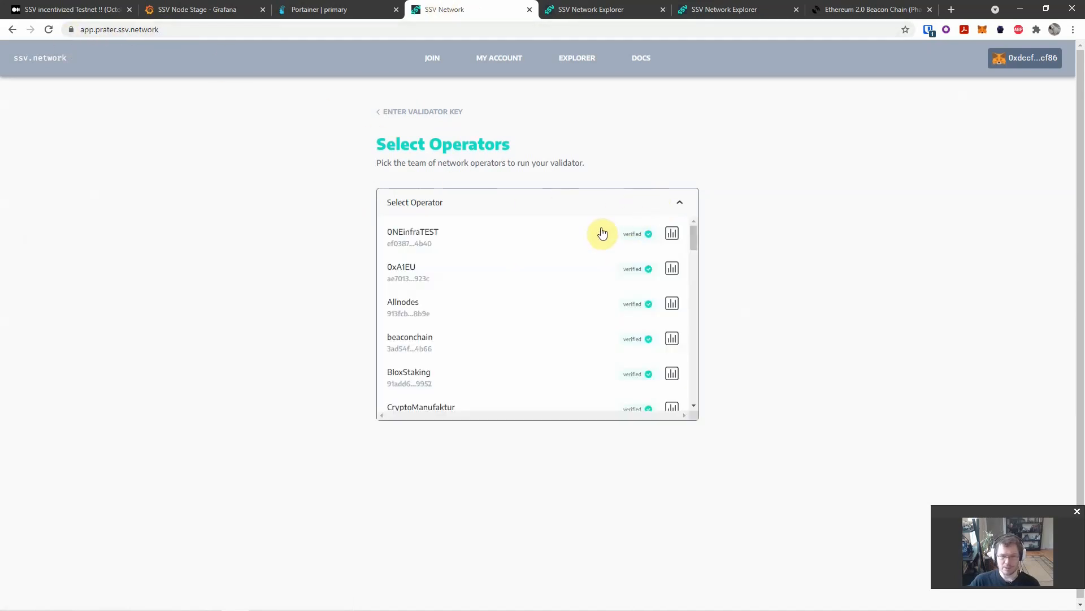
pyautogui.moveTo(574, 234)
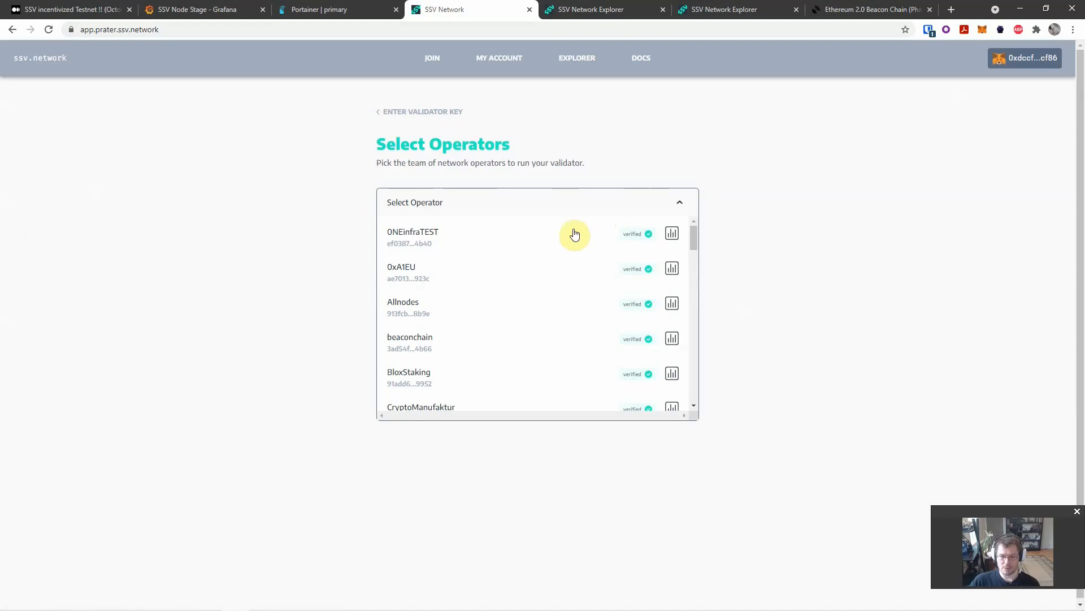
pyautogui.scroll(-3)
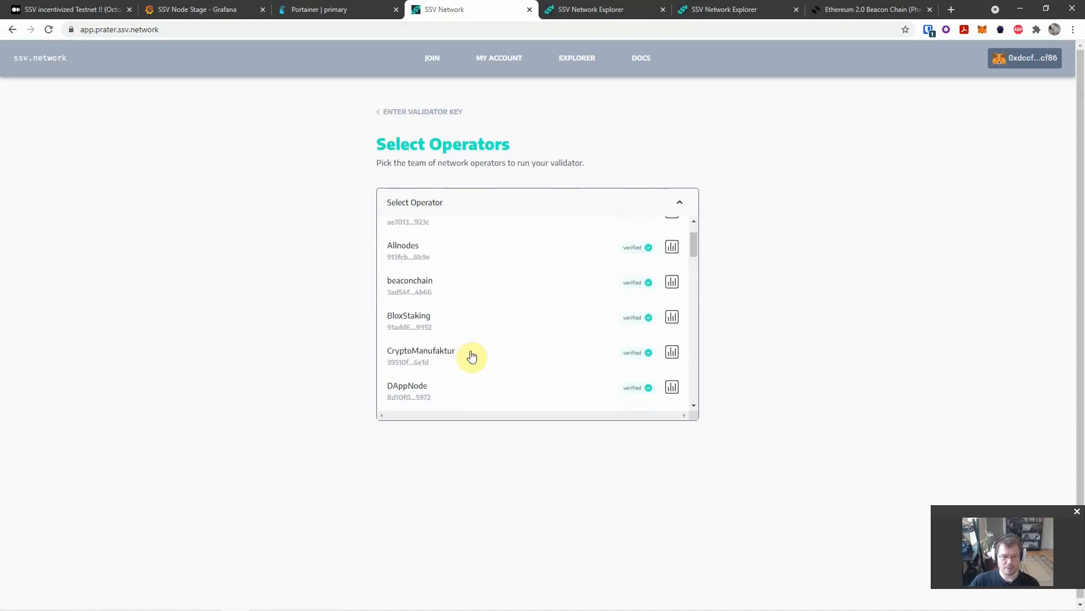
pyautogui.click(420, 350)
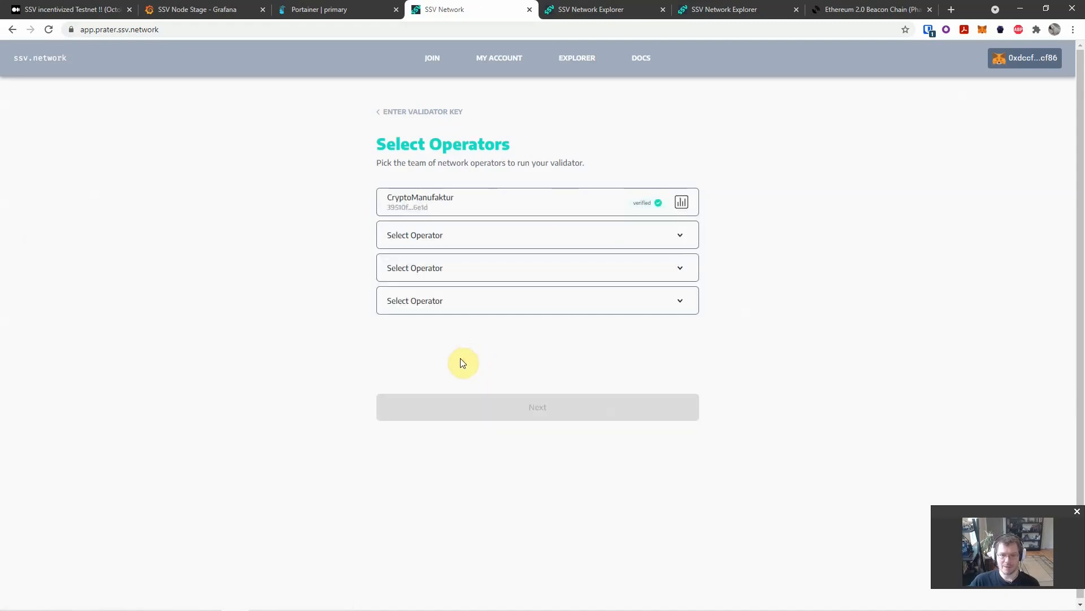
pyautogui.moveTo(413, 200)
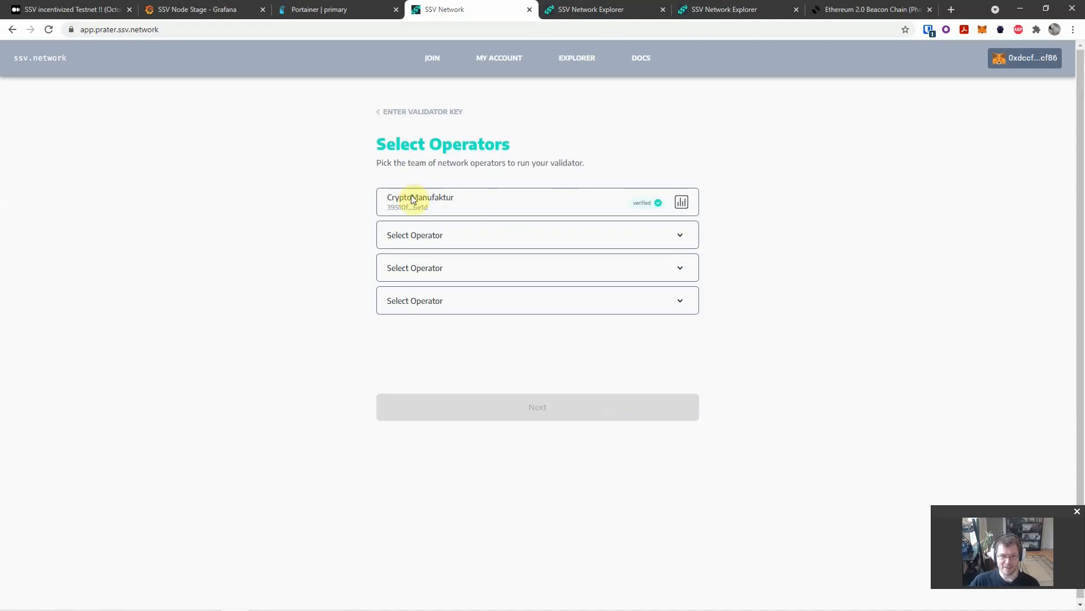
pyautogui.click(537, 235)
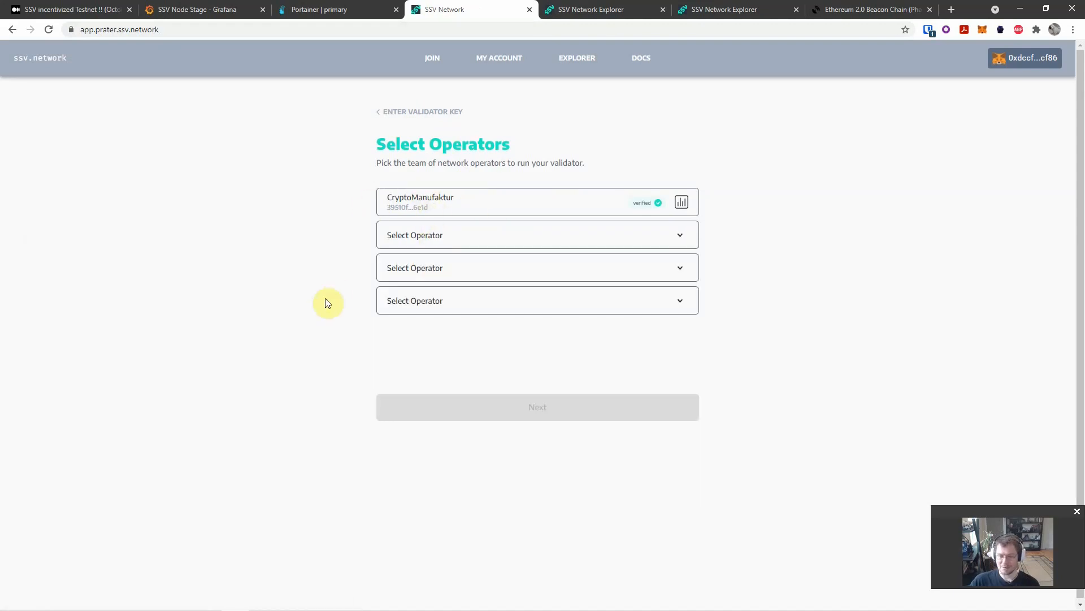
pyautogui.moveTo(319, 311)
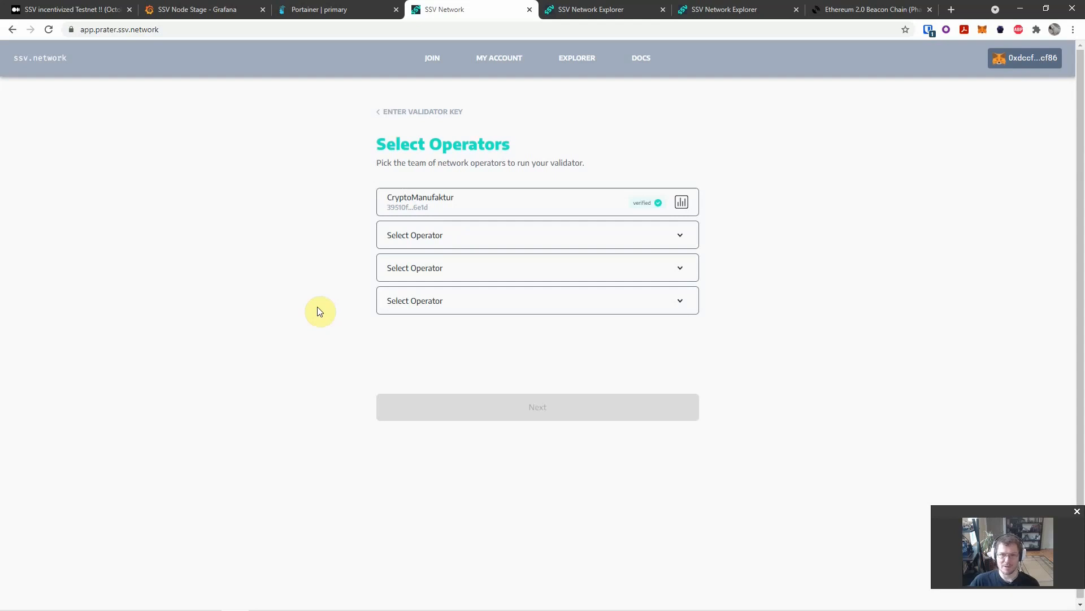
pyautogui.moveTo(669, 330)
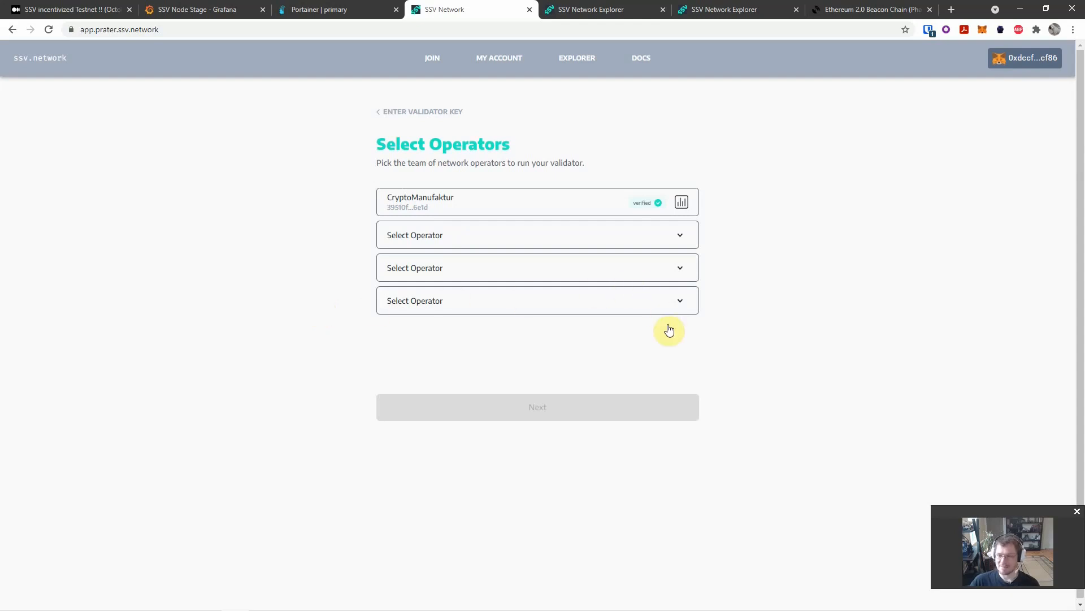
pyautogui.moveTo(878, 477)
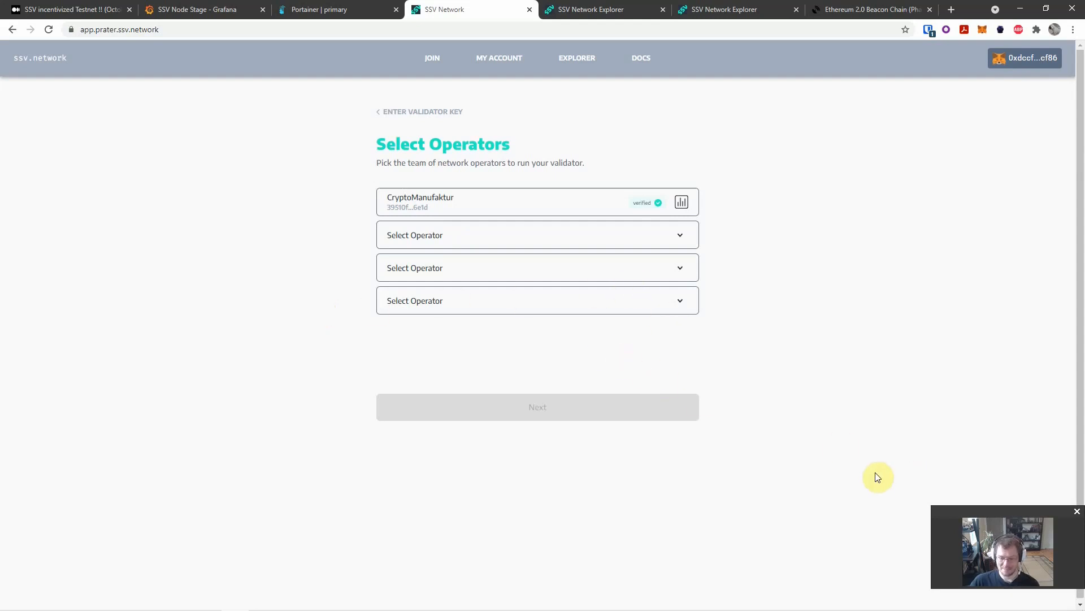